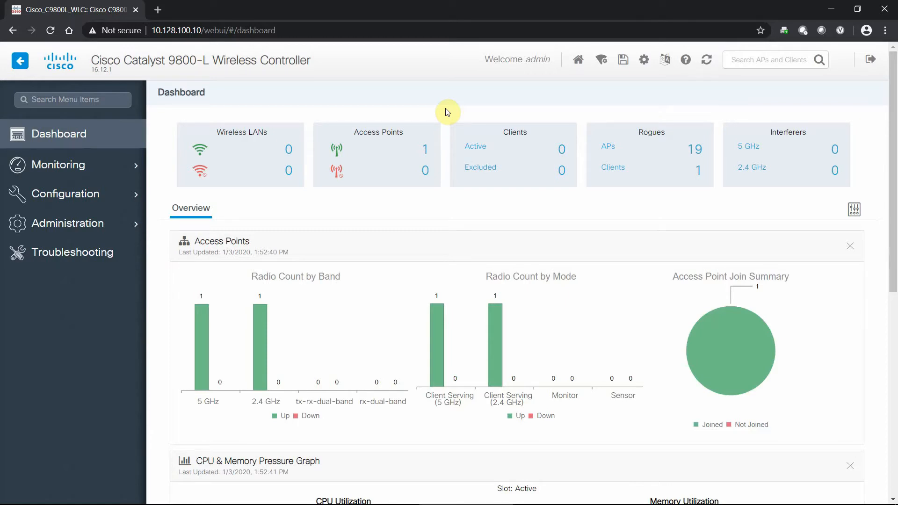
pyautogui.moveTo(426, 146)
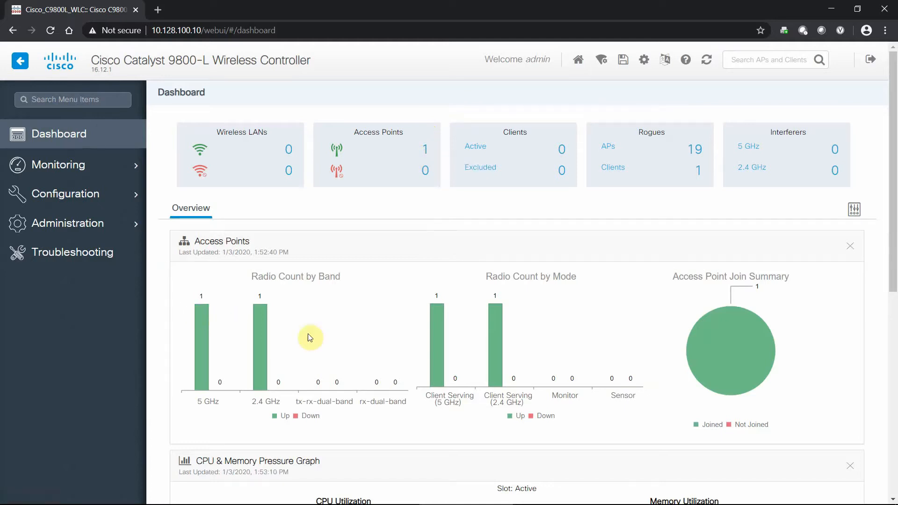
pyautogui.moveTo(606, 253)
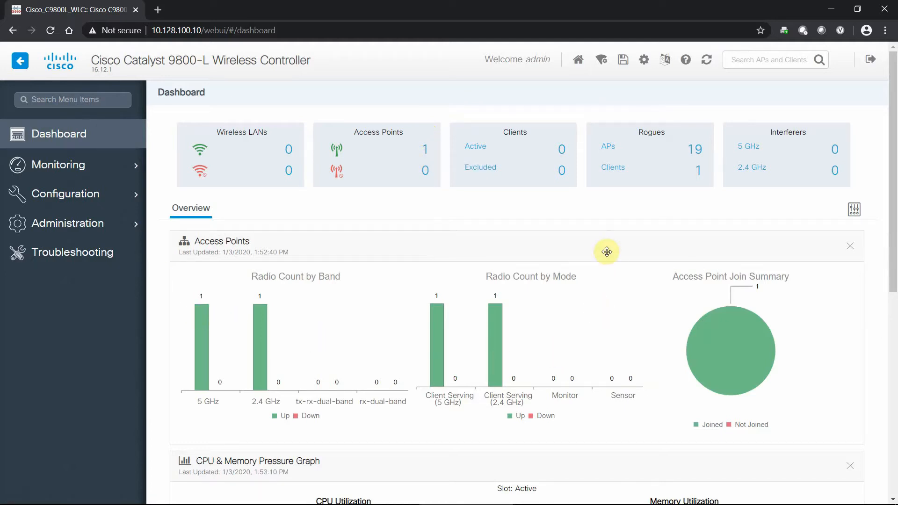
pyautogui.moveTo(502, 187)
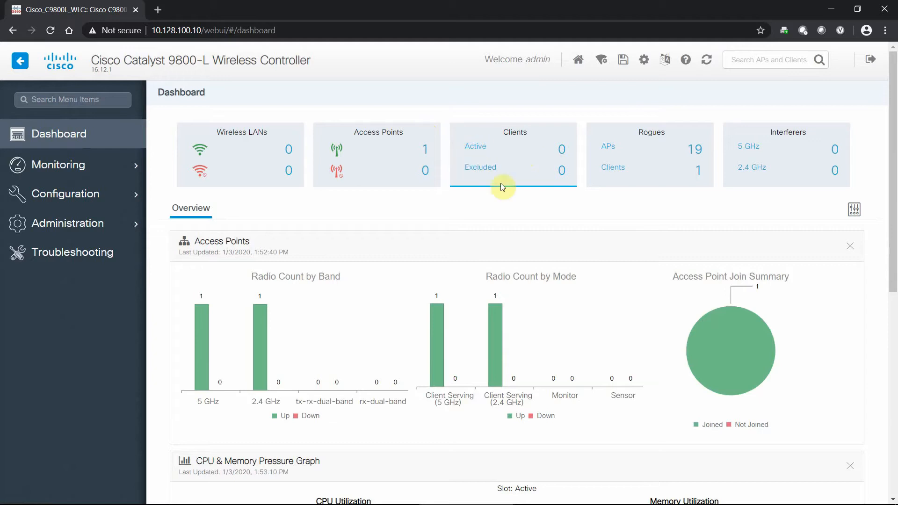
pyautogui.moveTo(251, 129)
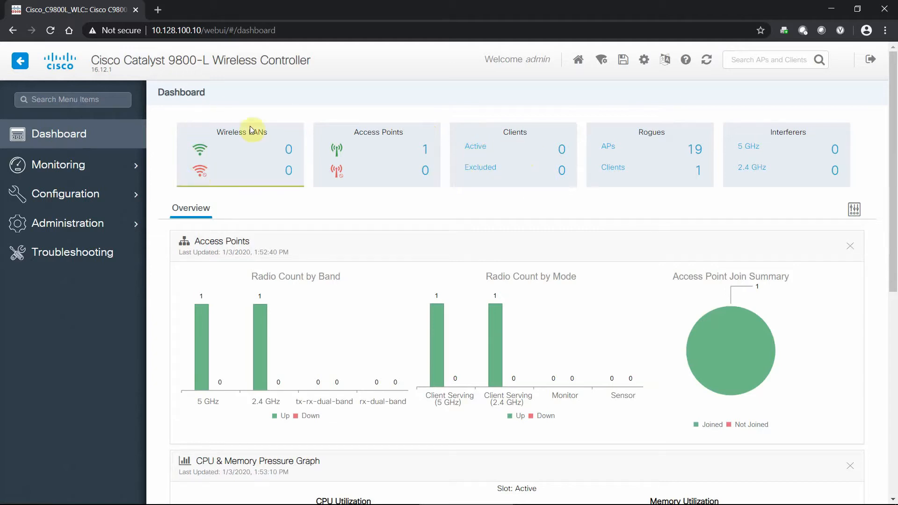
pyautogui.moveTo(400, 226)
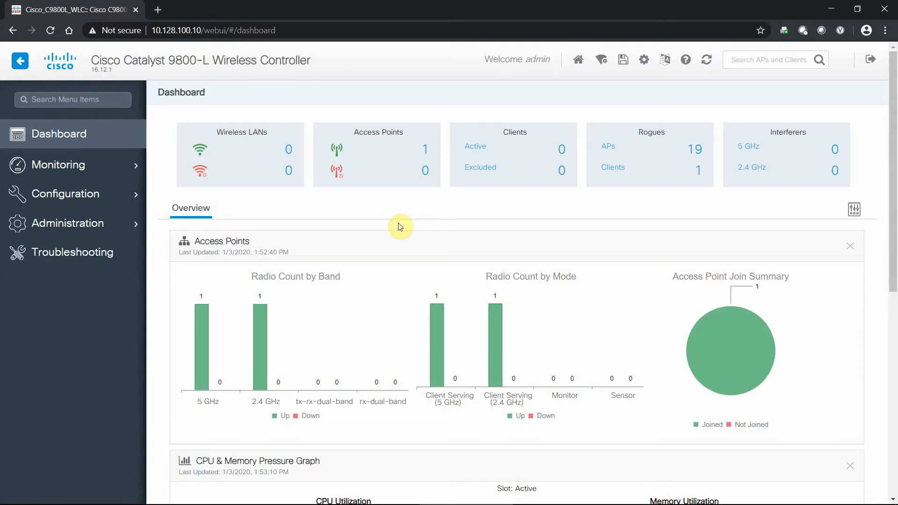
pyautogui.moveTo(251, 229)
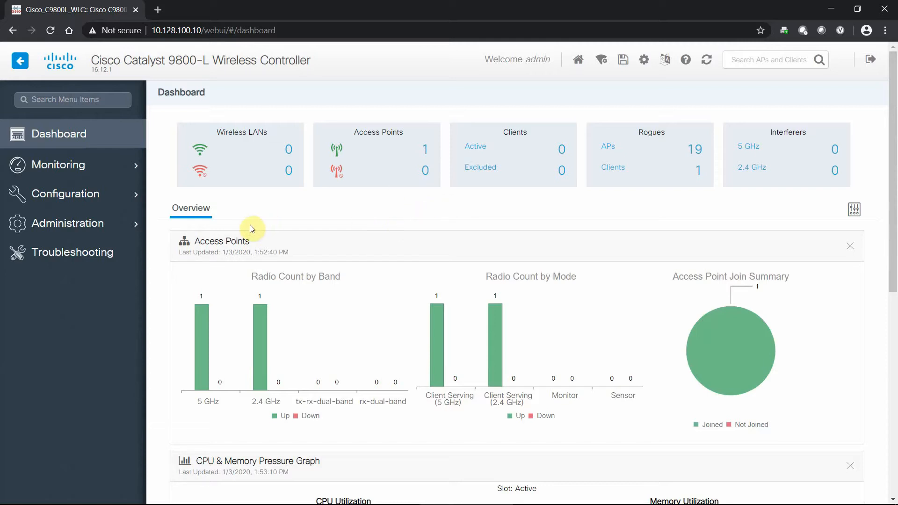
# Browse the Configuration menu down through Security, Wireless and Wireless Setup categories.
pyautogui.click(66, 194)
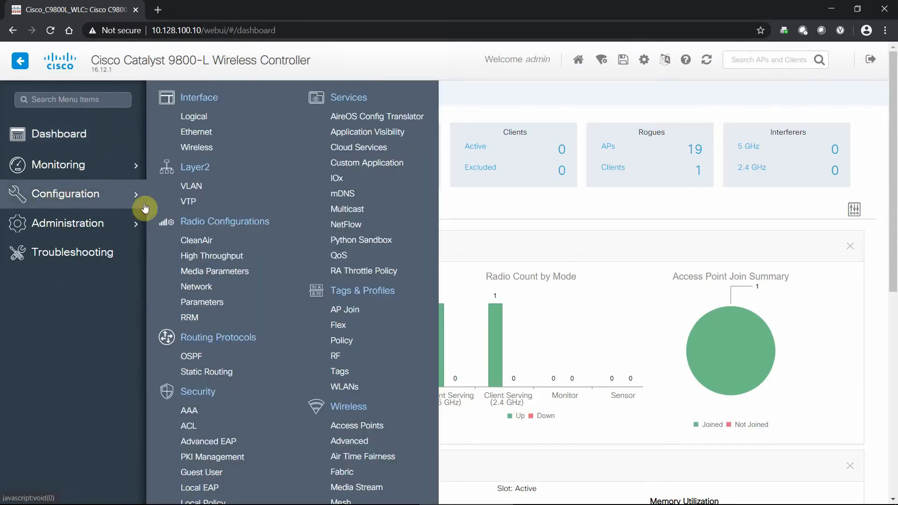
pyautogui.scroll(-3)
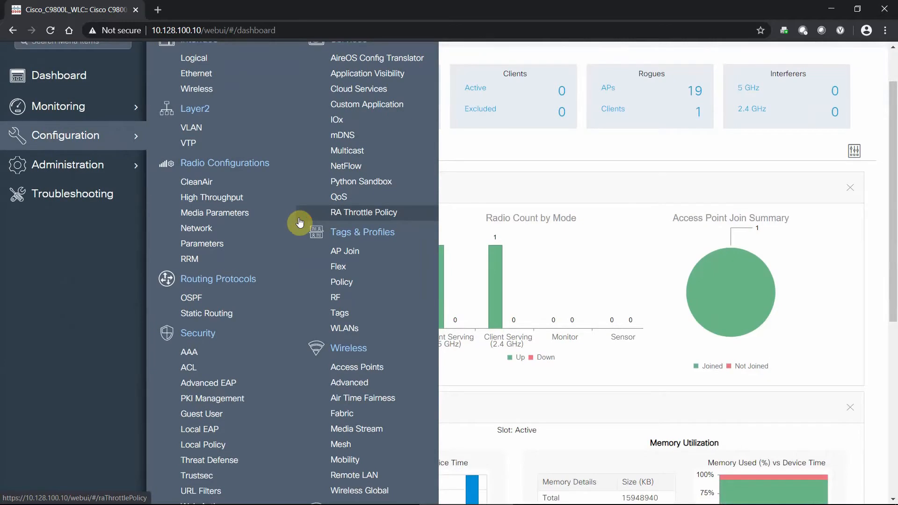
pyautogui.scroll(3)
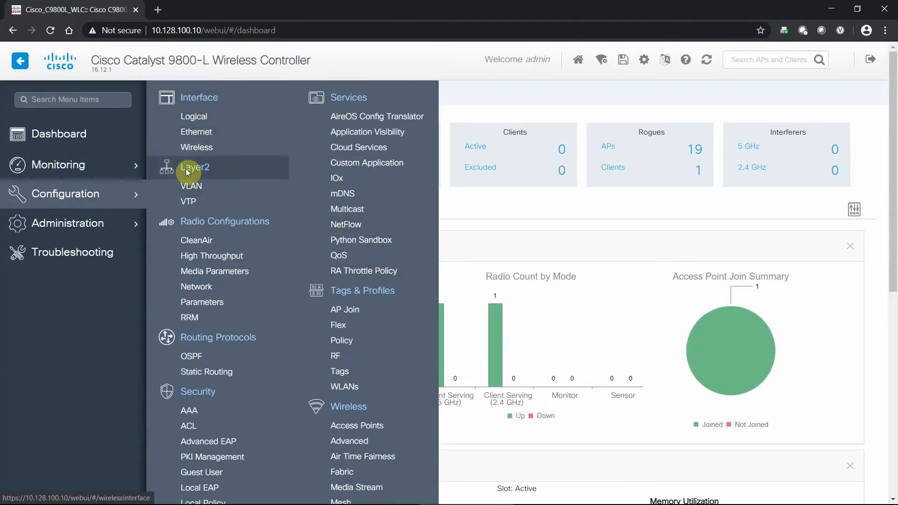
pyautogui.moveTo(284, 189)
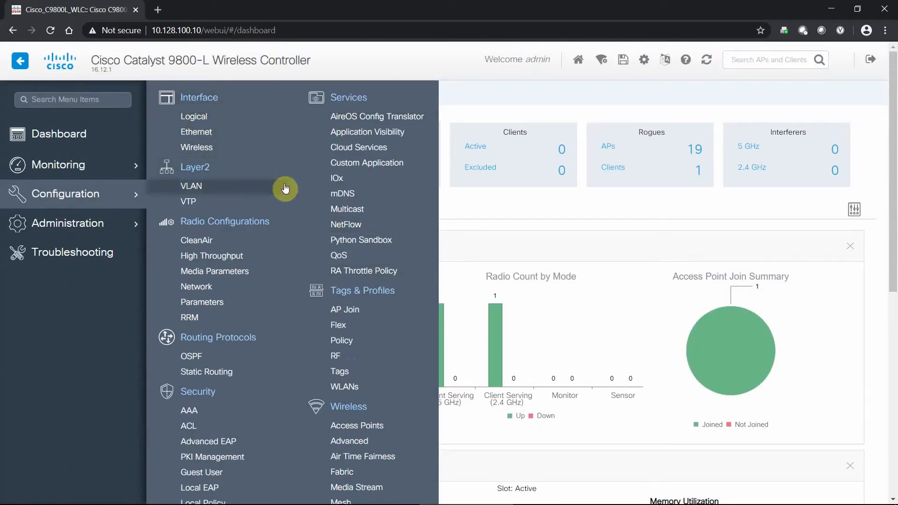
pyautogui.scroll(-3)
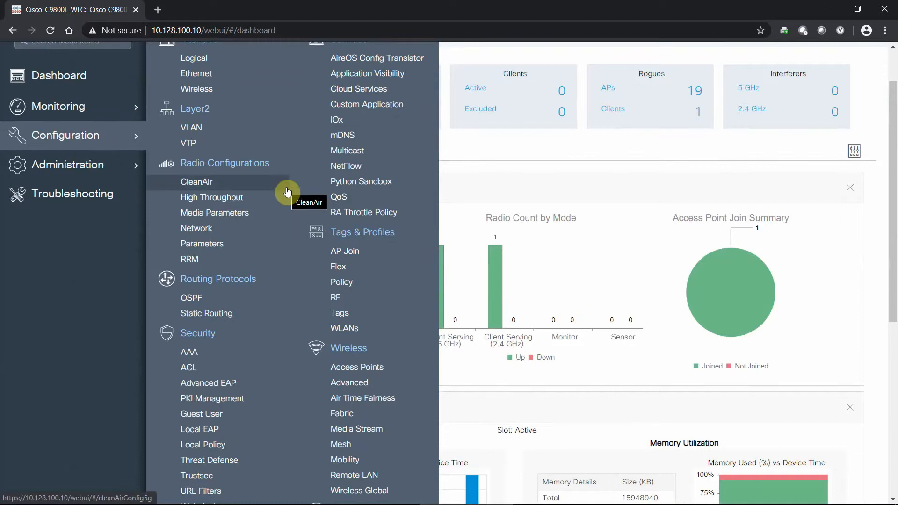
pyautogui.moveTo(293, 201)
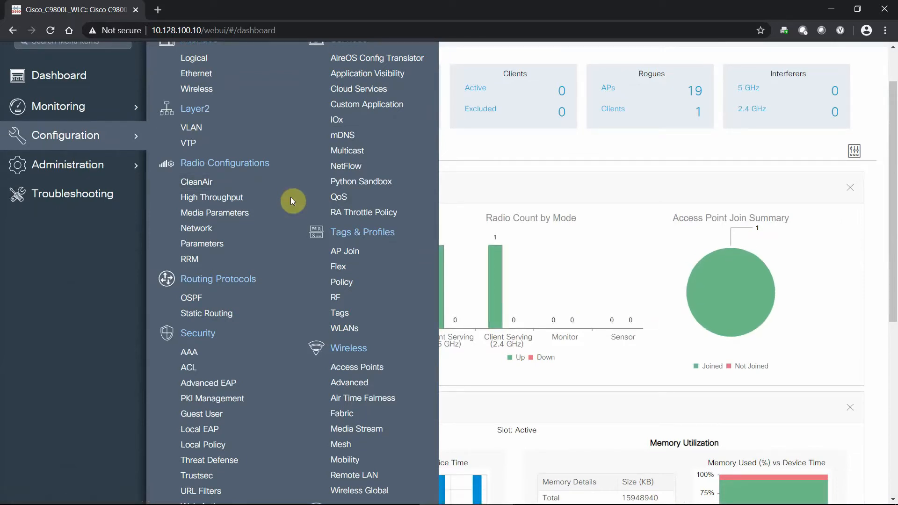
pyautogui.scroll(-3)
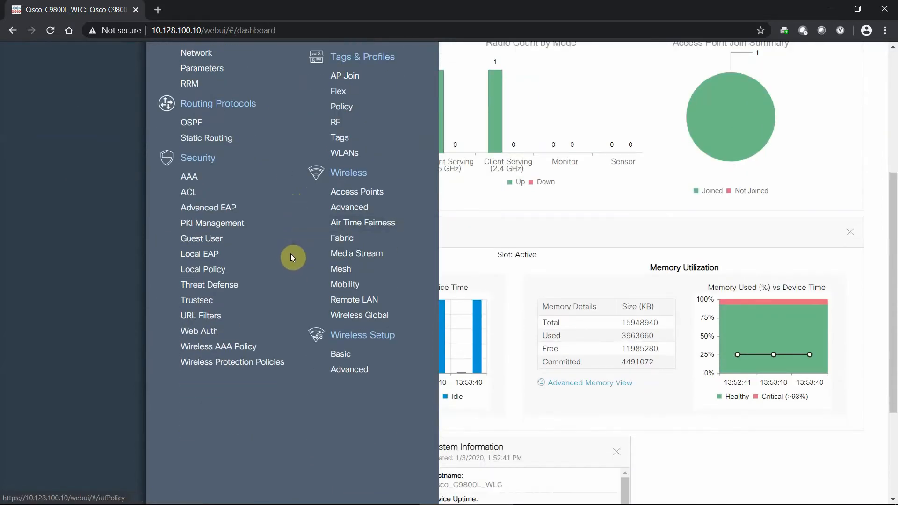
pyautogui.moveTo(381, 359)
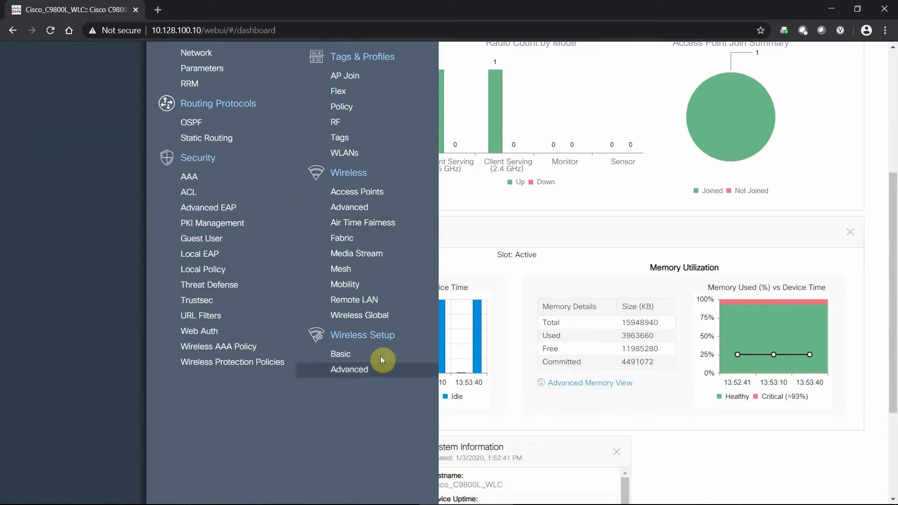
pyautogui.moveTo(363, 335)
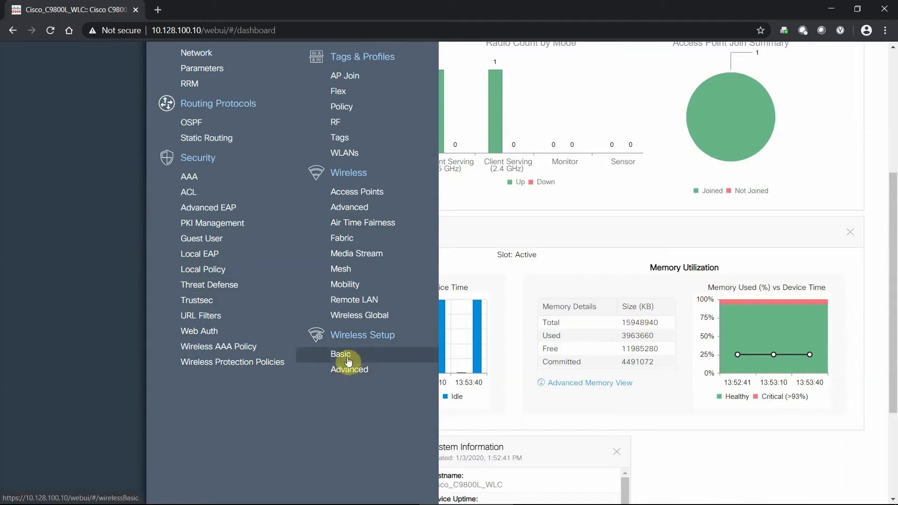
# Go to Configuration > Wireless Setup > Basic, which lists no locations.
pyautogui.click(341, 354)
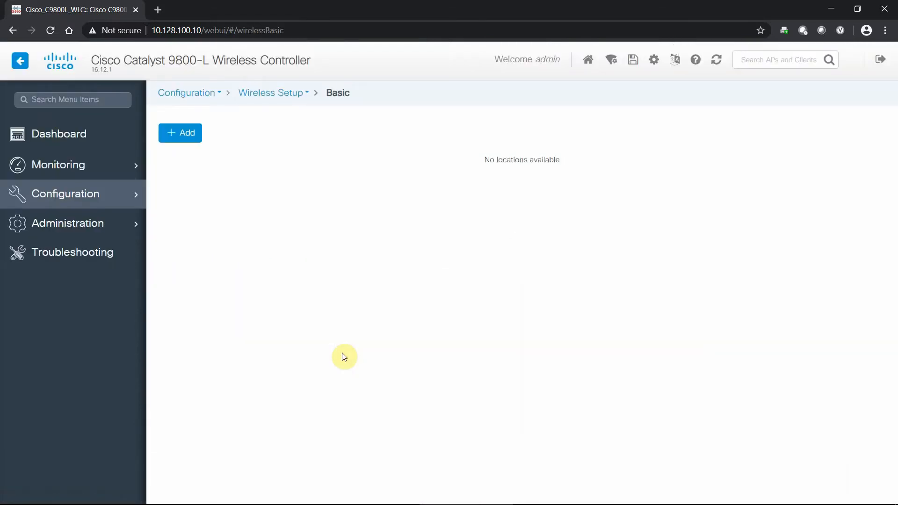
pyautogui.moveTo(452, 142)
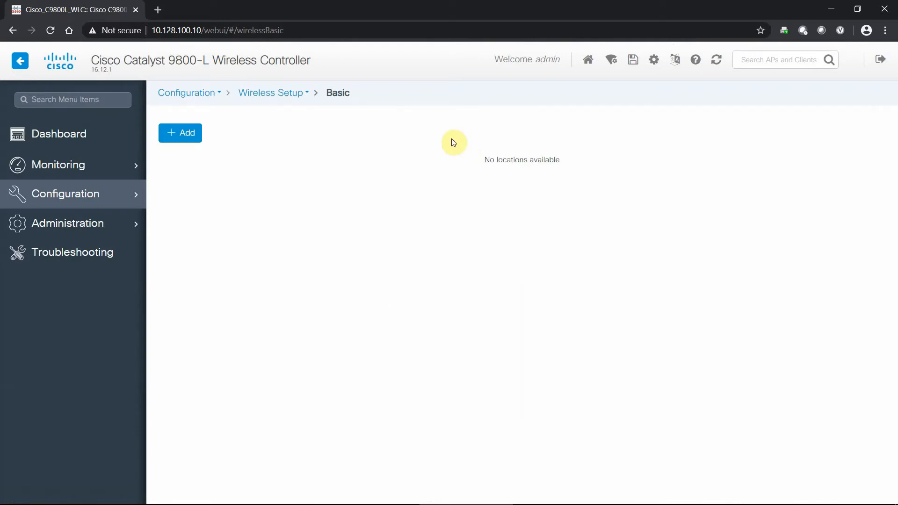
pyautogui.moveTo(326, 127)
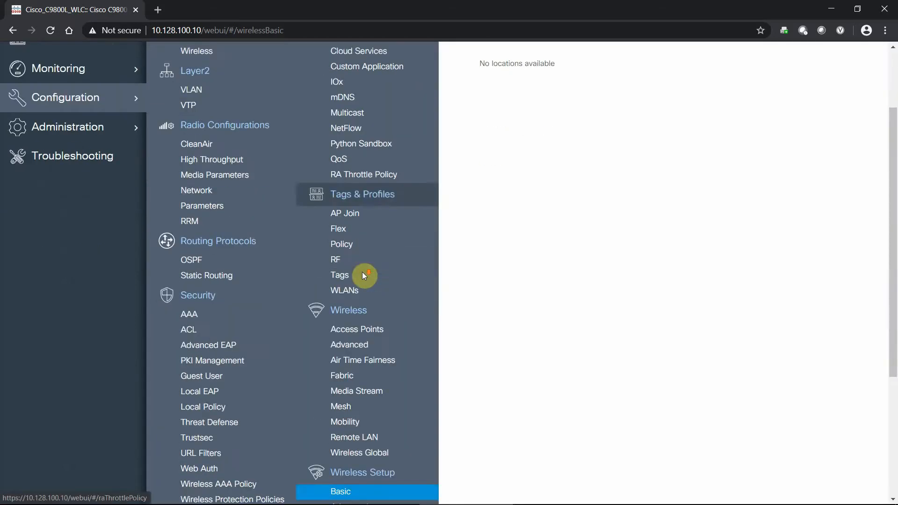
# Review the Advanced Wireless Setup flow overview, then return to the Basic setup page.
pyautogui.click(349, 345)
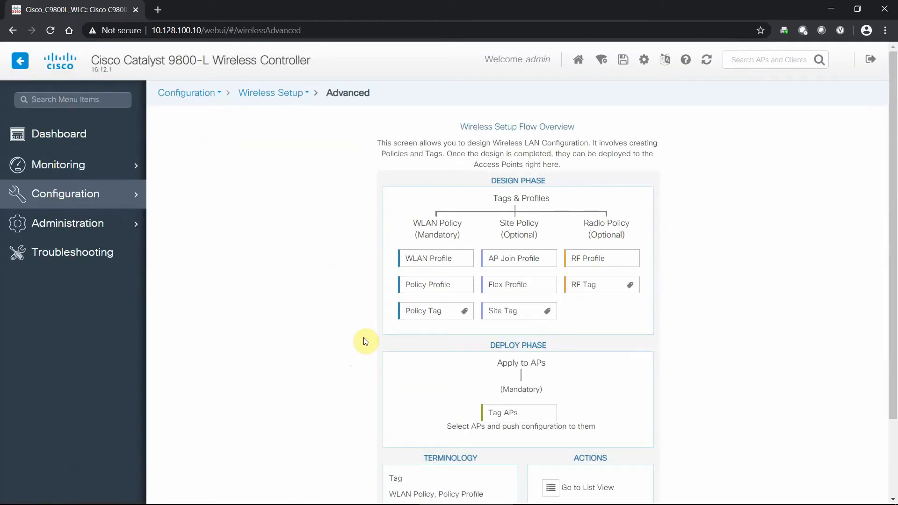
pyautogui.moveTo(696, 182)
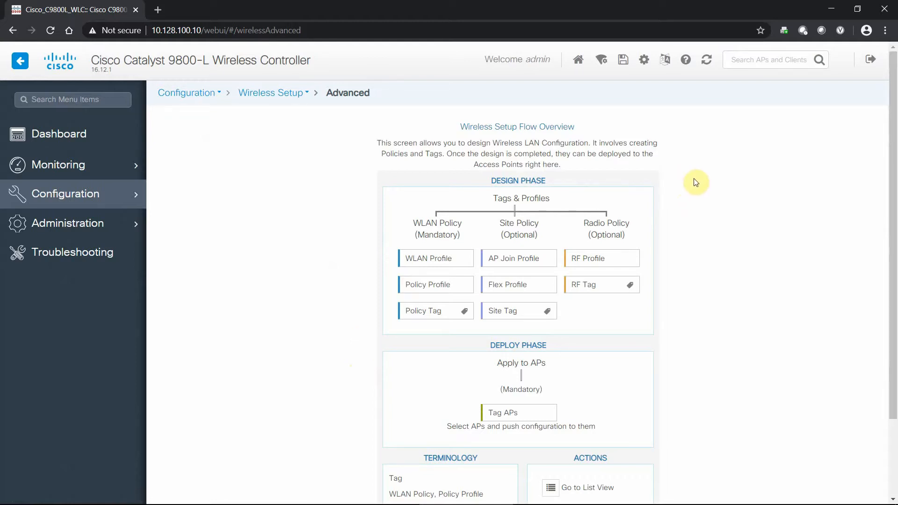
pyautogui.scroll(-3)
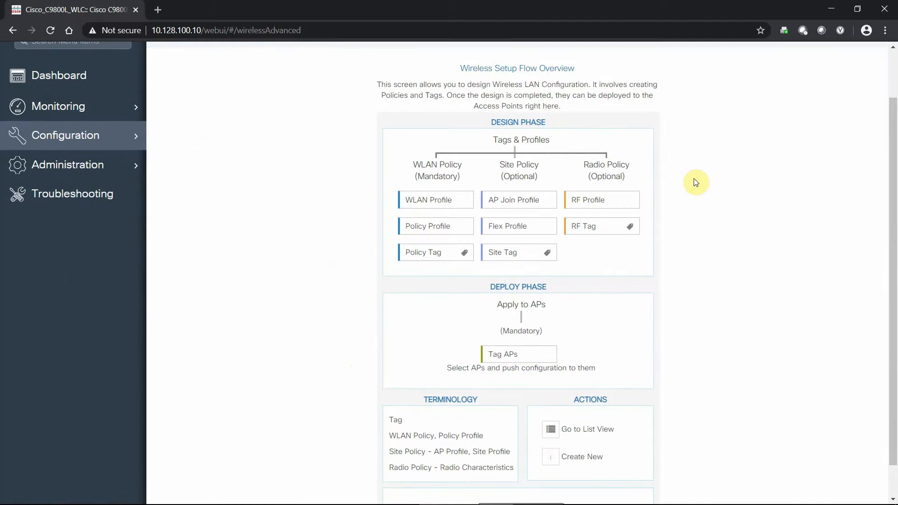
pyautogui.moveTo(440, 248)
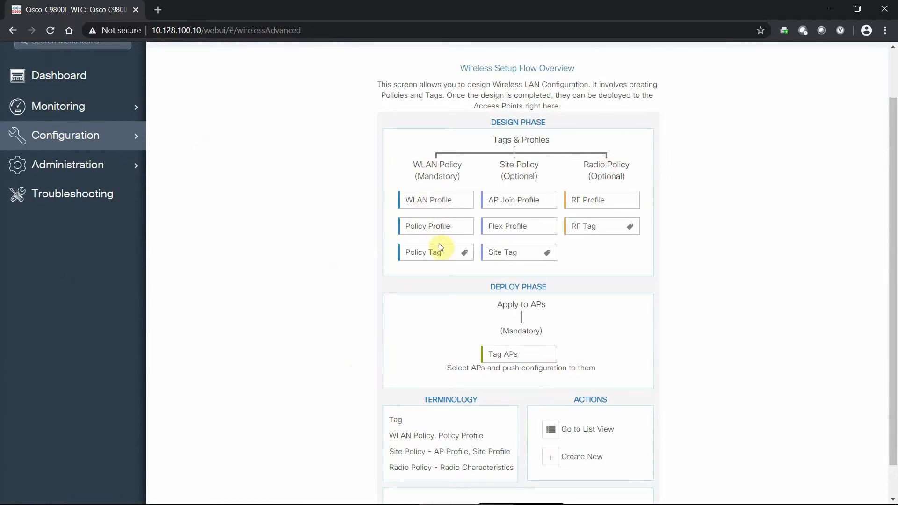
pyautogui.moveTo(529, 189)
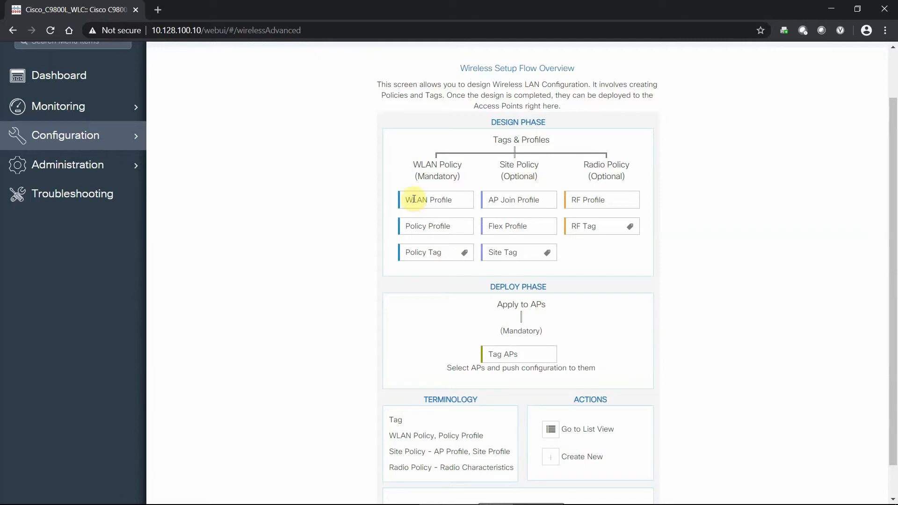
pyautogui.moveTo(519, 200)
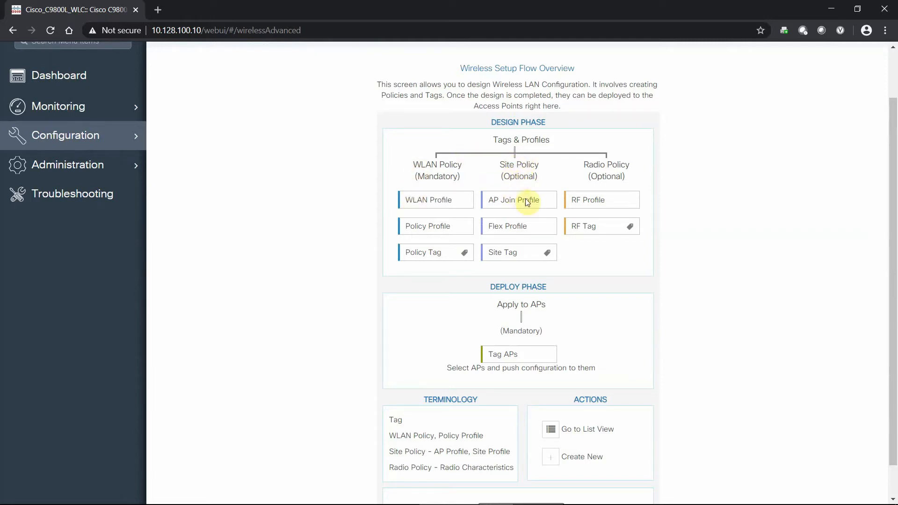
pyautogui.moveTo(496, 230)
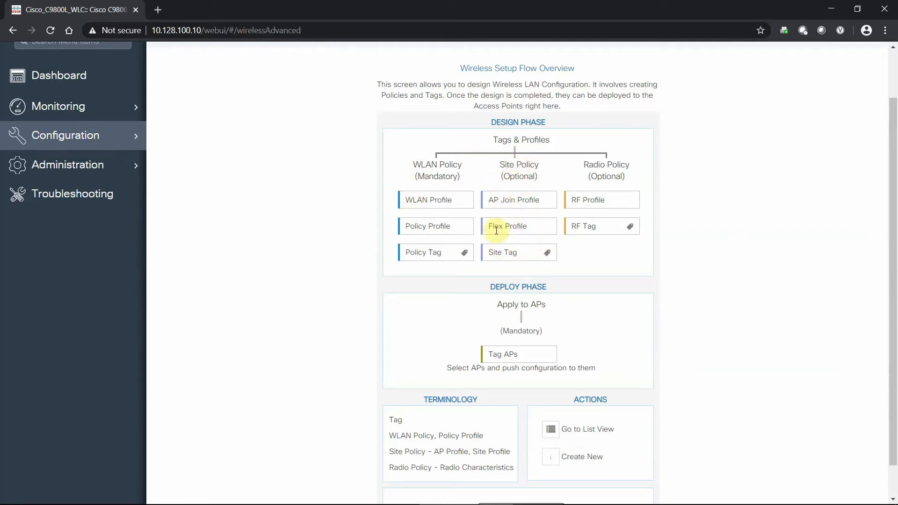
pyautogui.moveTo(622, 158)
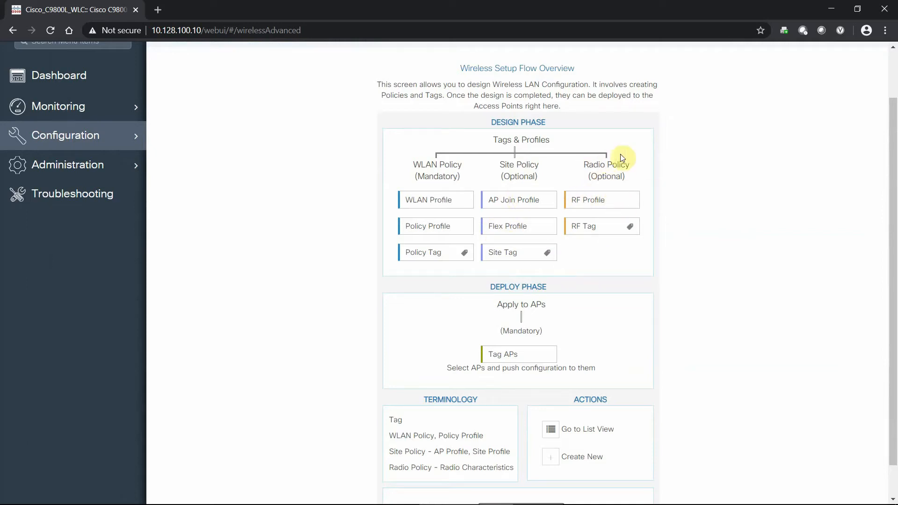
pyautogui.moveTo(651, 168)
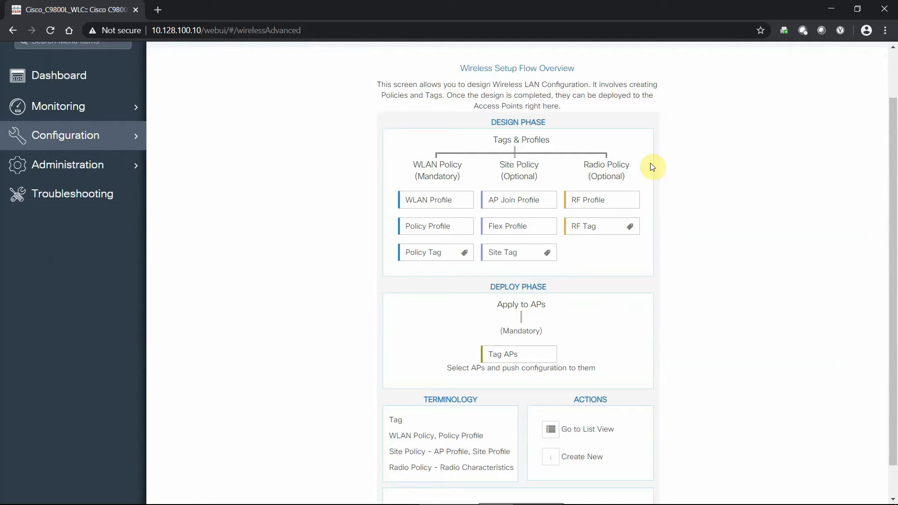
pyautogui.moveTo(401, 114)
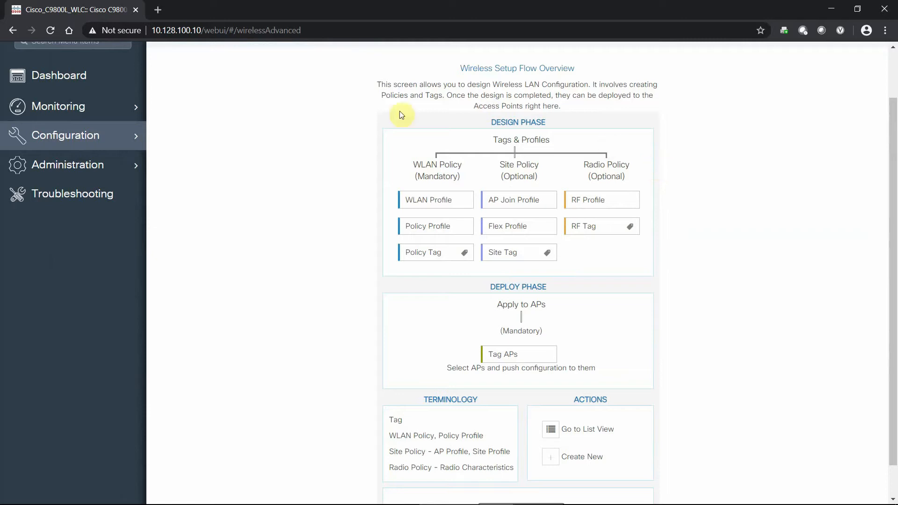
pyautogui.moveTo(600, 193)
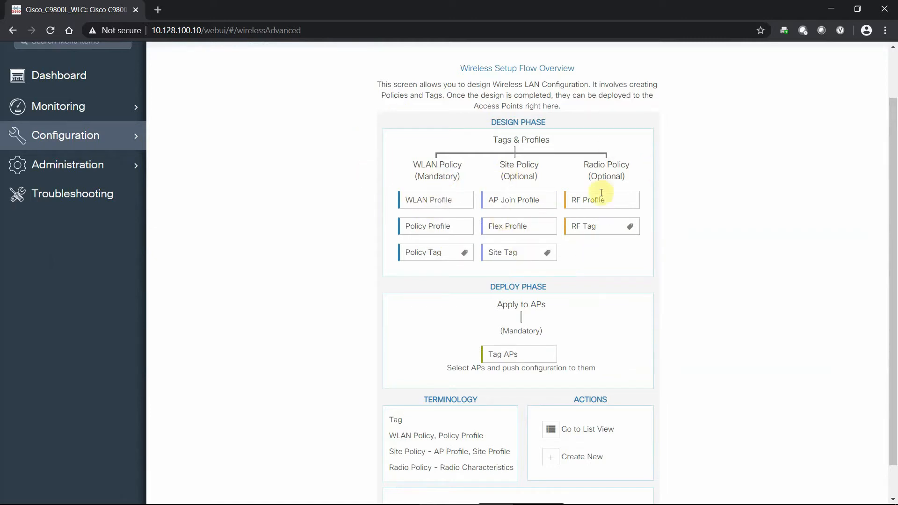
pyautogui.moveTo(576, 188)
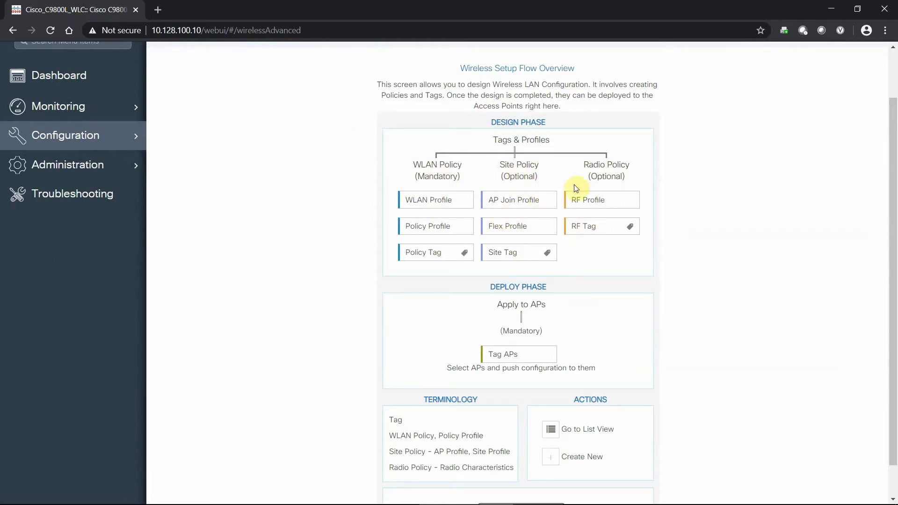
pyautogui.moveTo(700, 189)
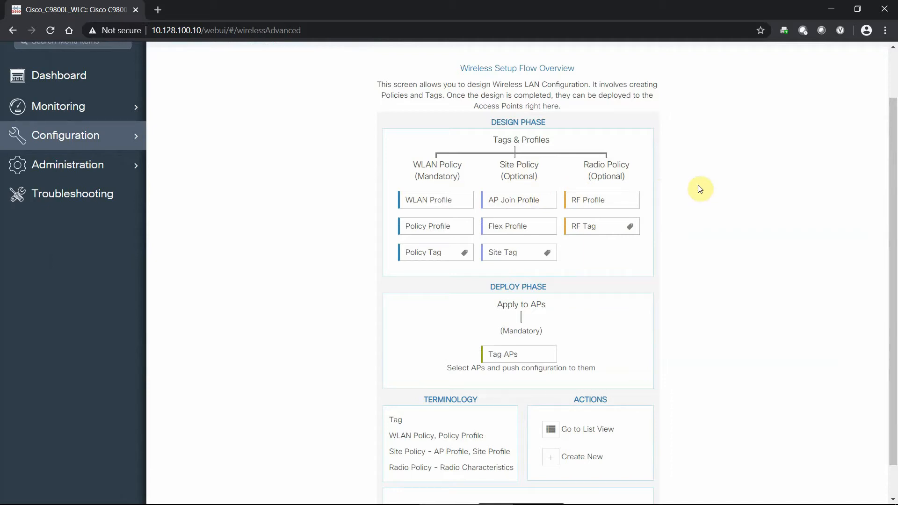
pyautogui.scroll(-3)
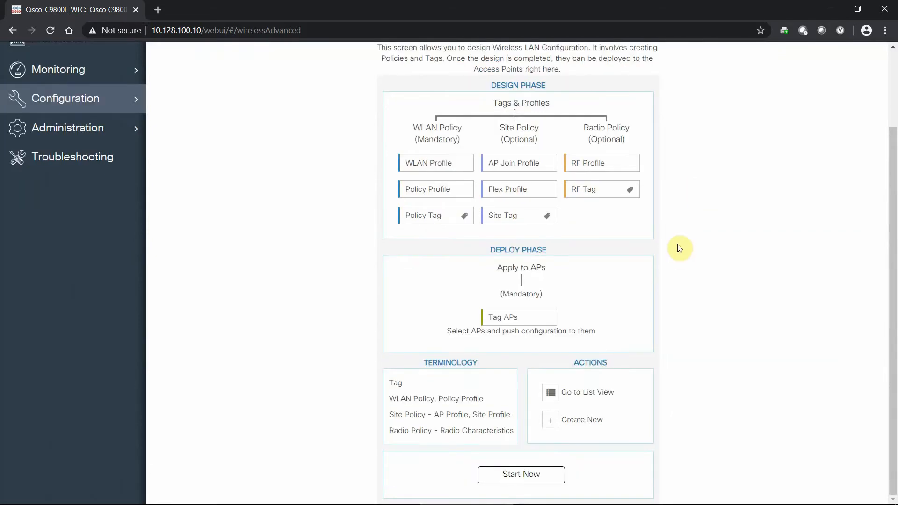
pyautogui.moveTo(521, 268)
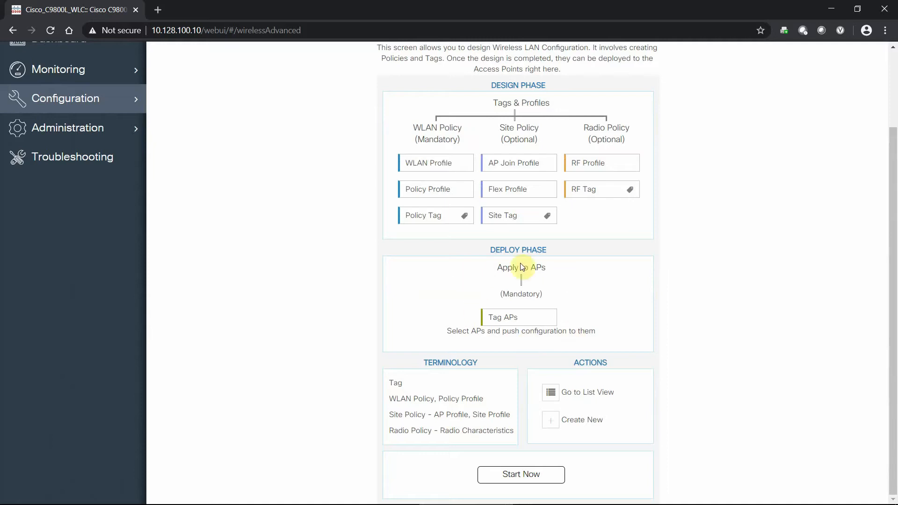
pyautogui.moveTo(481, 331)
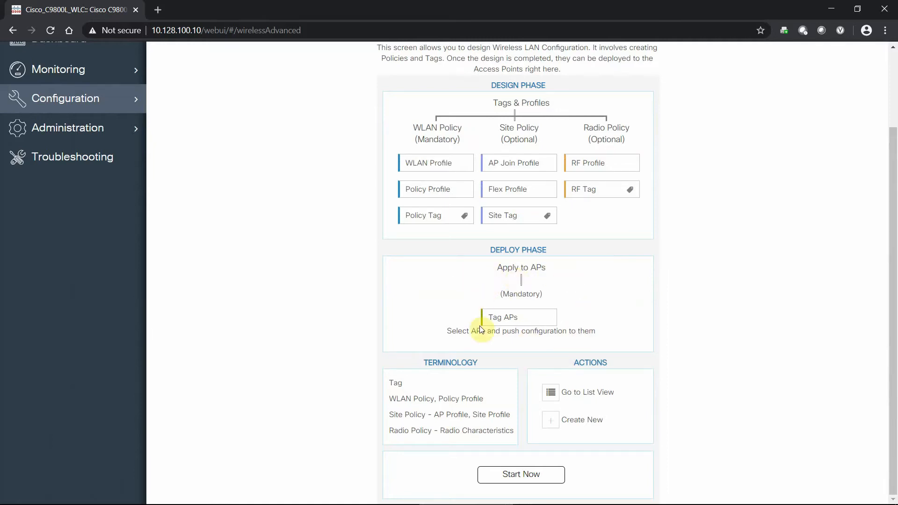
pyautogui.moveTo(650, 311)
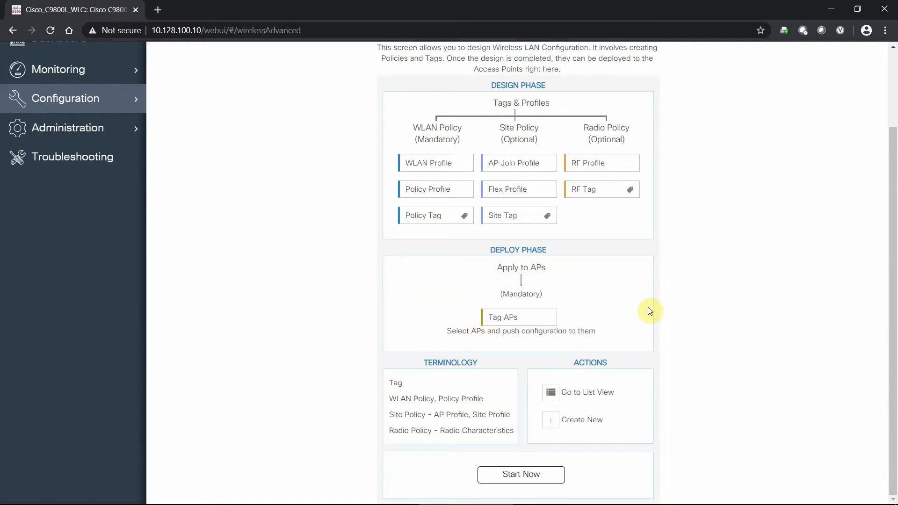
pyautogui.moveTo(641, 296)
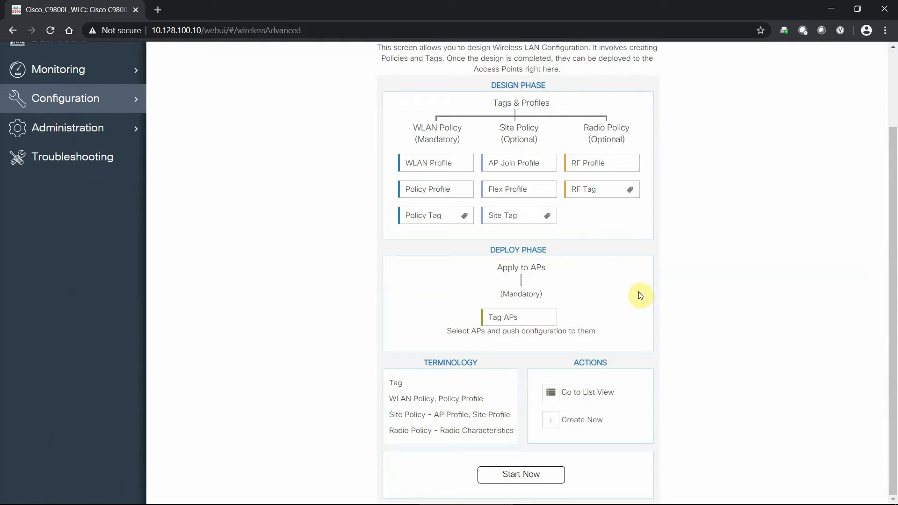
pyautogui.scroll(3)
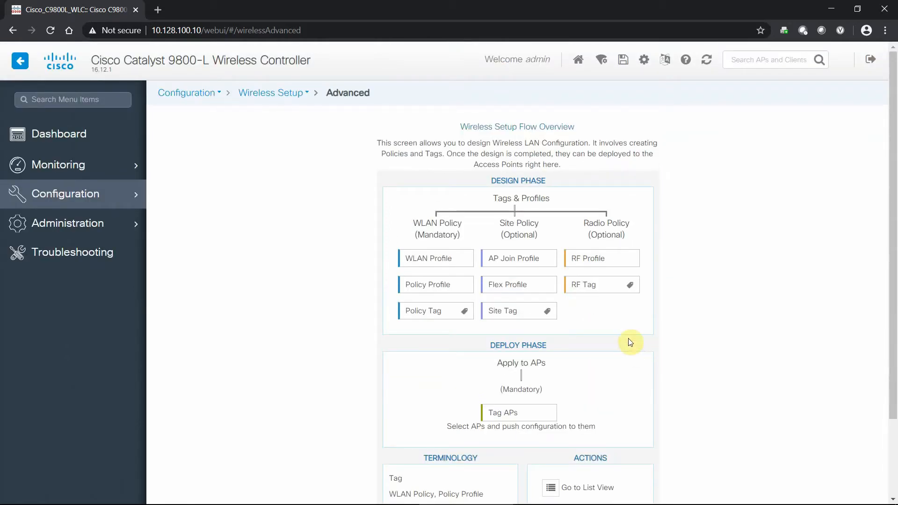
pyautogui.moveTo(405, 138)
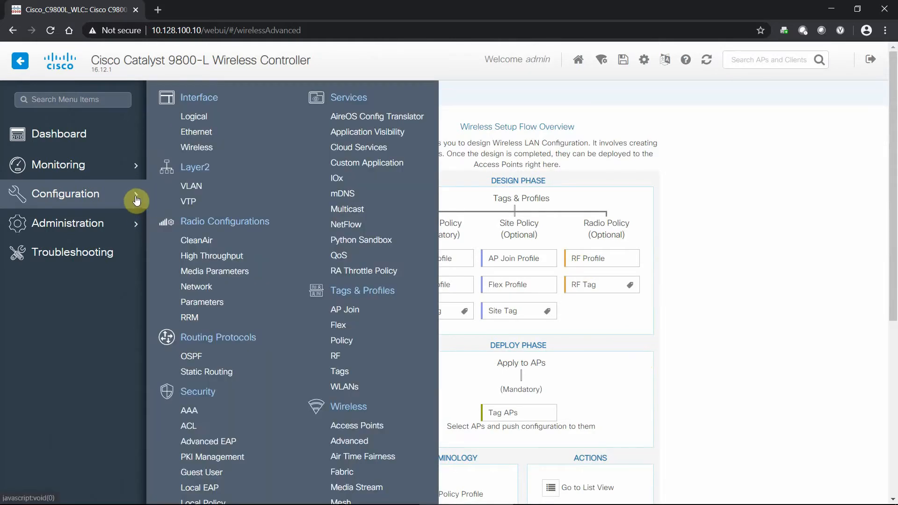
pyautogui.scroll(-3)
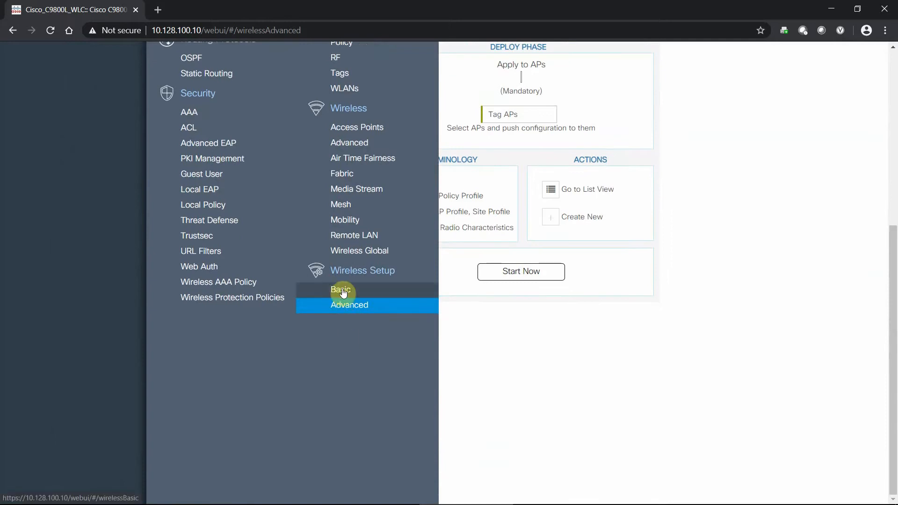
pyautogui.click(342, 289)
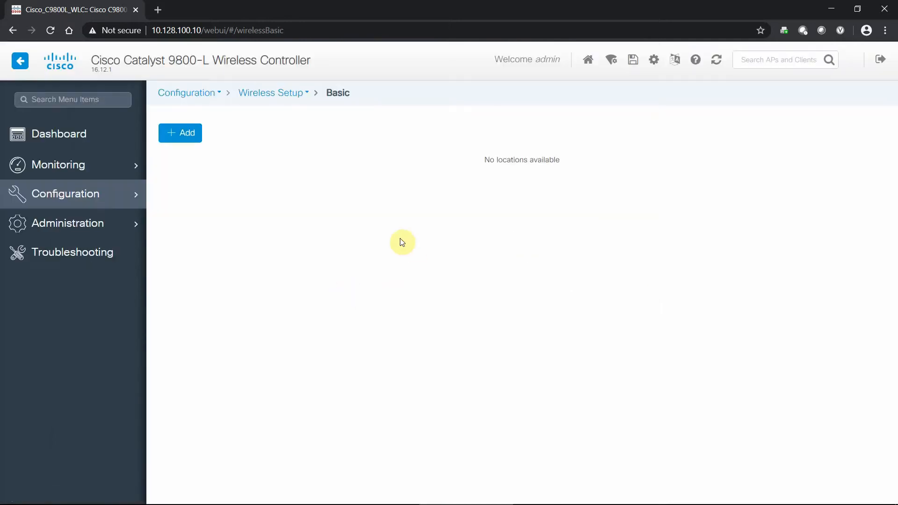
pyautogui.moveTo(59, 135)
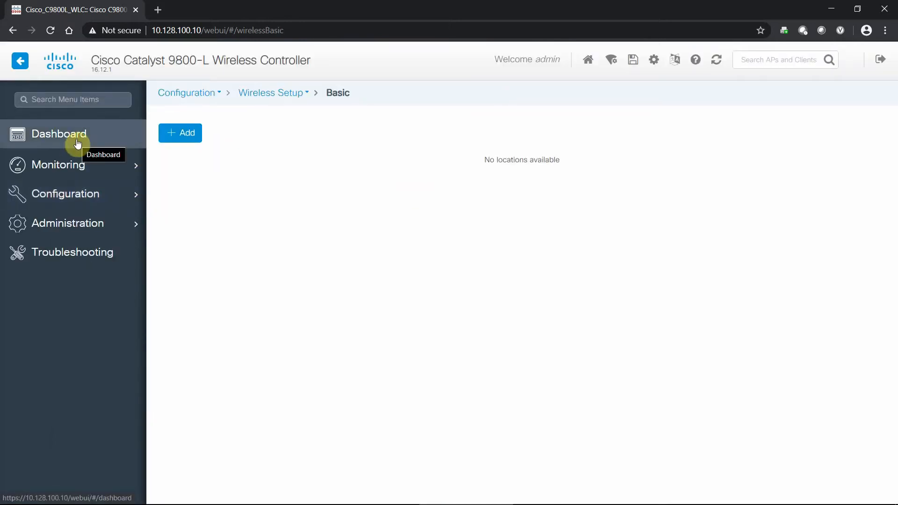
pyautogui.click(59, 133)
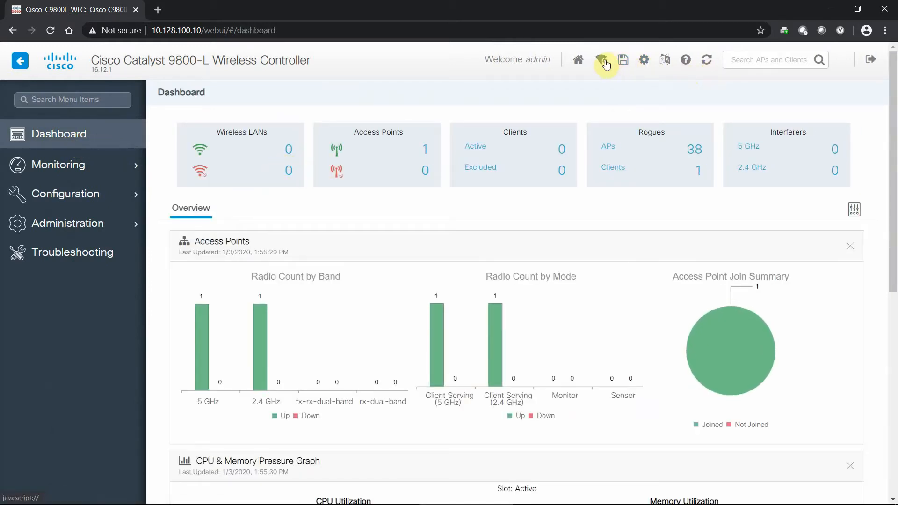
pyautogui.moveTo(603, 60)
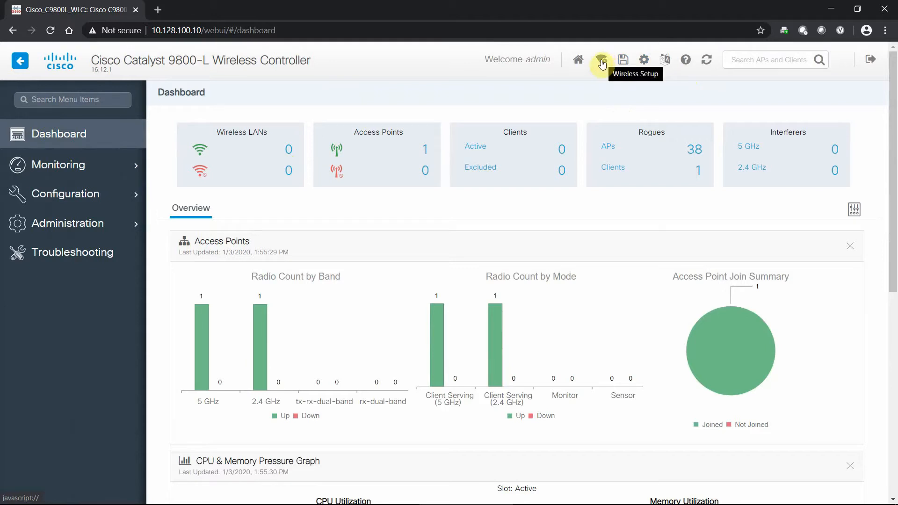
pyautogui.click(602, 59)
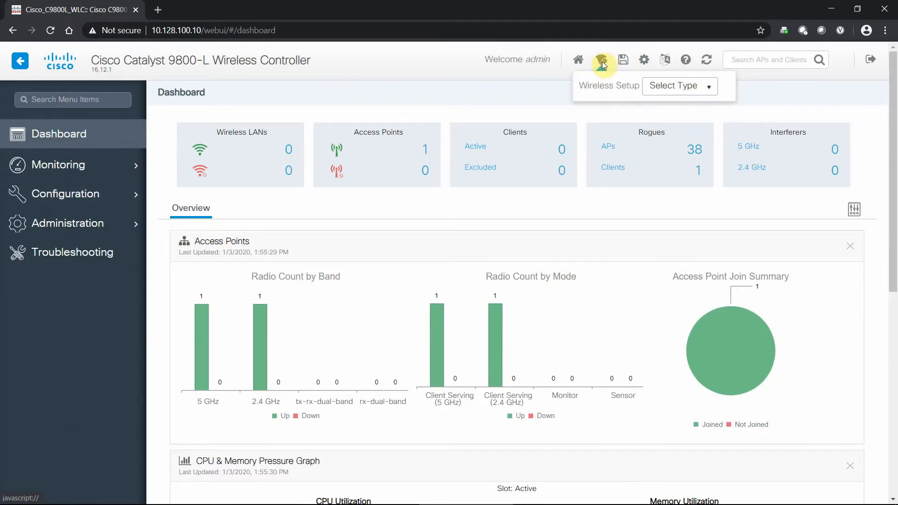
pyautogui.moveTo(630, 79)
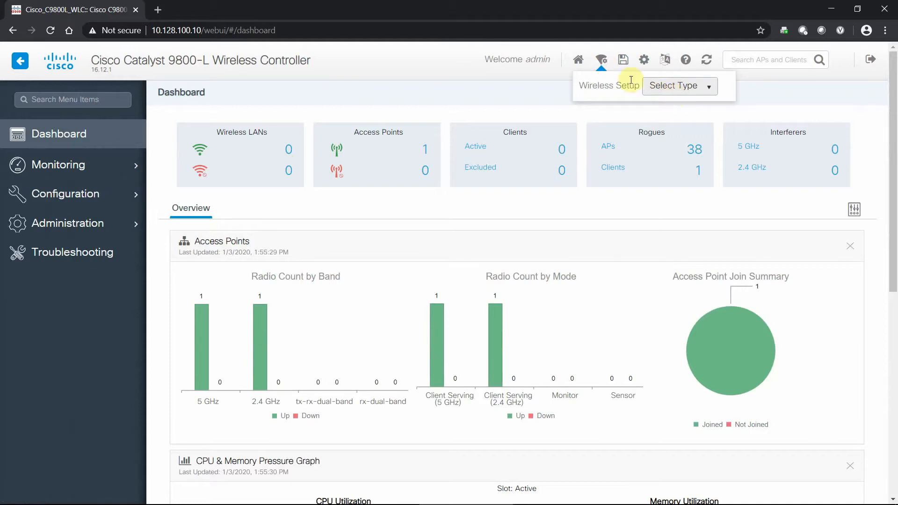
pyautogui.moveTo(676, 89)
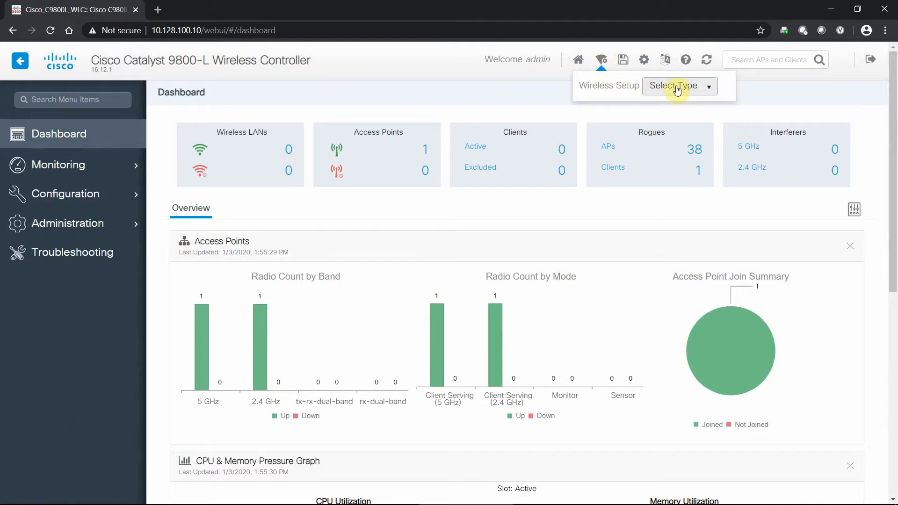
pyautogui.moveTo(720, 111)
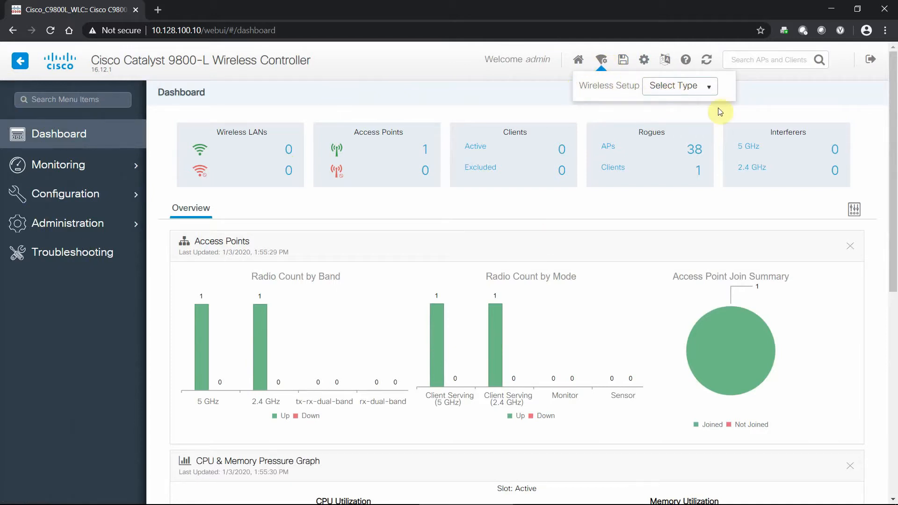
pyautogui.click(679, 85)
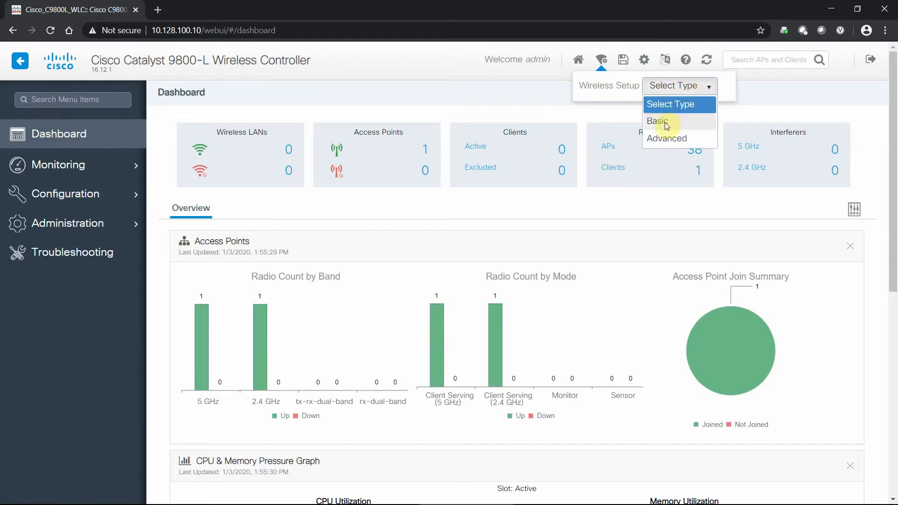
pyautogui.moveTo(658, 122)
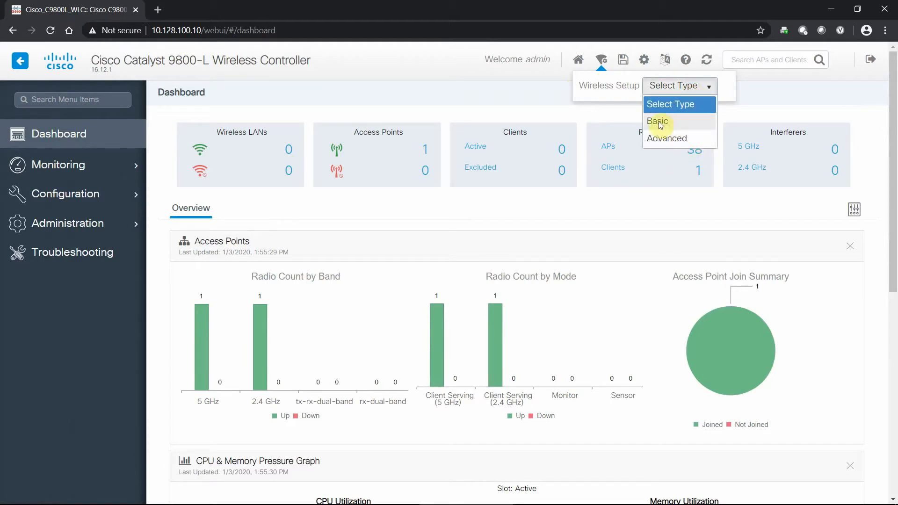
pyautogui.click(658, 121)
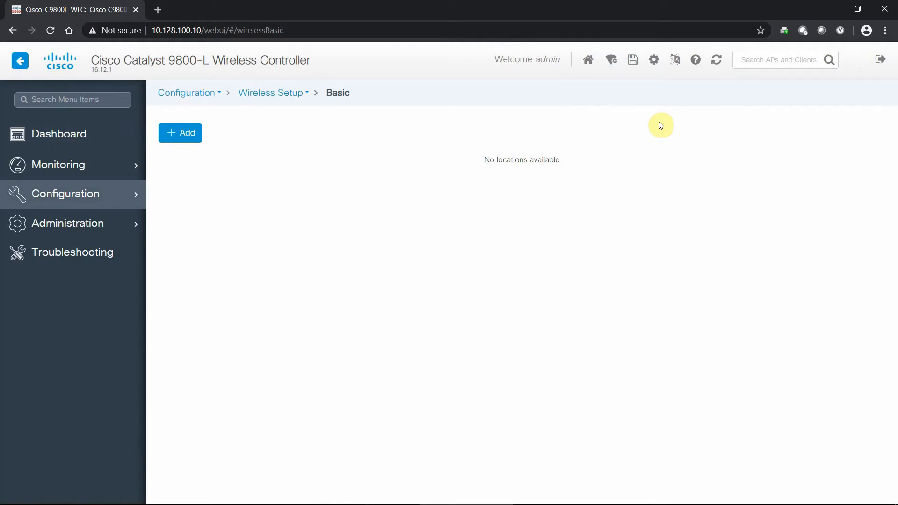
pyautogui.moveTo(611, 59)
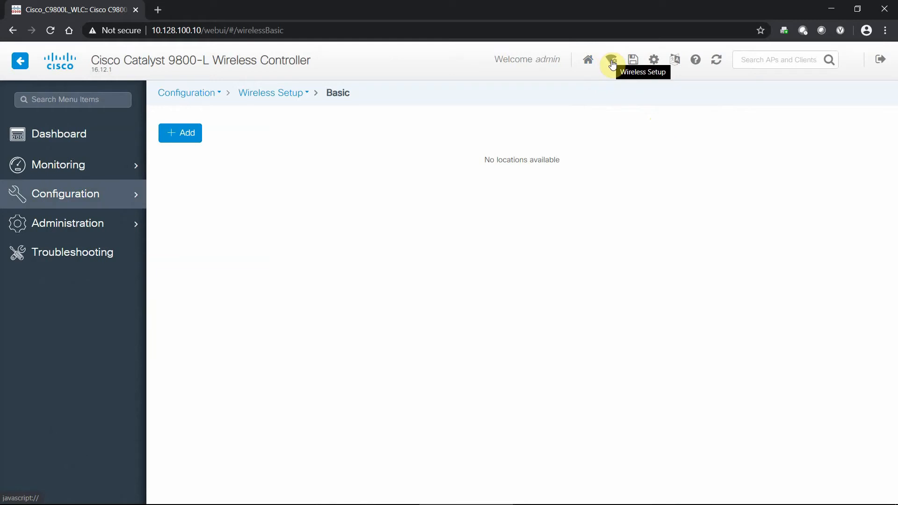
pyautogui.click(612, 59)
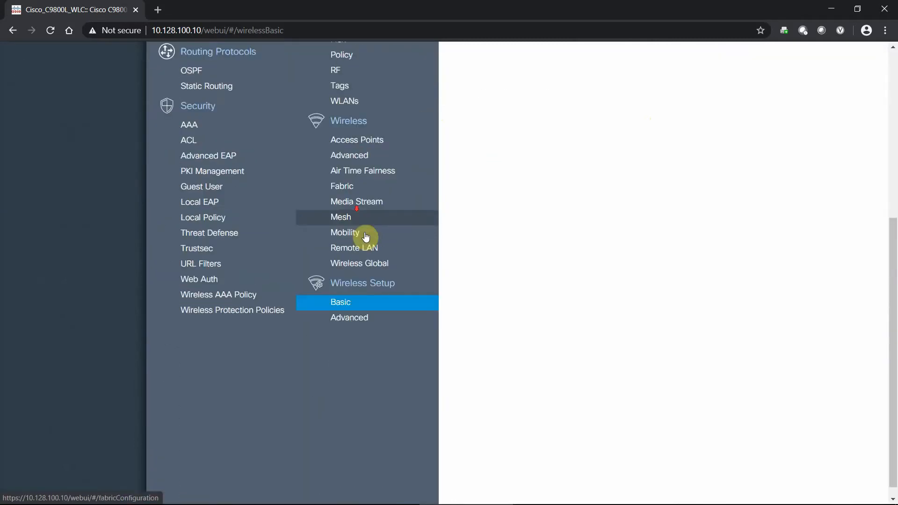
pyautogui.click(341, 301)
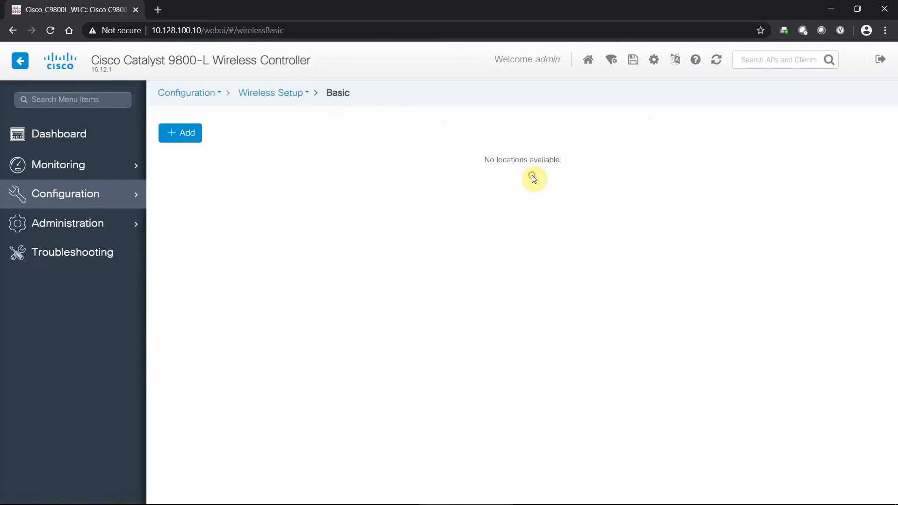
pyautogui.moveTo(359, 118)
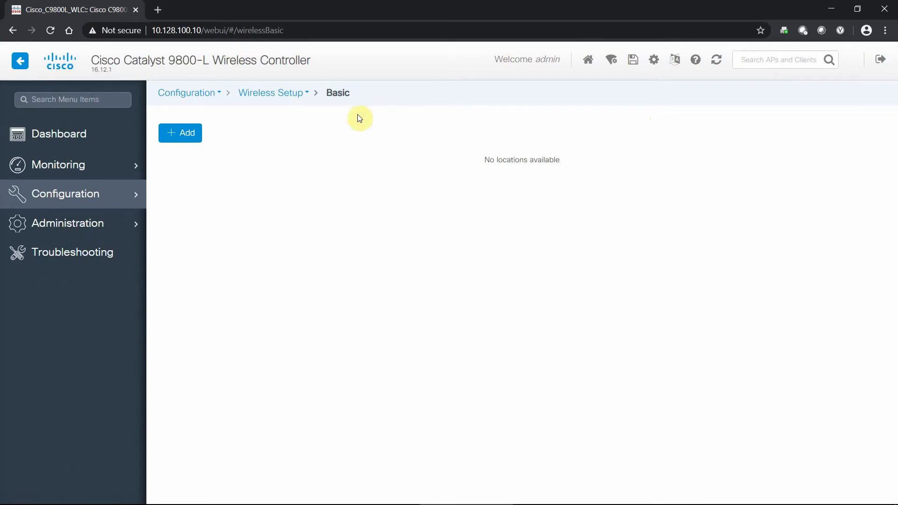
pyautogui.moveTo(185, 145)
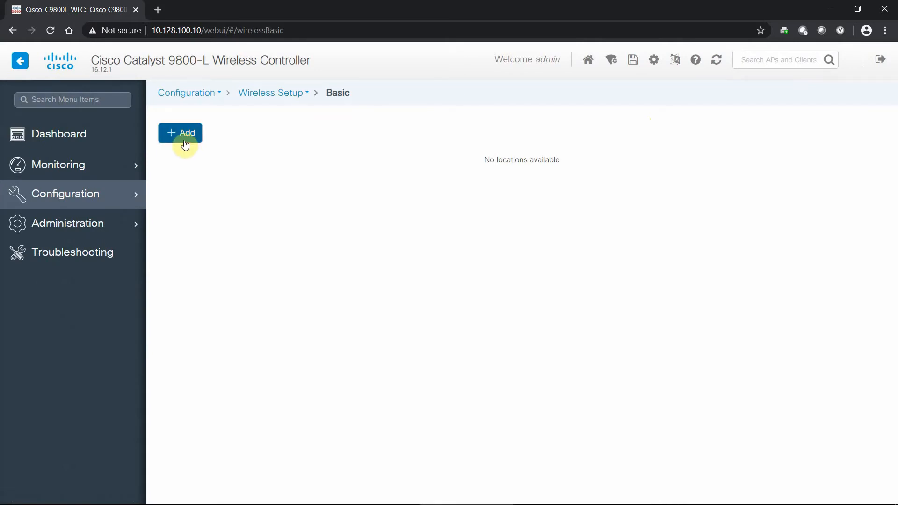
# Create location BTC with description 'BTC Location', Local type and Low client density.
pyautogui.click(180, 132)
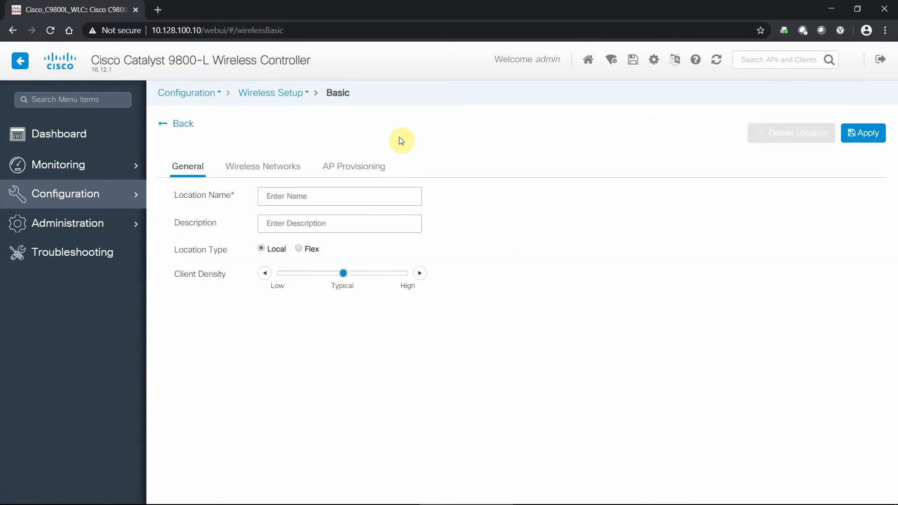
pyautogui.moveTo(262, 179)
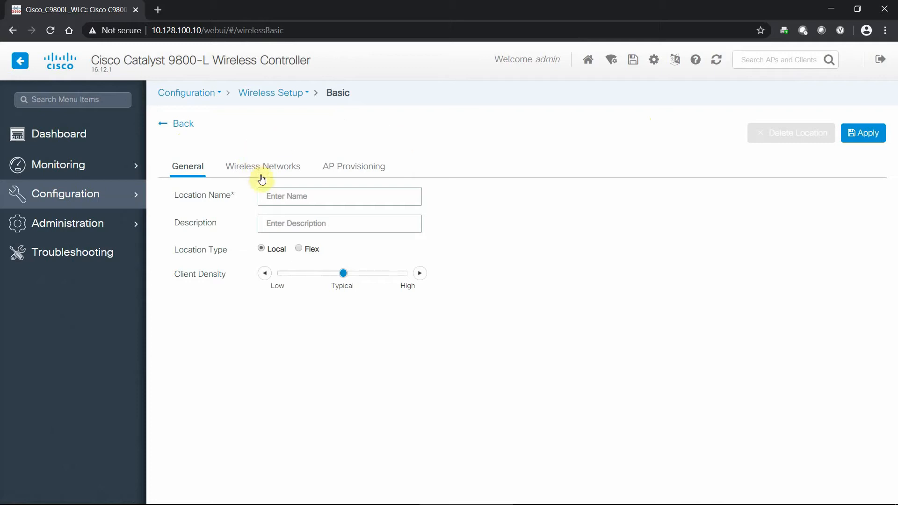
pyautogui.moveTo(360, 172)
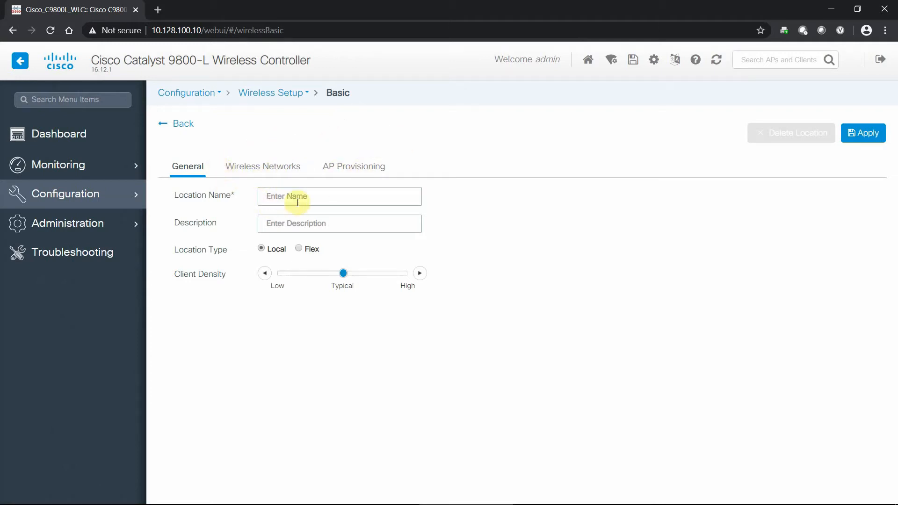
pyautogui.moveTo(480, 201)
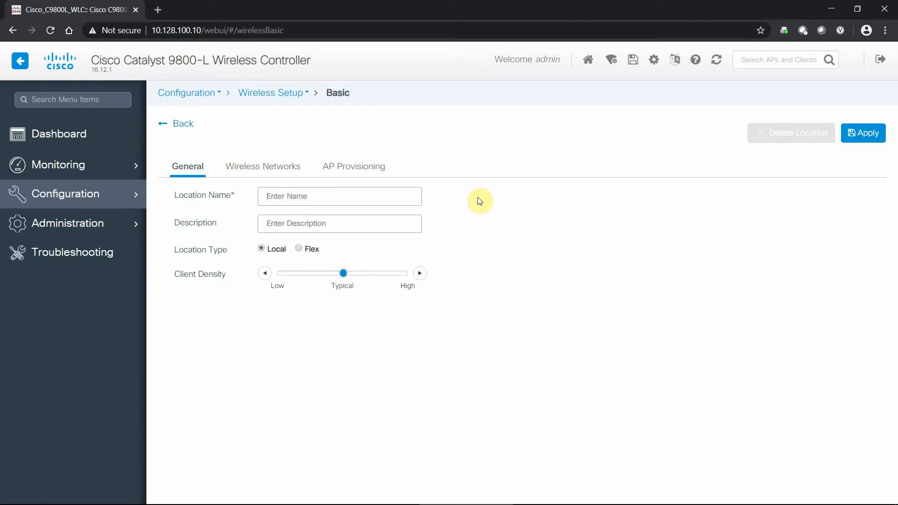
pyautogui.write('BTC')
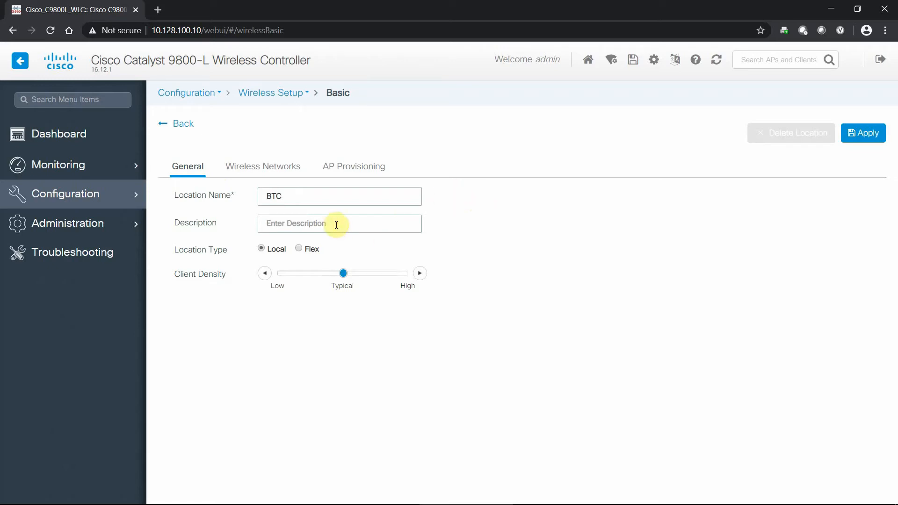
pyautogui.write('BTC Local')
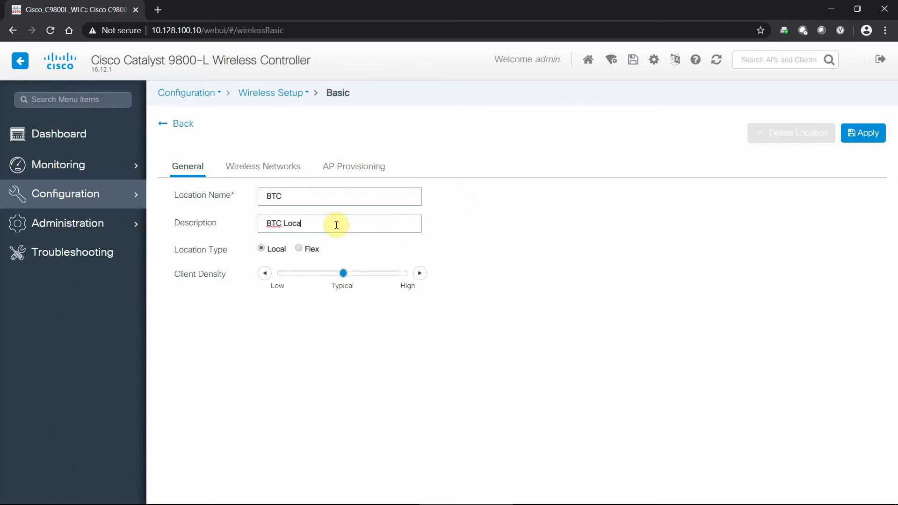
pyautogui.write('tion')
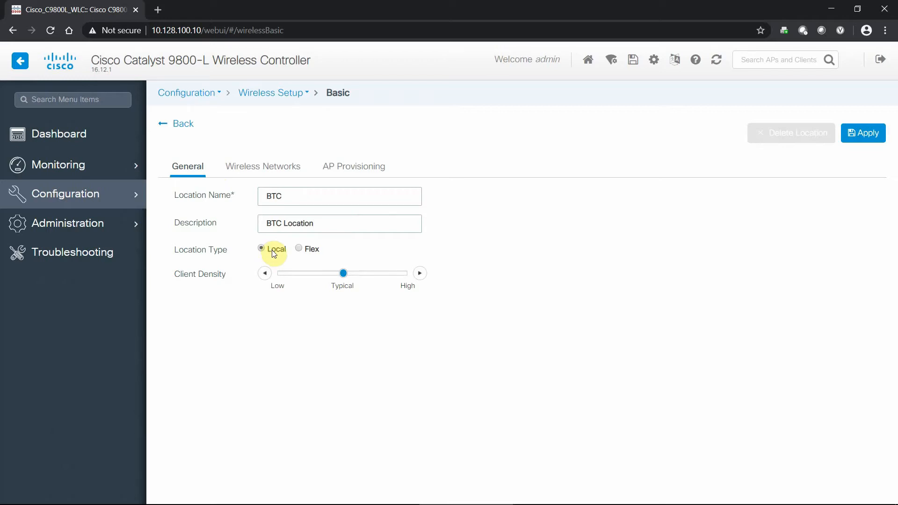
pyautogui.moveTo(265, 274)
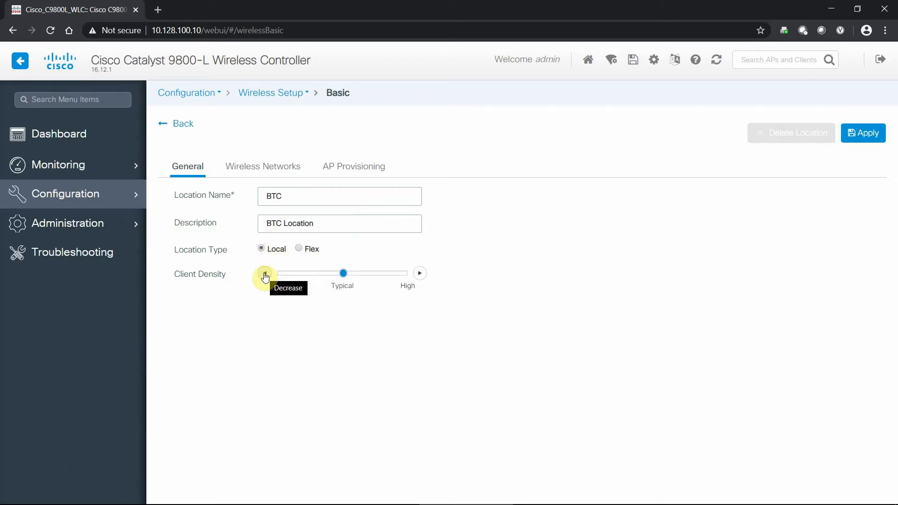
pyautogui.click(266, 273)
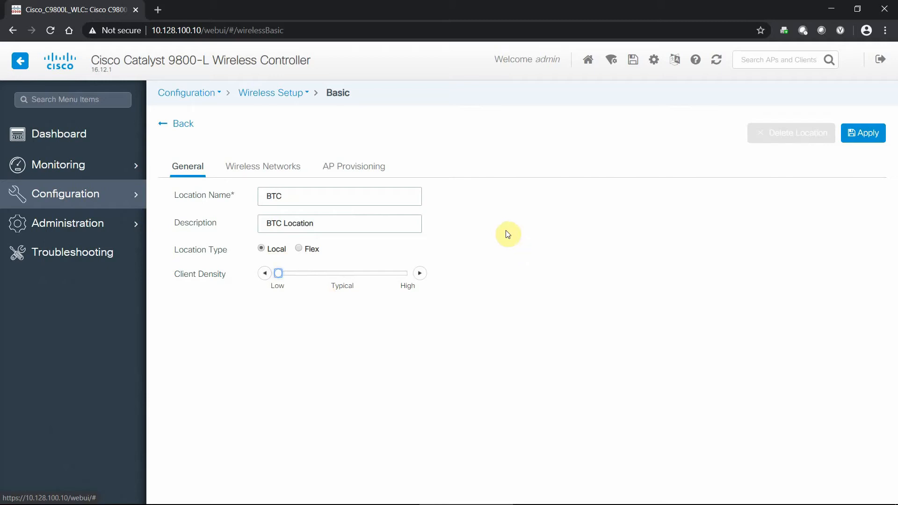
pyautogui.moveTo(503, 242)
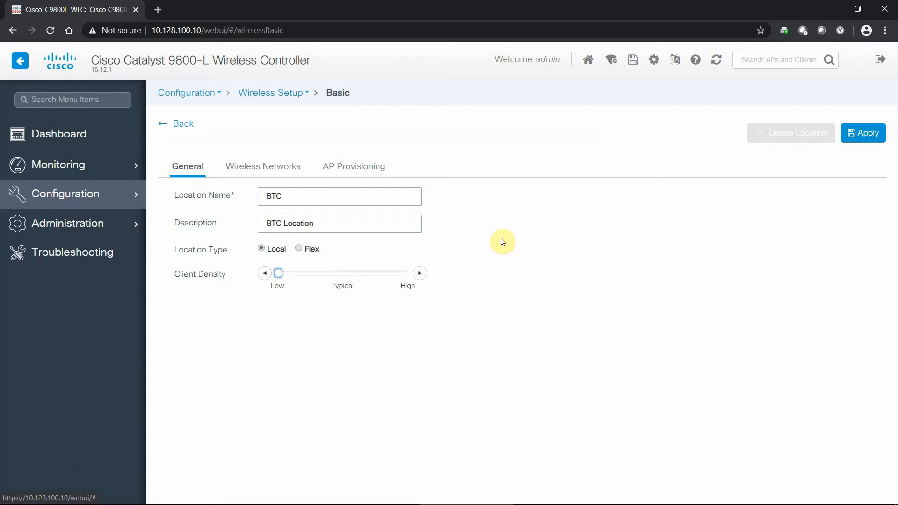
pyautogui.moveTo(479, 244)
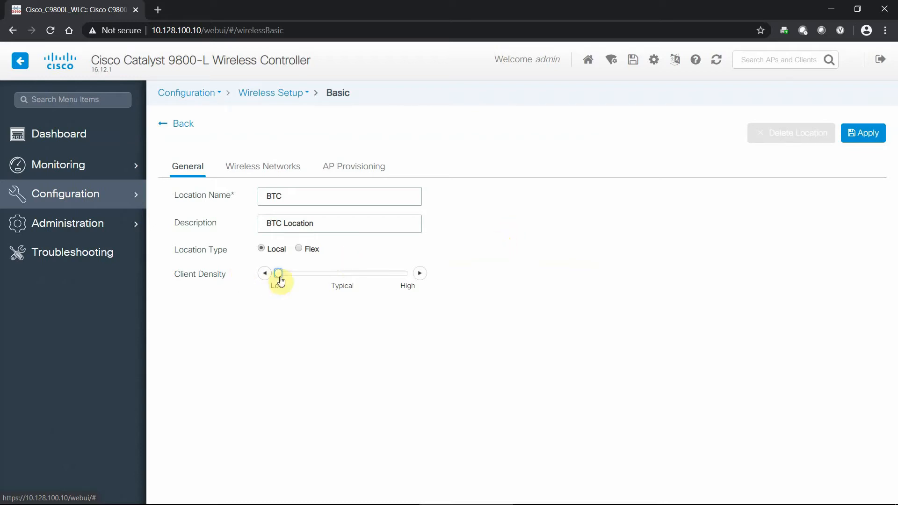
pyautogui.moveTo(281, 297)
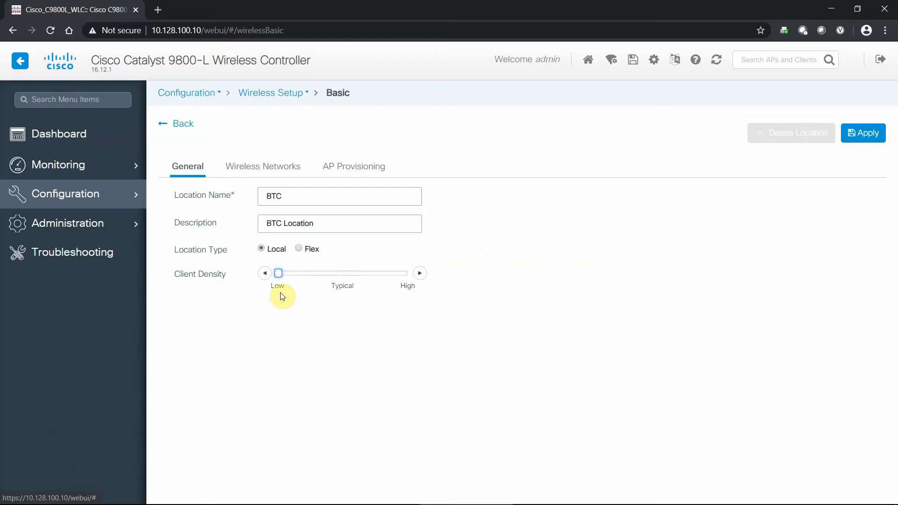
pyautogui.moveTo(485, 219)
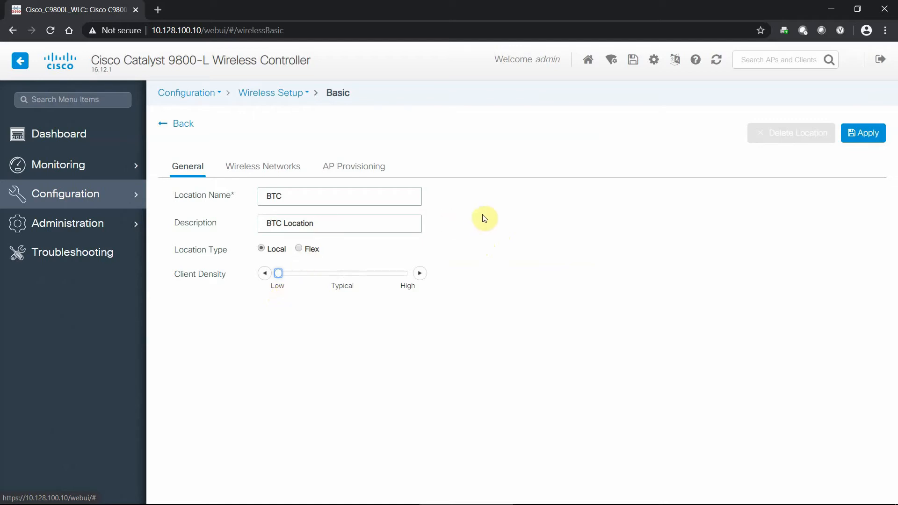
pyautogui.moveTo(302, 216)
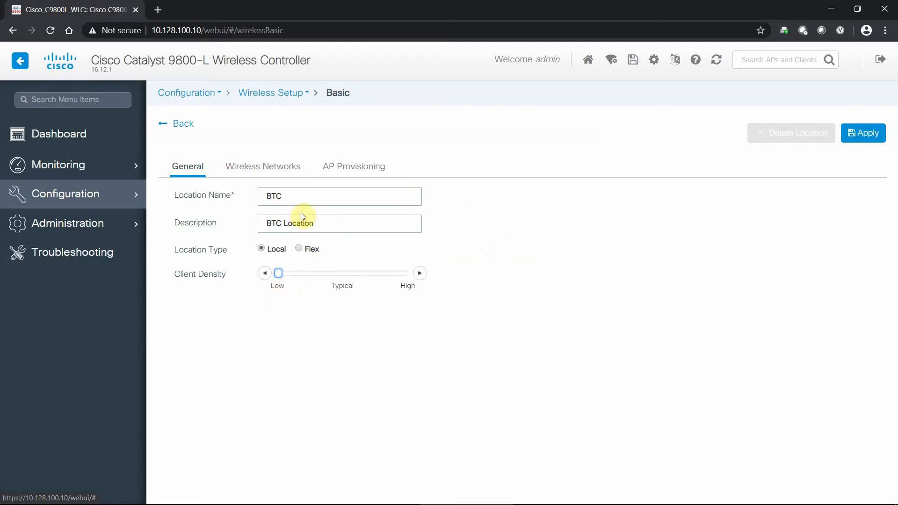
pyautogui.moveTo(252, 173)
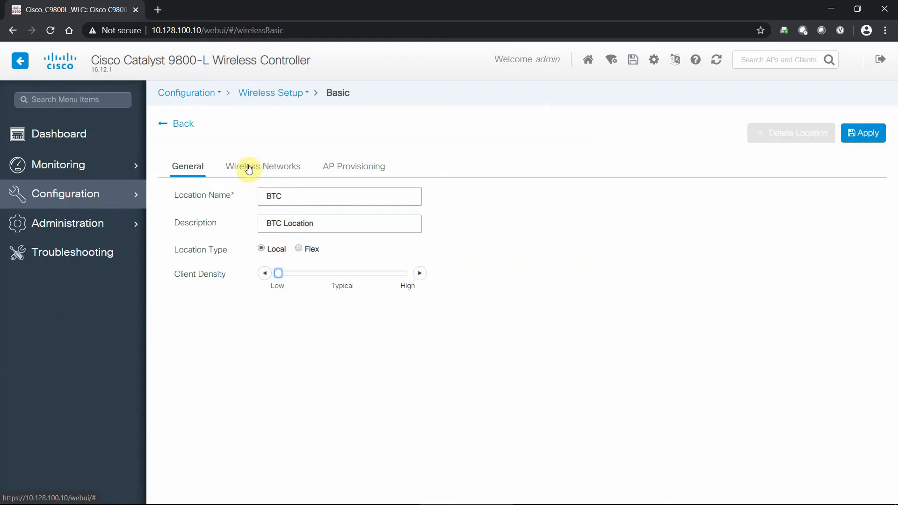
# Start adding a WLAN from the BTC location's empty Wireless Networks tab.
pyautogui.click(278, 273)
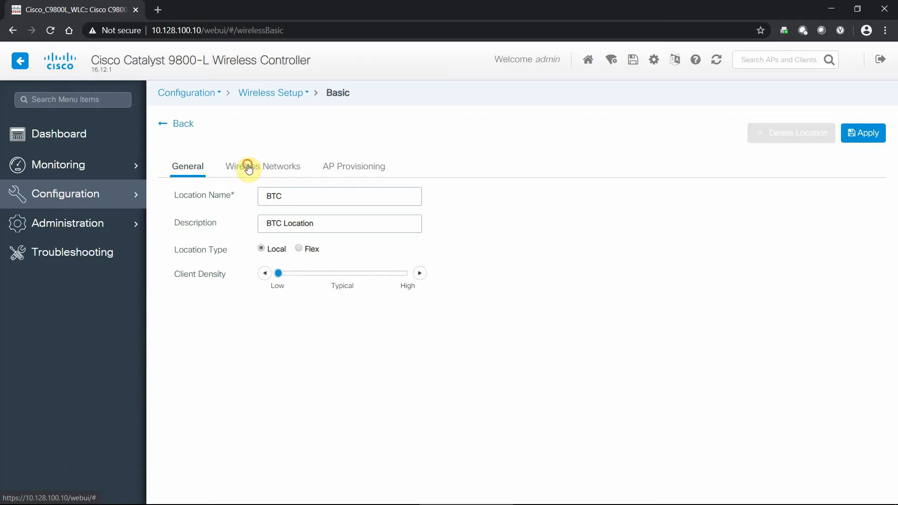
pyautogui.click(263, 166)
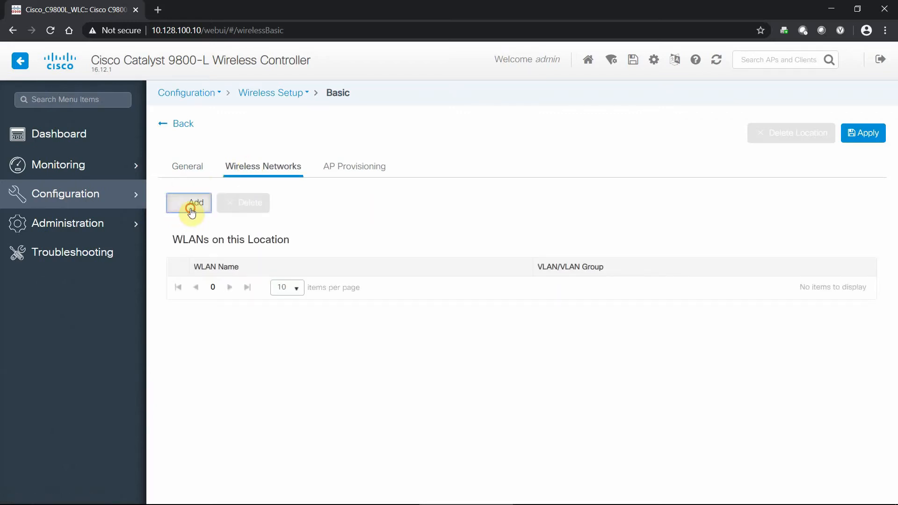
pyautogui.click(189, 203)
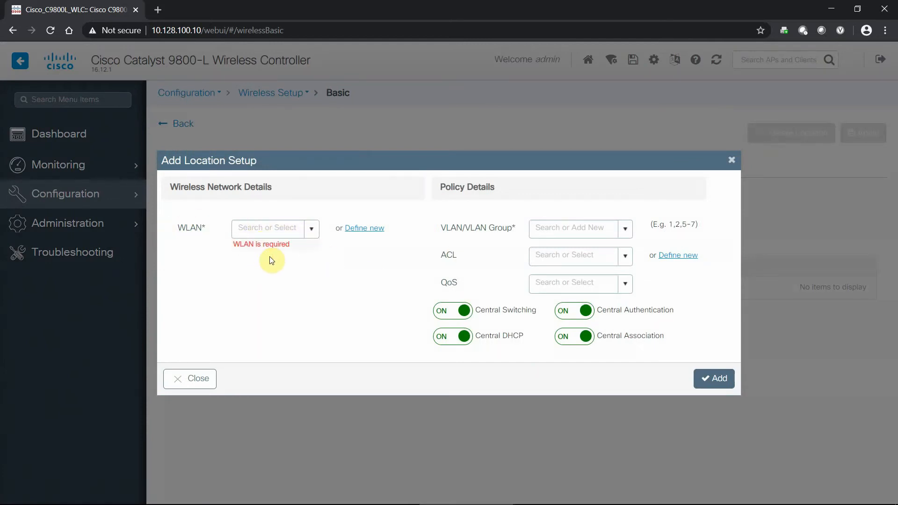
pyautogui.moveTo(374, 235)
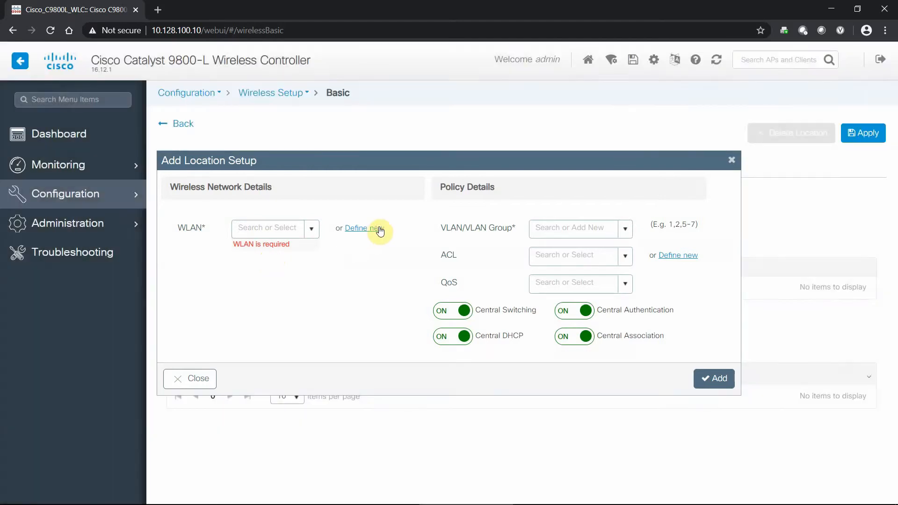
# Define WLAN Catalyst (profile and SSID), ID 1, SSID broadcast disabled, radio policy All.
pyautogui.click(365, 228)
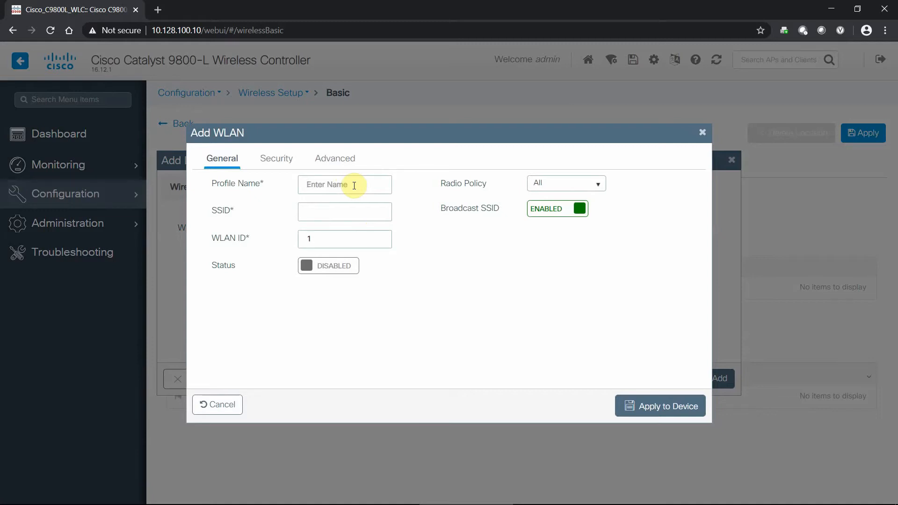
pyautogui.write('c')
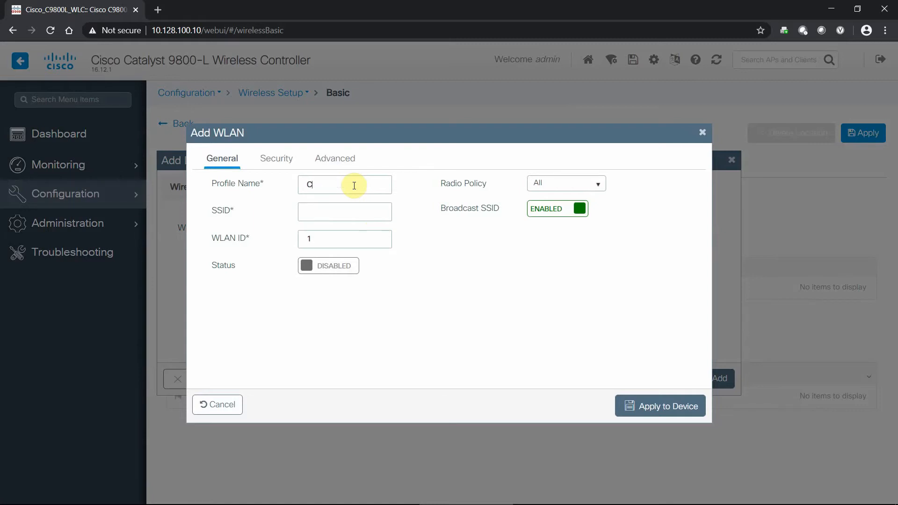
pyautogui.write('Catalyst')
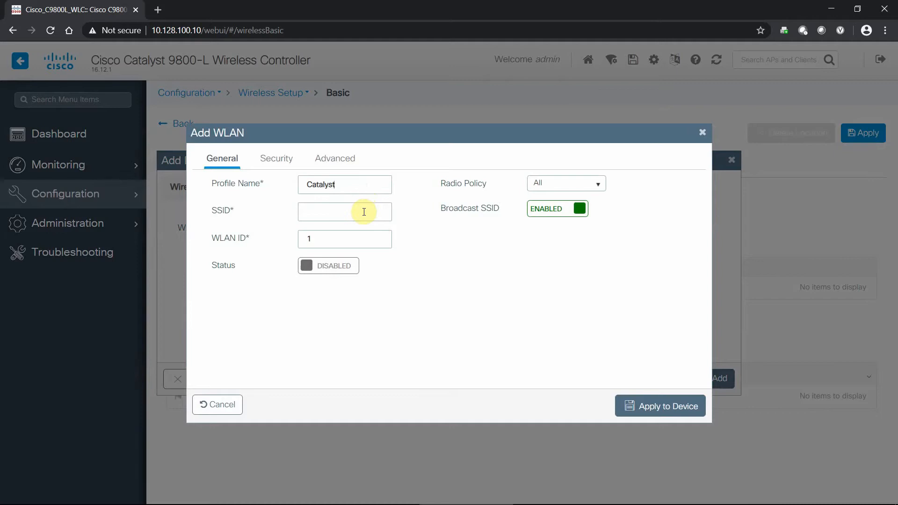
pyautogui.write('Catalyst')
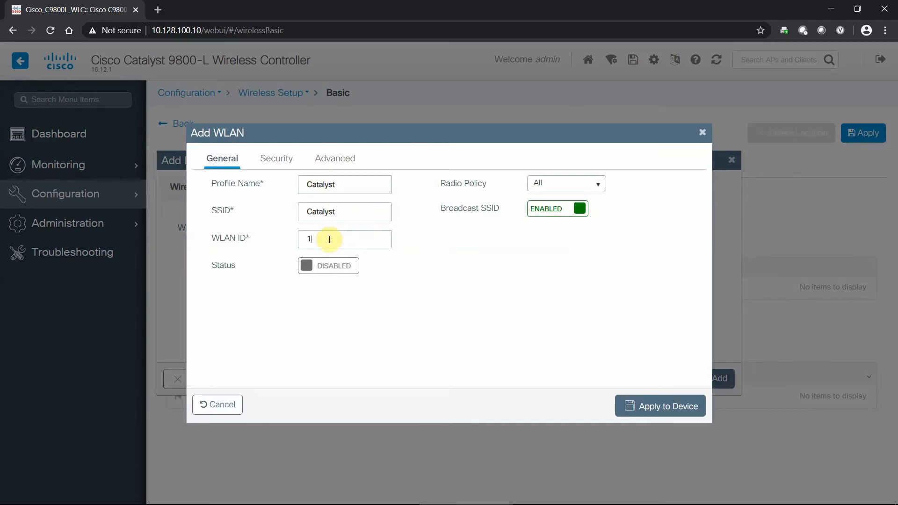
pyautogui.moveTo(292, 263)
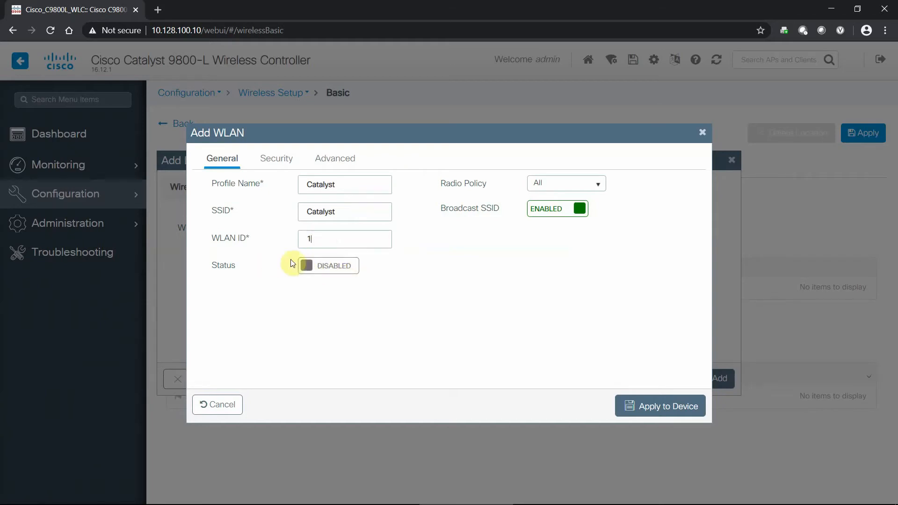
pyautogui.moveTo(576, 208)
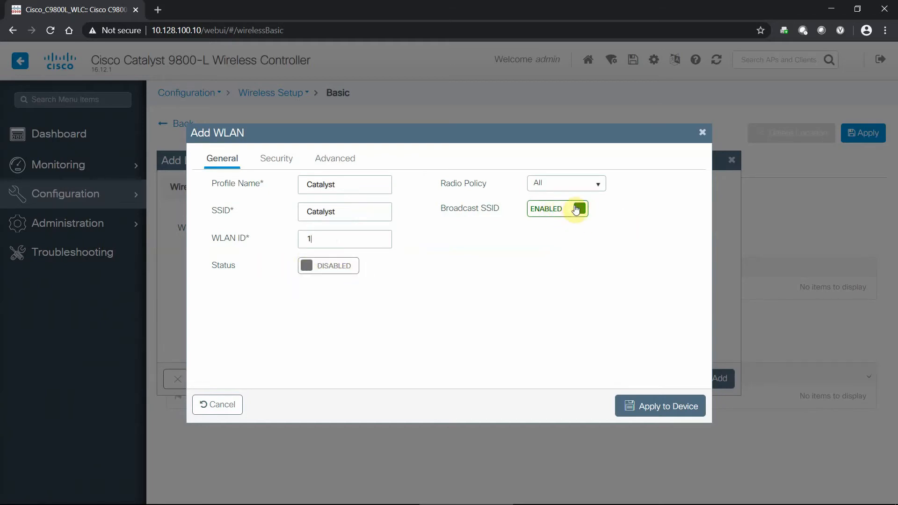
pyautogui.click(557, 208)
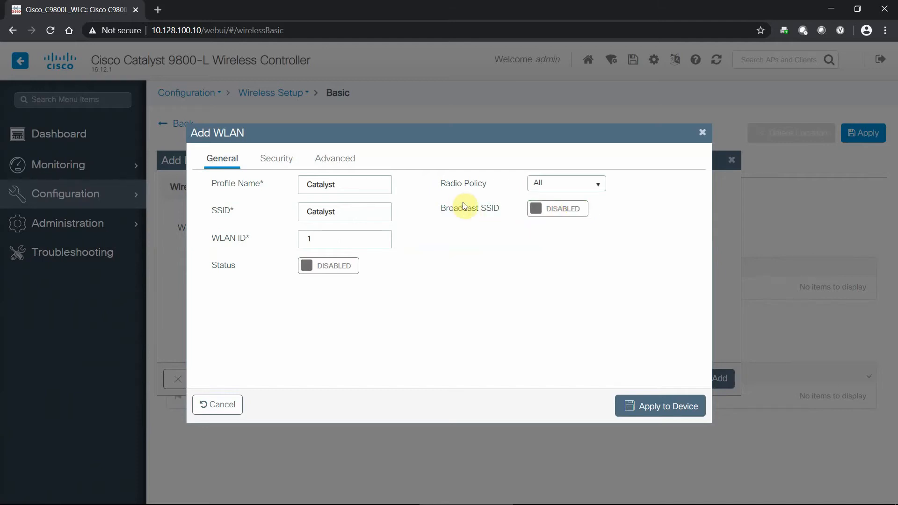
pyautogui.moveTo(553, 184)
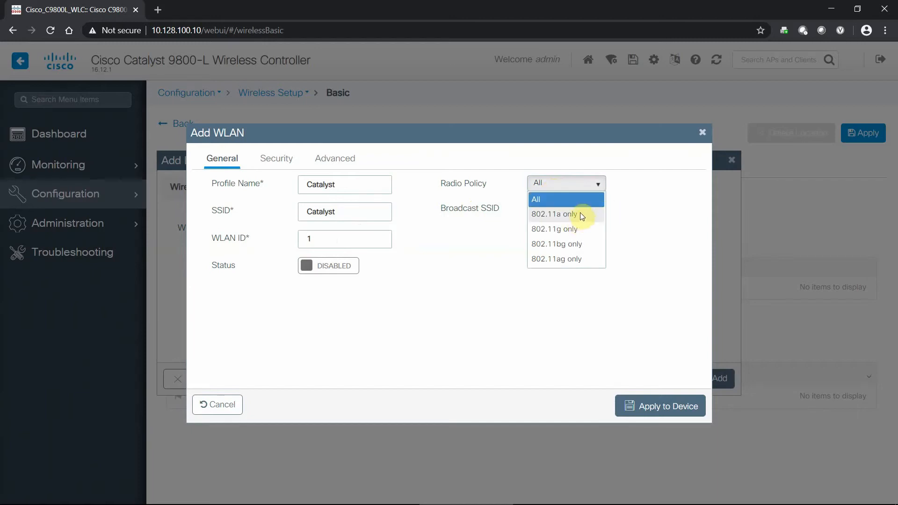
pyautogui.moveTo(576, 246)
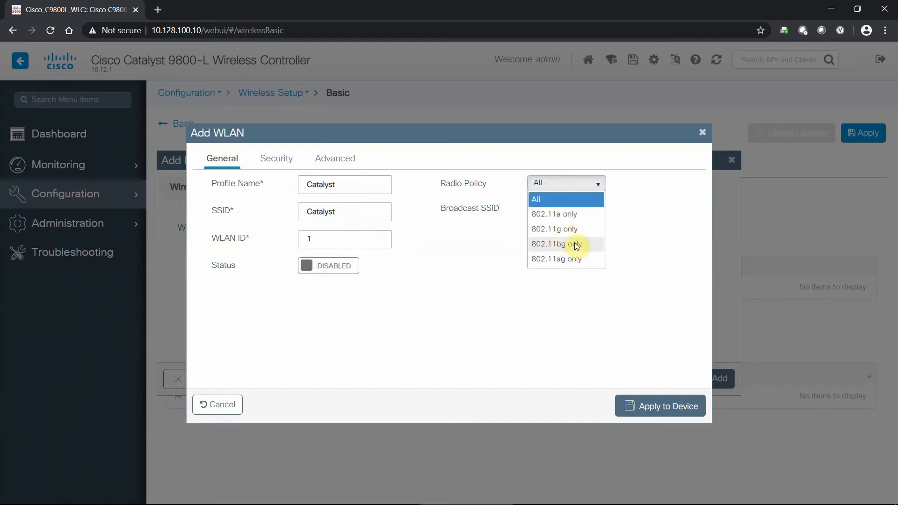
pyautogui.moveTo(574, 204)
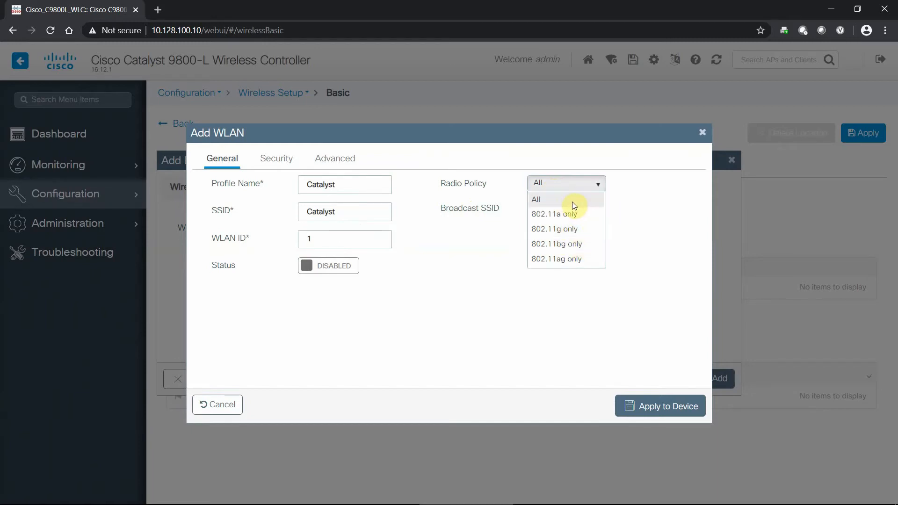
pyautogui.click(536, 199)
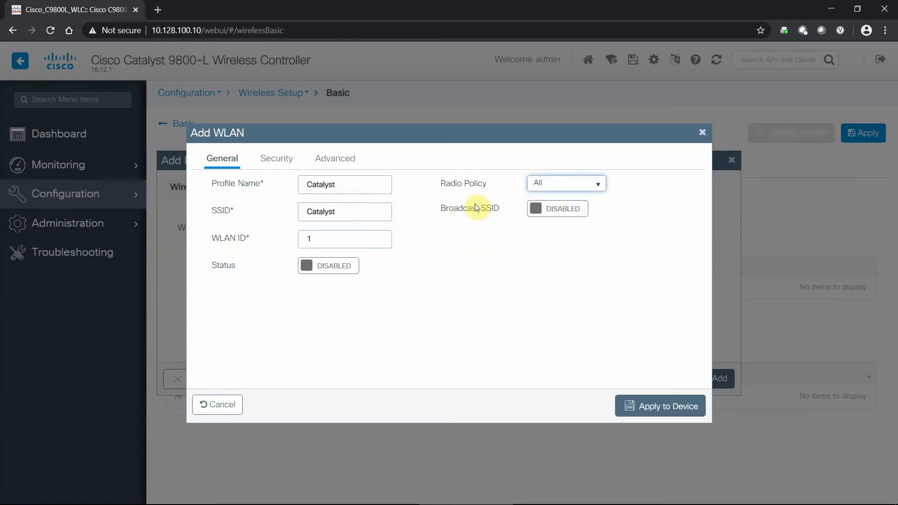
pyautogui.moveTo(275, 158)
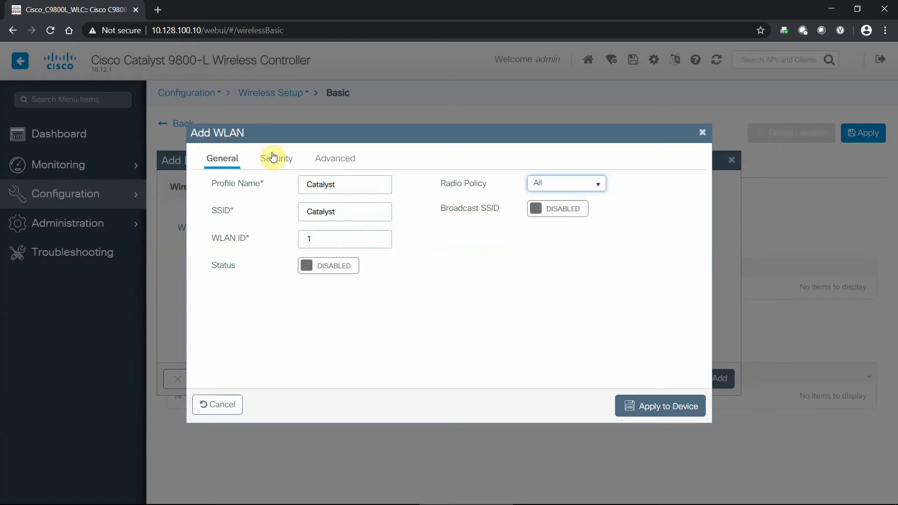
# Set the WLAN's Layer 2 security mode to WPA2 + WPA3, with PMF Optional.
pyautogui.click(276, 158)
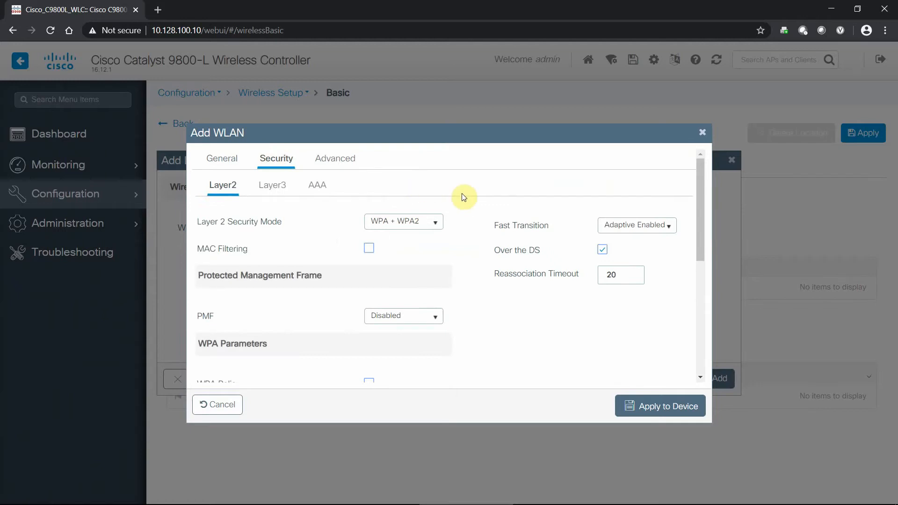
pyautogui.moveTo(469, 213)
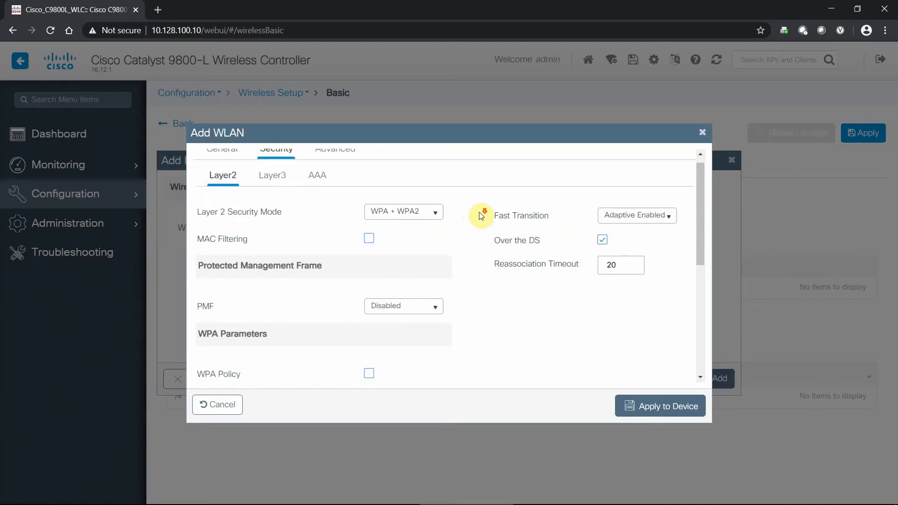
pyautogui.scroll(-3)
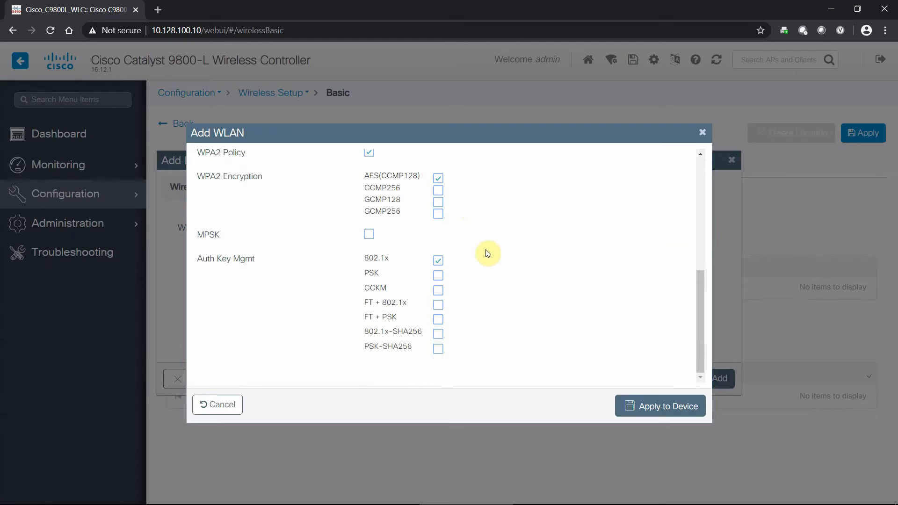
pyautogui.scroll(3)
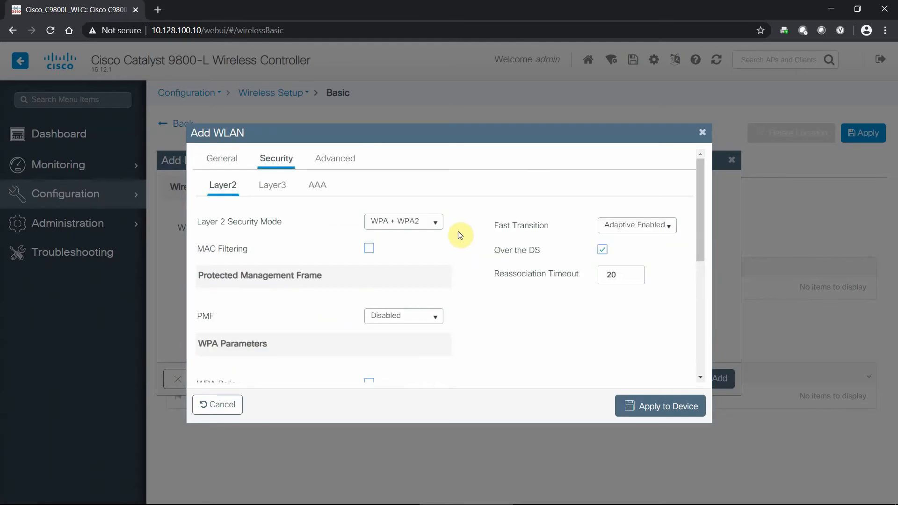
pyautogui.moveTo(467, 205)
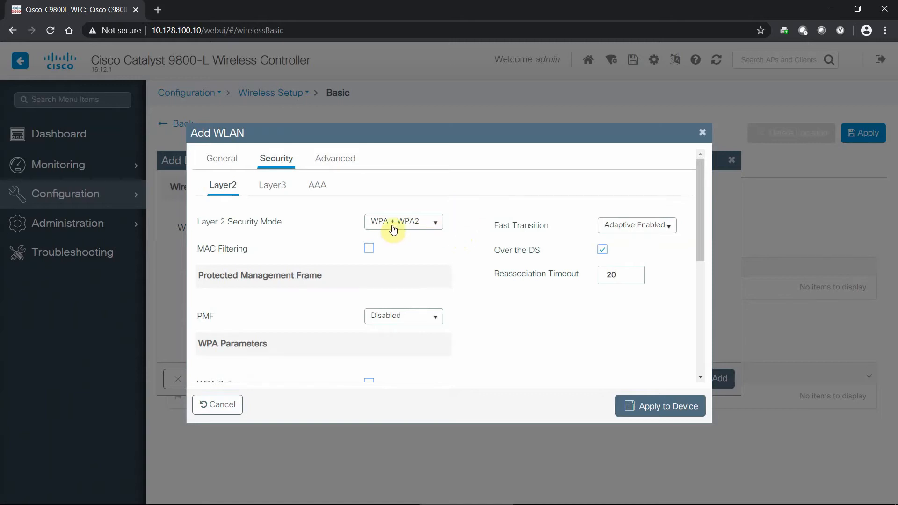
pyautogui.click(435, 222)
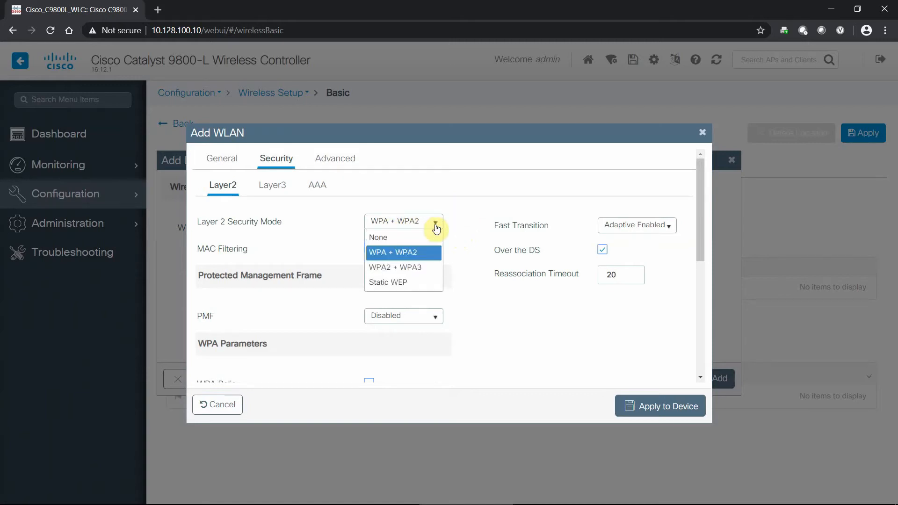
pyautogui.moveTo(398, 267)
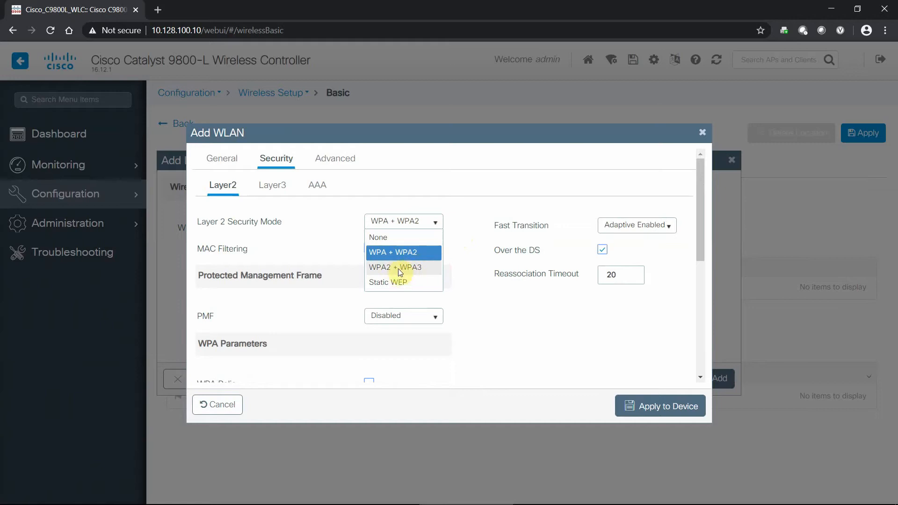
pyautogui.moveTo(413, 270)
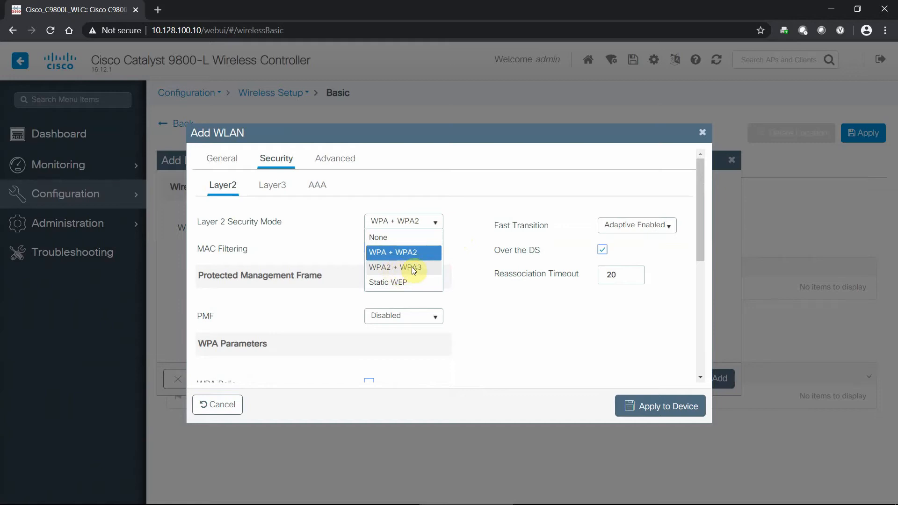
pyautogui.moveTo(423, 287)
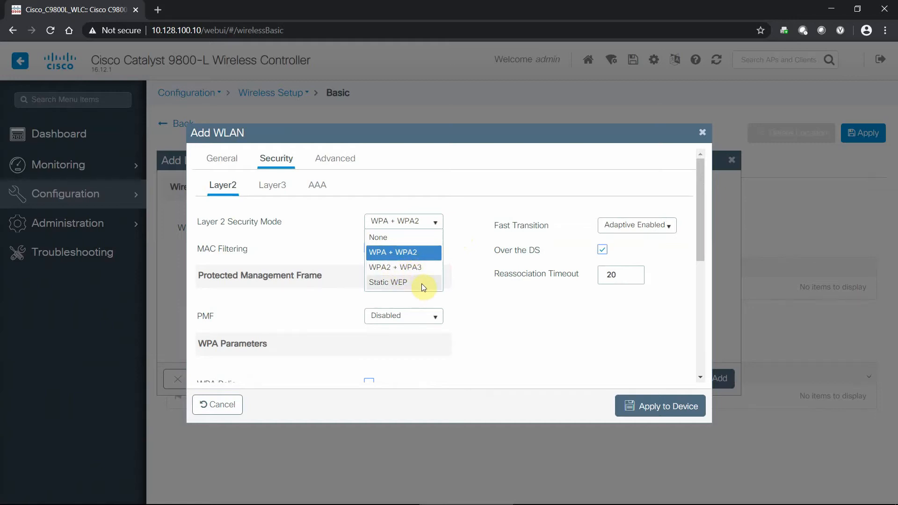
pyautogui.moveTo(467, 228)
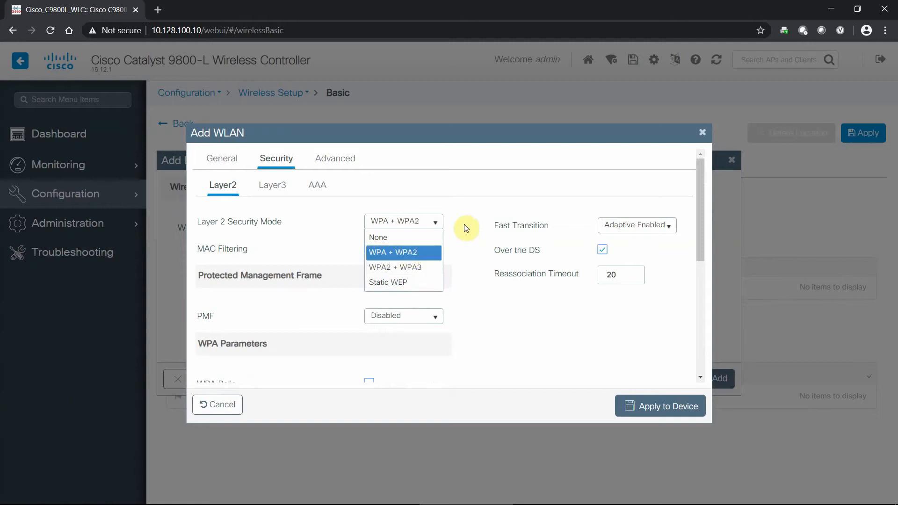
pyautogui.click(395, 253)
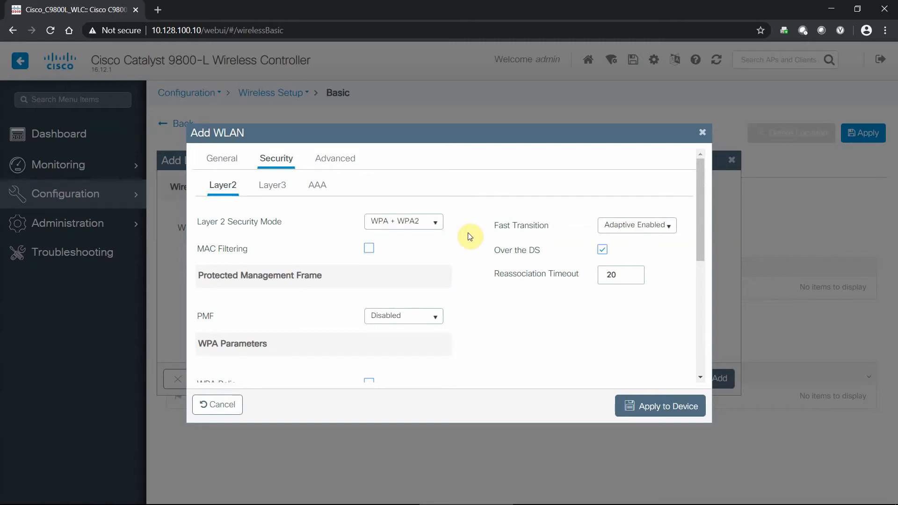
pyautogui.moveTo(466, 239)
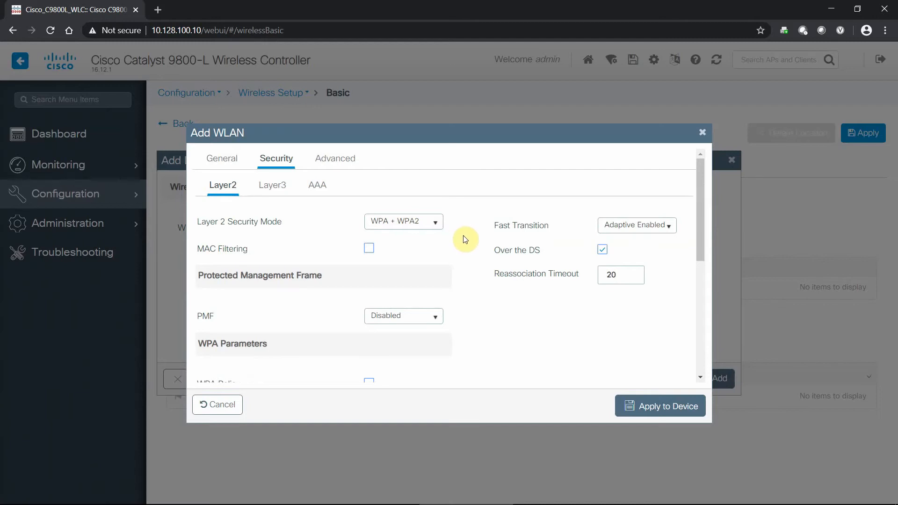
pyautogui.scroll(-3)
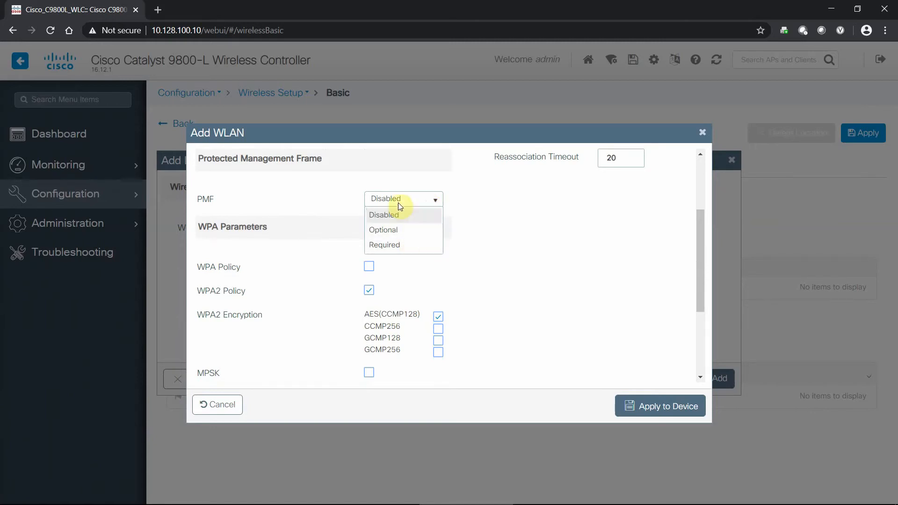
pyautogui.moveTo(463, 185)
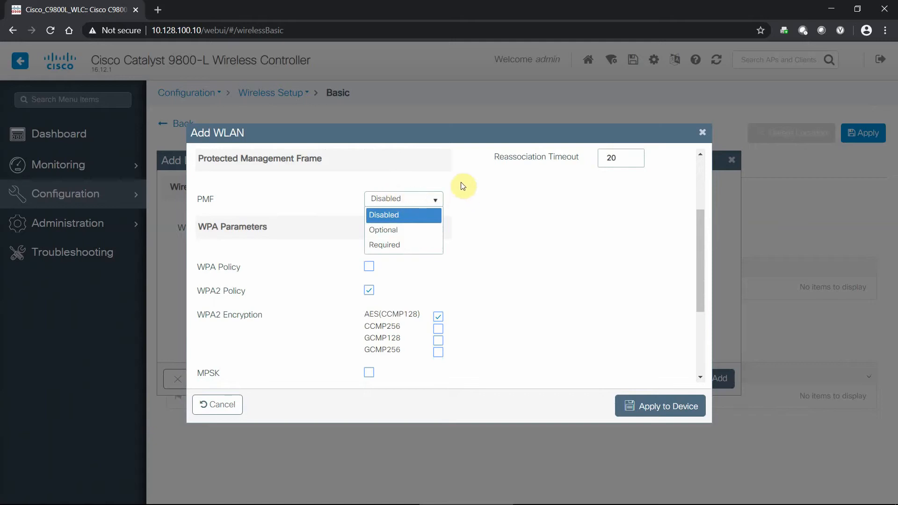
pyautogui.click(383, 215)
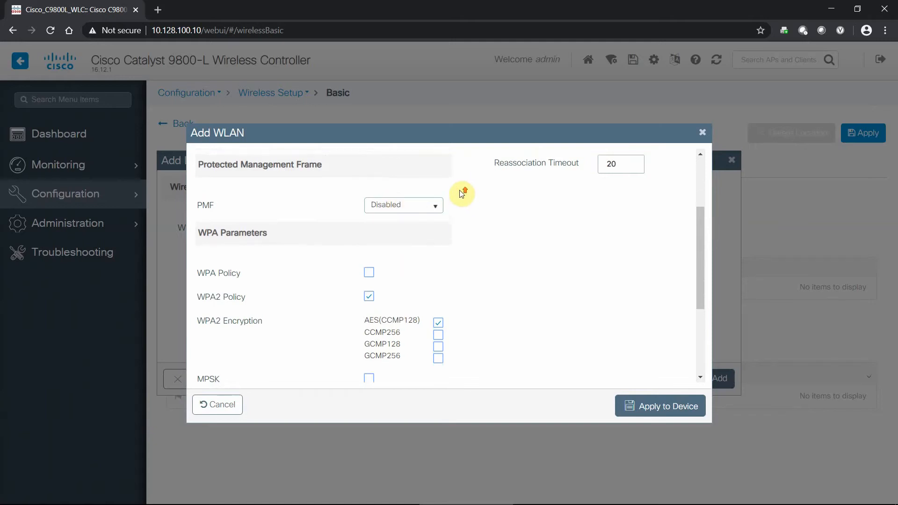
pyautogui.click(404, 221)
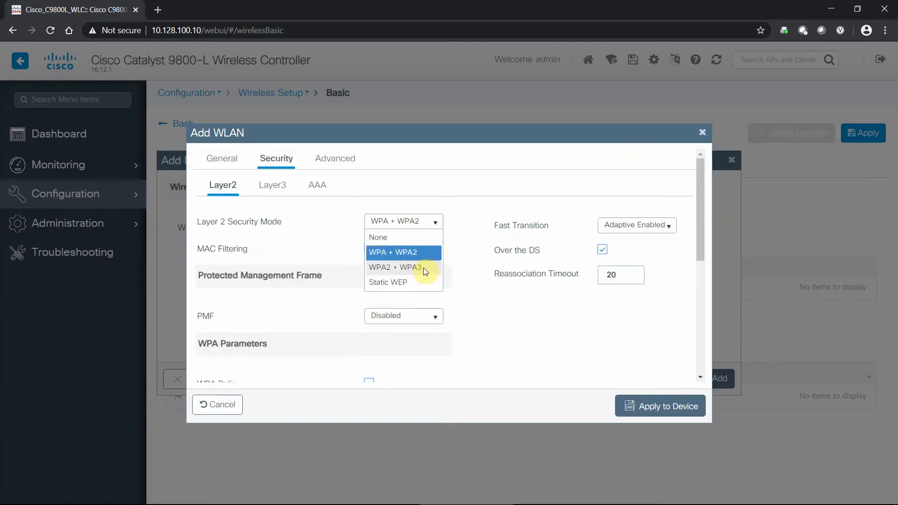
pyautogui.click(395, 267)
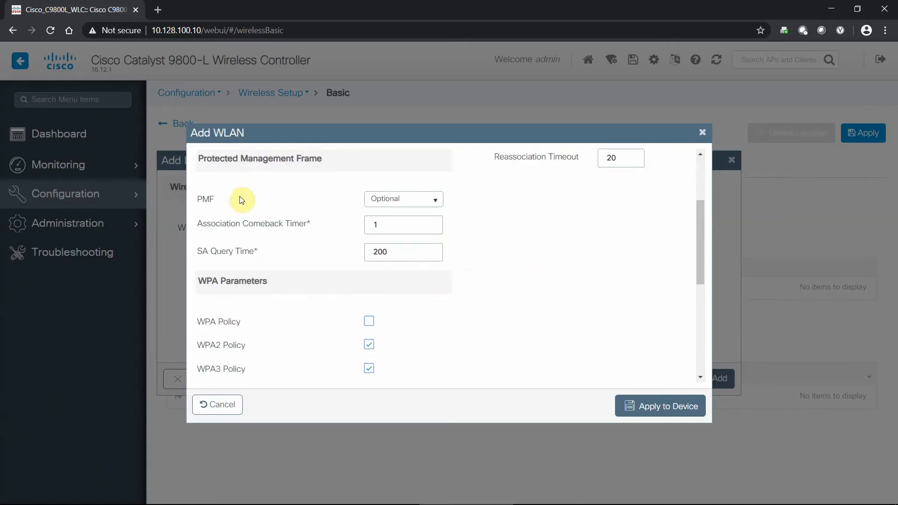
pyautogui.moveTo(393, 203)
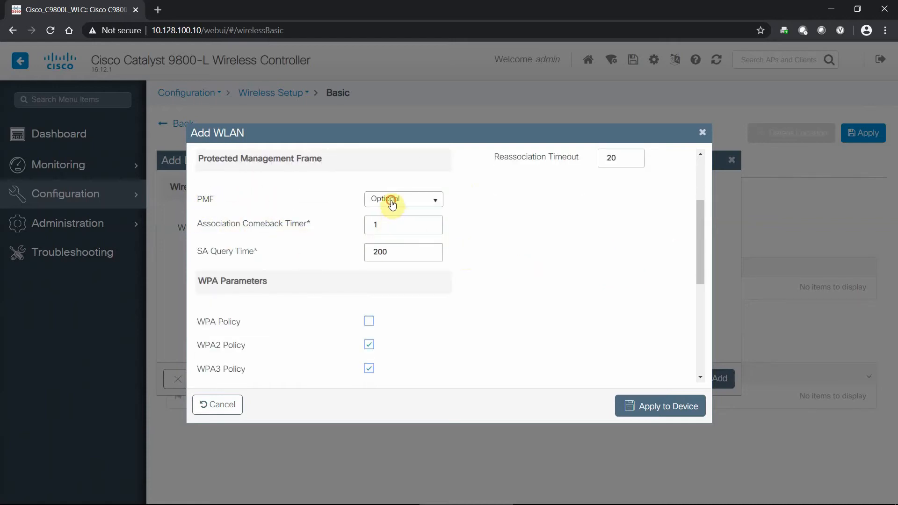
pyautogui.click(404, 199)
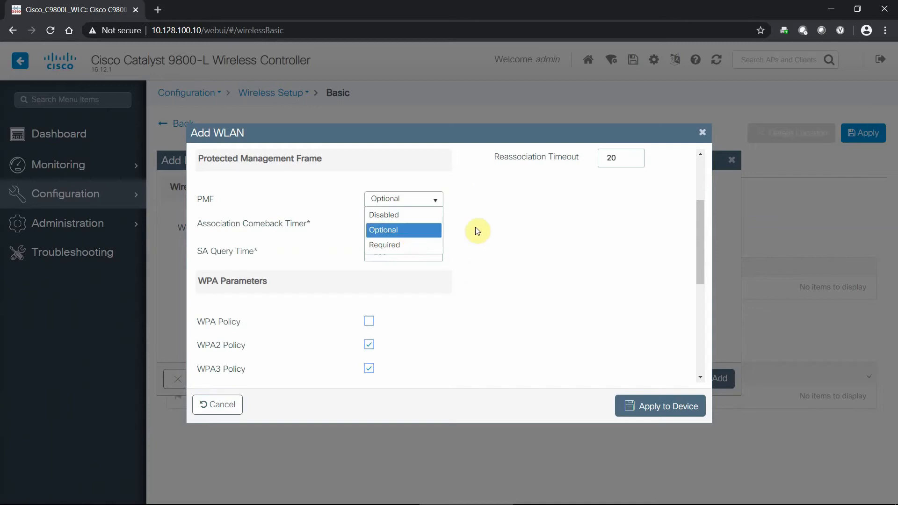
pyautogui.moveTo(468, 208)
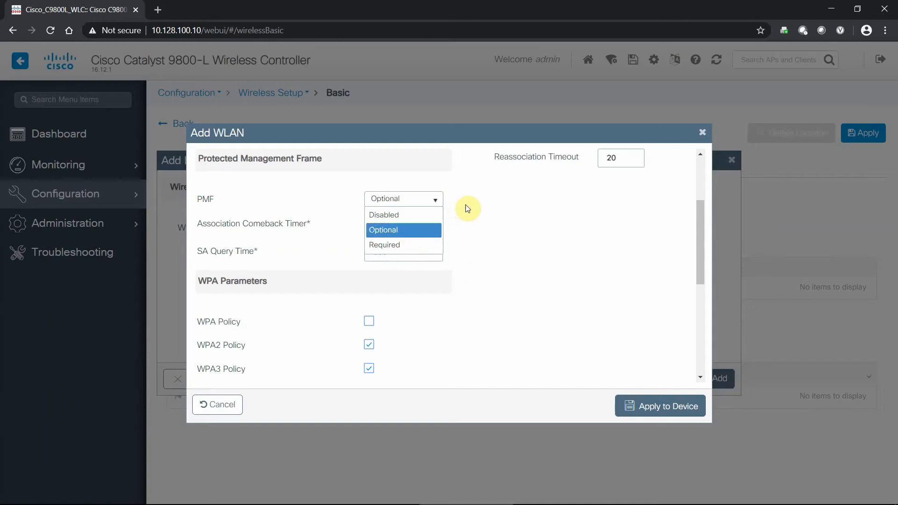
pyautogui.moveTo(377, 190)
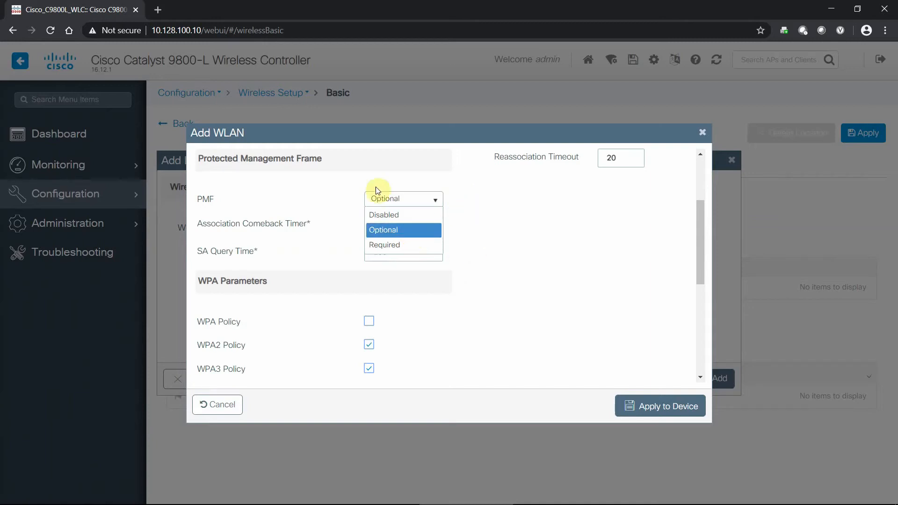
pyautogui.moveTo(476, 211)
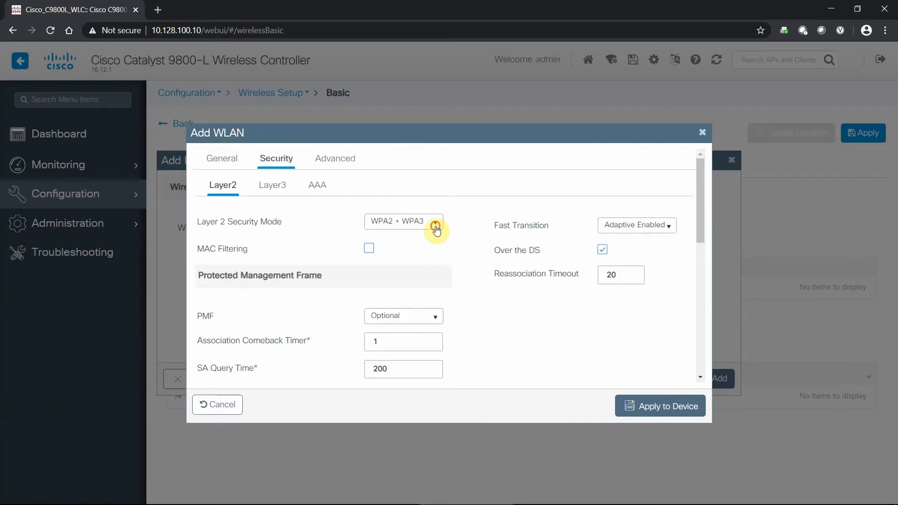
# Revert to WPA + WPA2 with PMF Disabled, using PSK instead of 802.1x.
pyautogui.click(436, 221)
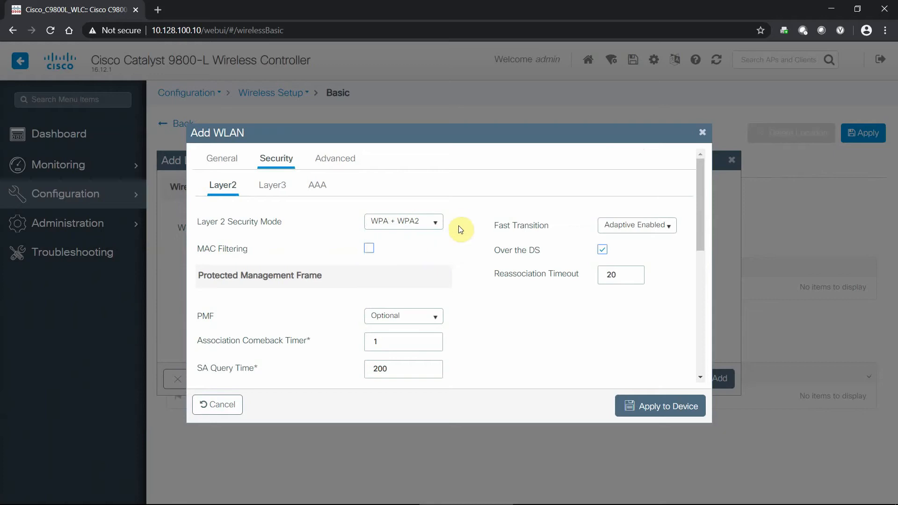
pyautogui.click(404, 316)
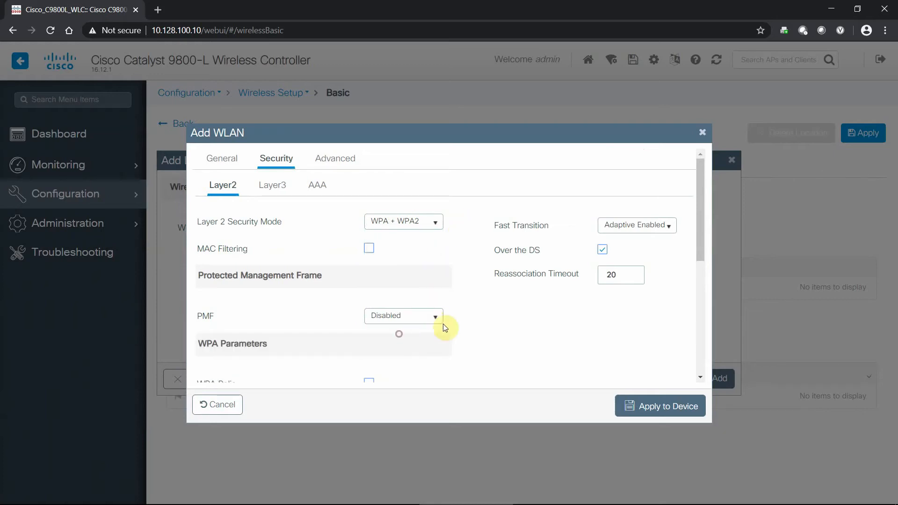
pyautogui.scroll(-3)
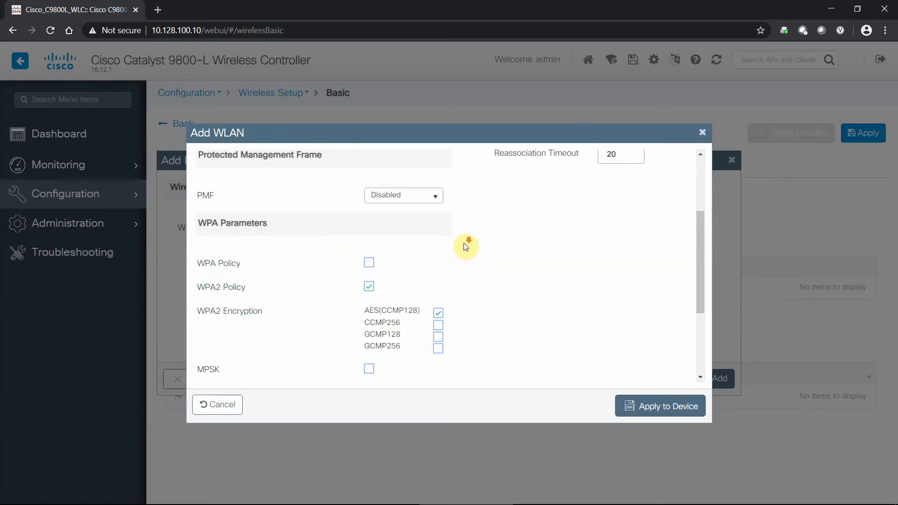
pyautogui.scroll(-3)
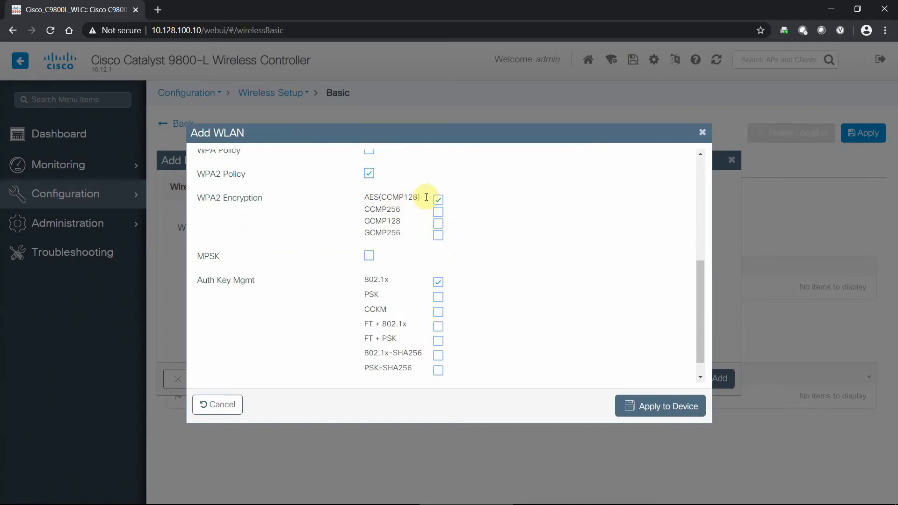
pyautogui.scroll(3)
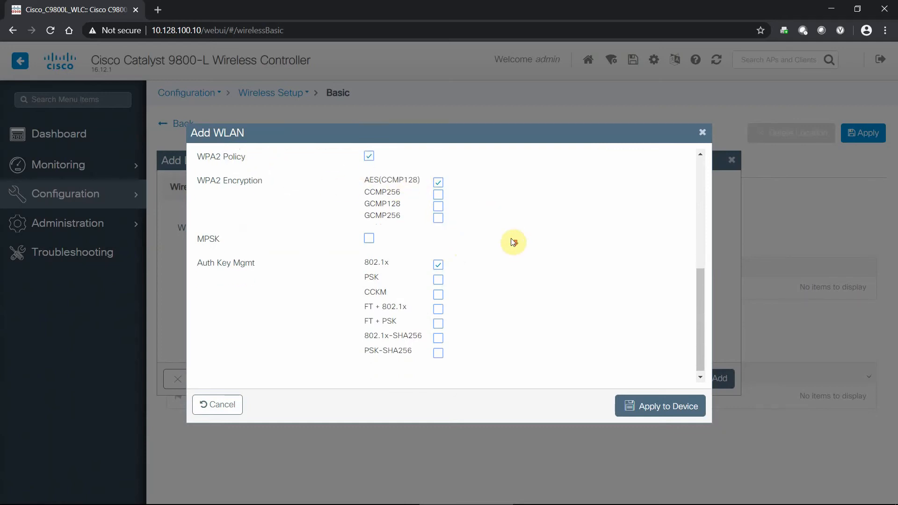
pyautogui.click(438, 275)
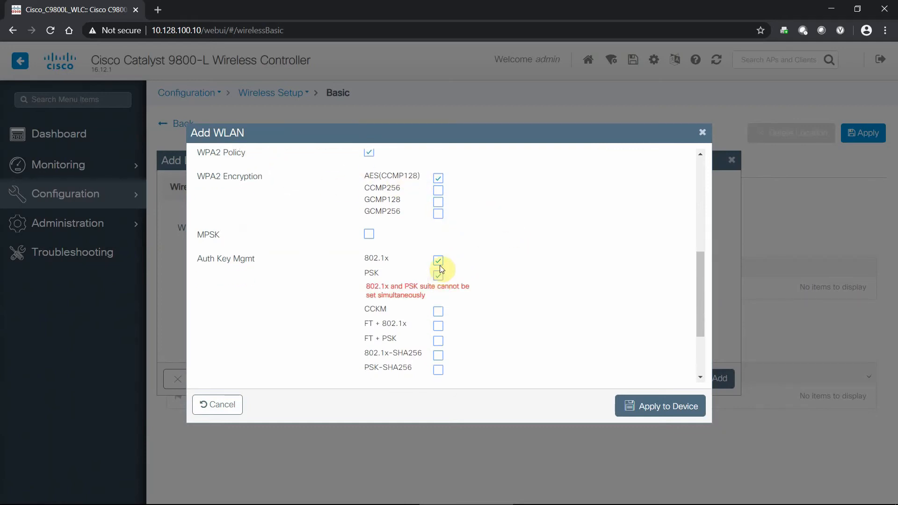
pyautogui.click(439, 258)
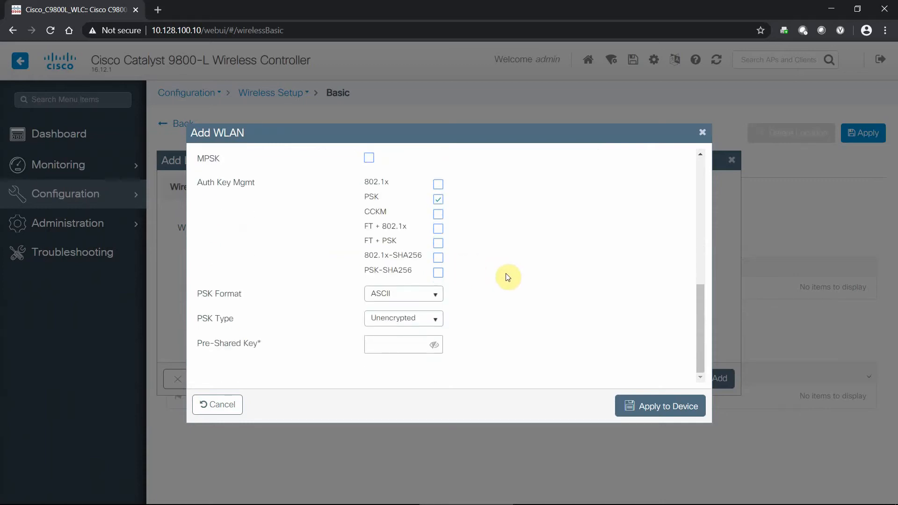
pyautogui.moveTo(405, 254)
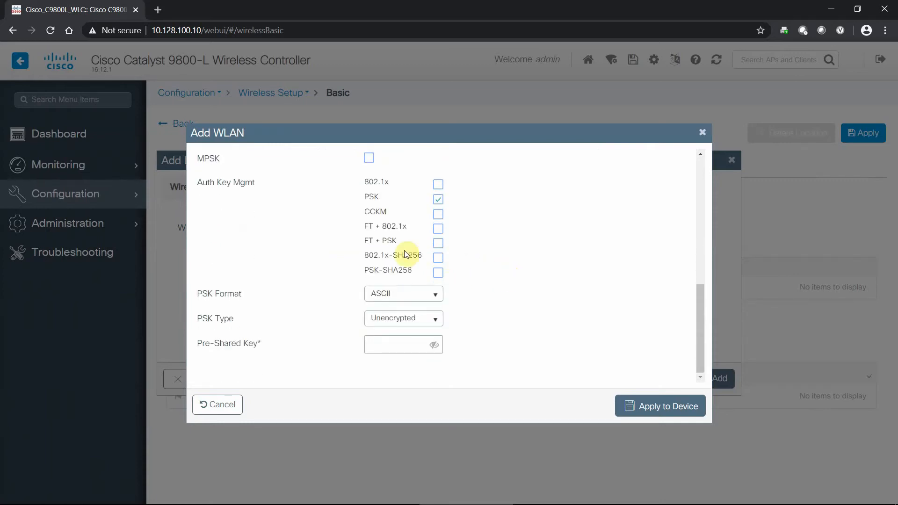
pyautogui.moveTo(355, 198)
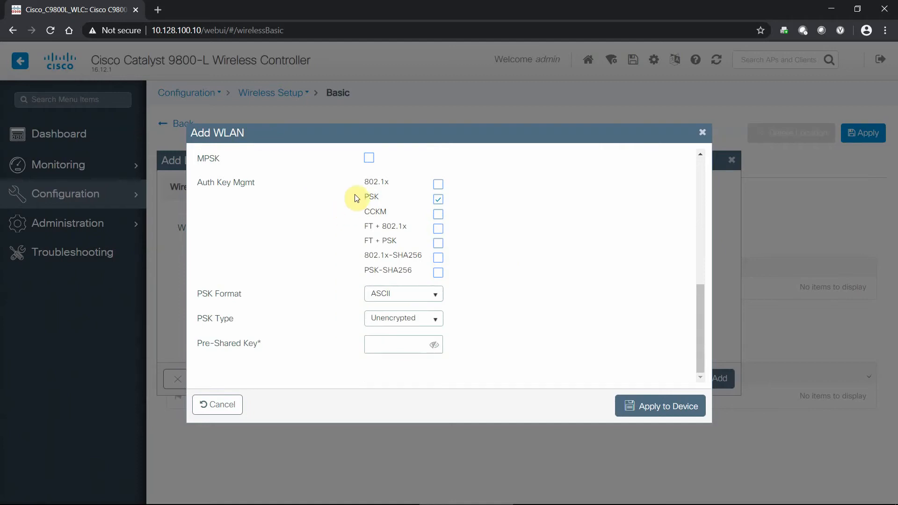
pyautogui.moveTo(509, 312)
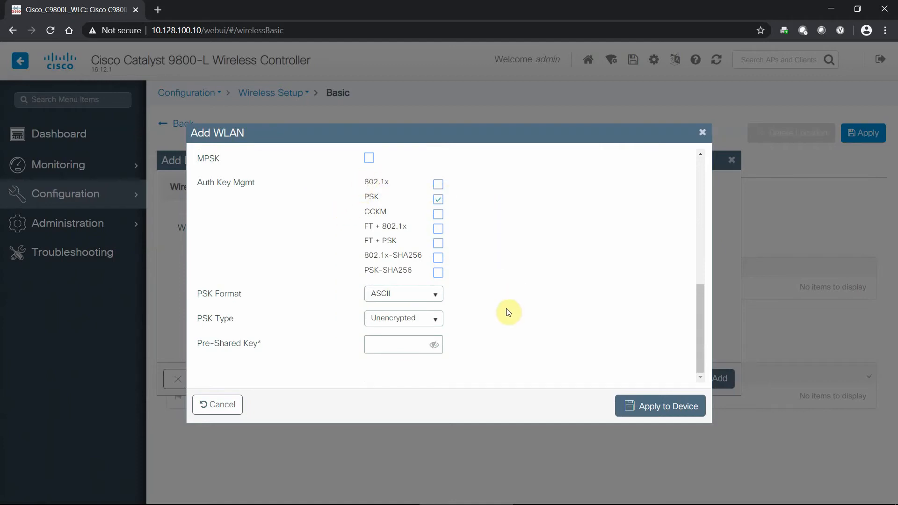
# Enter the pre-shared key, reveal it to verify, then hide it again.
pyautogui.click(401, 344)
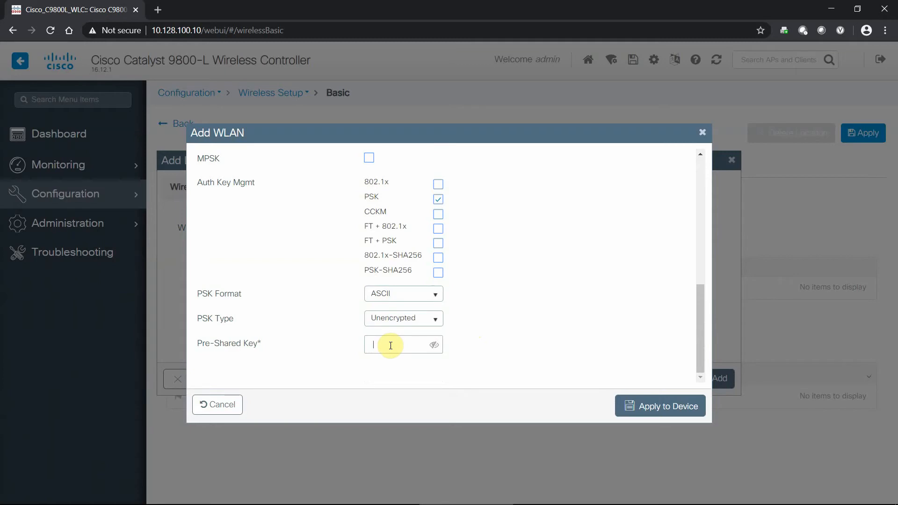
pyautogui.write('password')
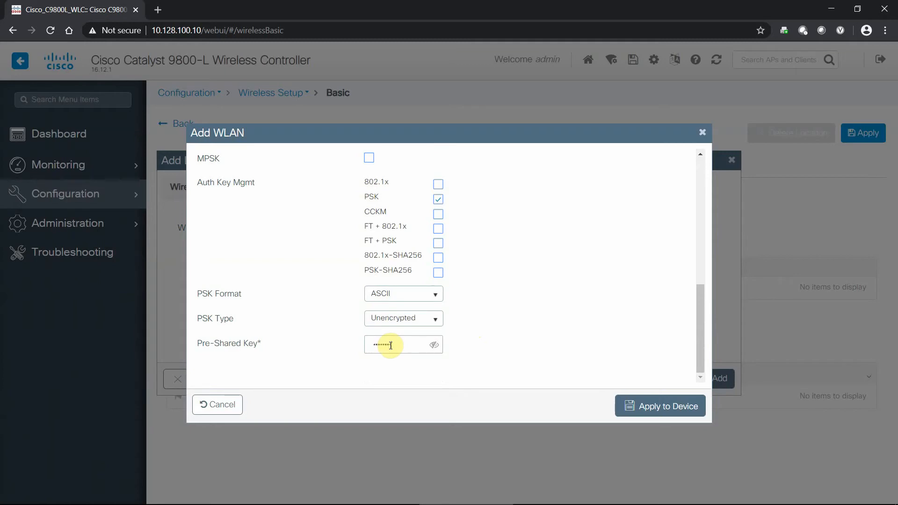
pyautogui.click(434, 345)
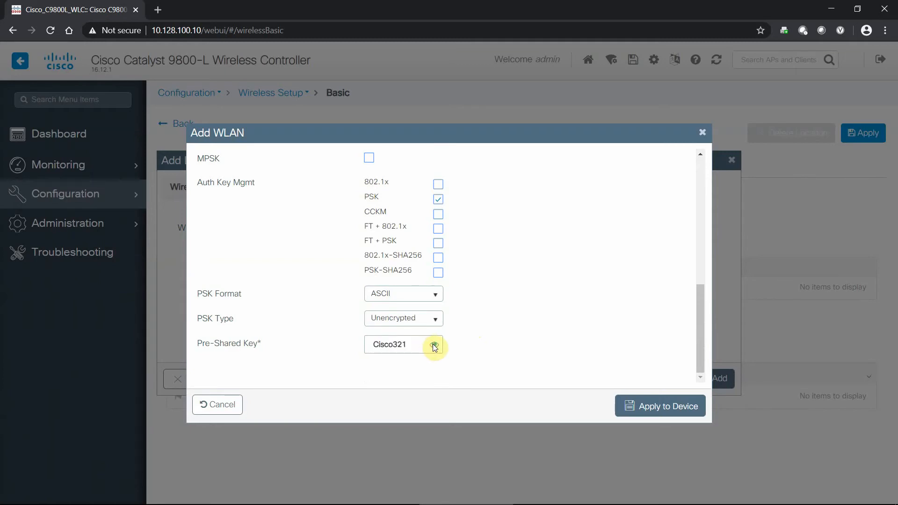
pyautogui.click(434, 345)
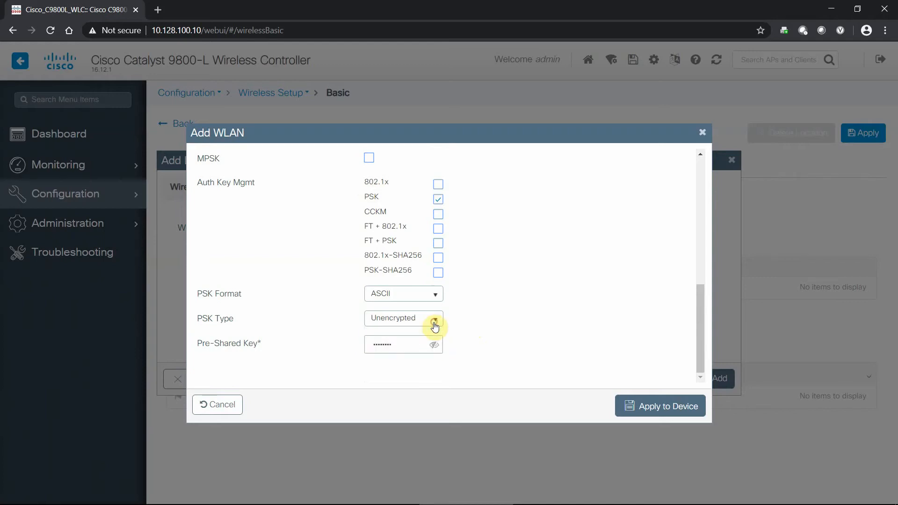
pyautogui.scroll(3)
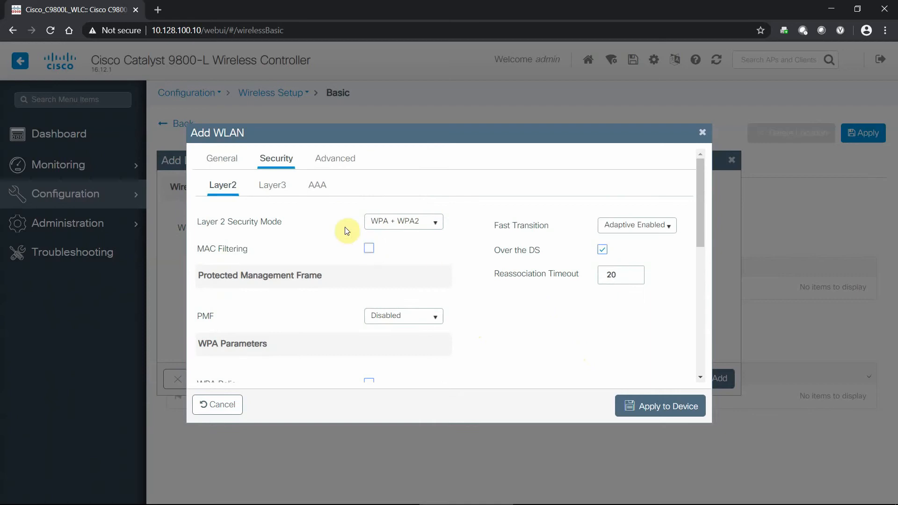
pyautogui.moveTo(272, 185)
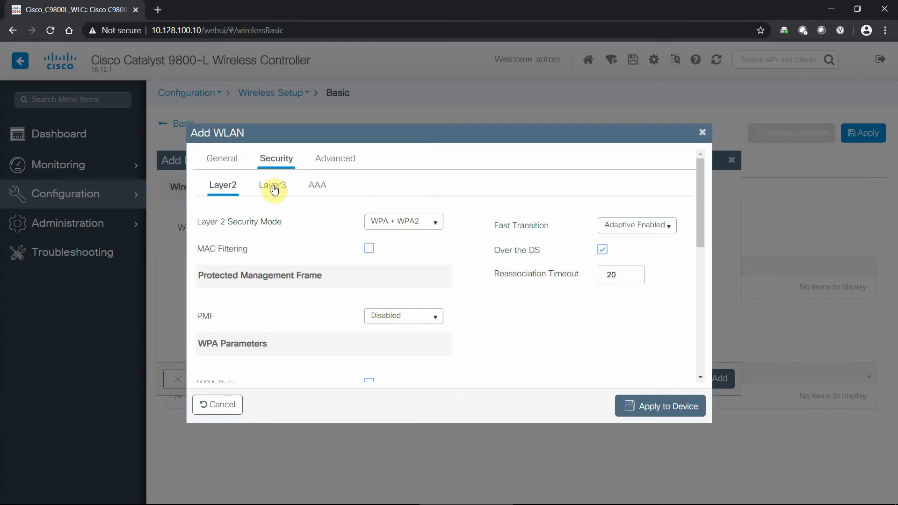
# Review the WLAN's Layer3, AAA and Advanced settings, leaving all defaults unchanged.
pyautogui.click(273, 186)
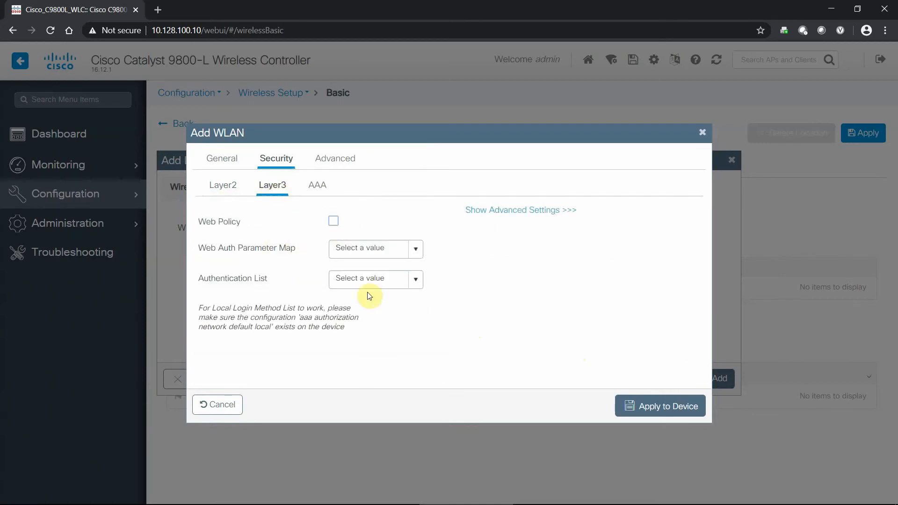
pyautogui.click(317, 185)
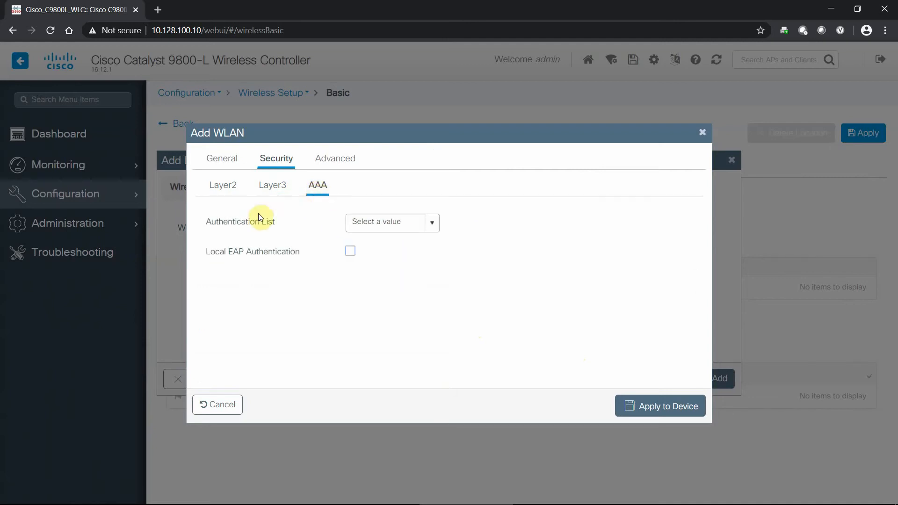
pyautogui.moveTo(369, 209)
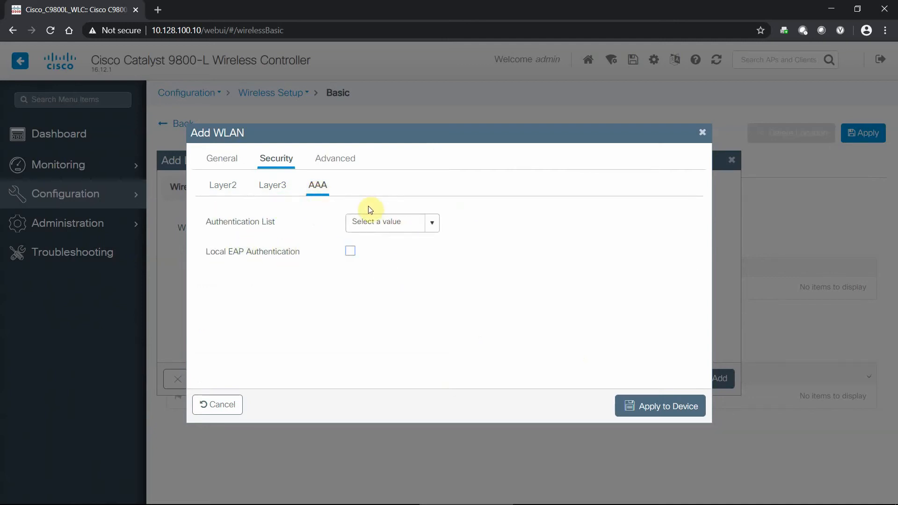
pyautogui.click(335, 158)
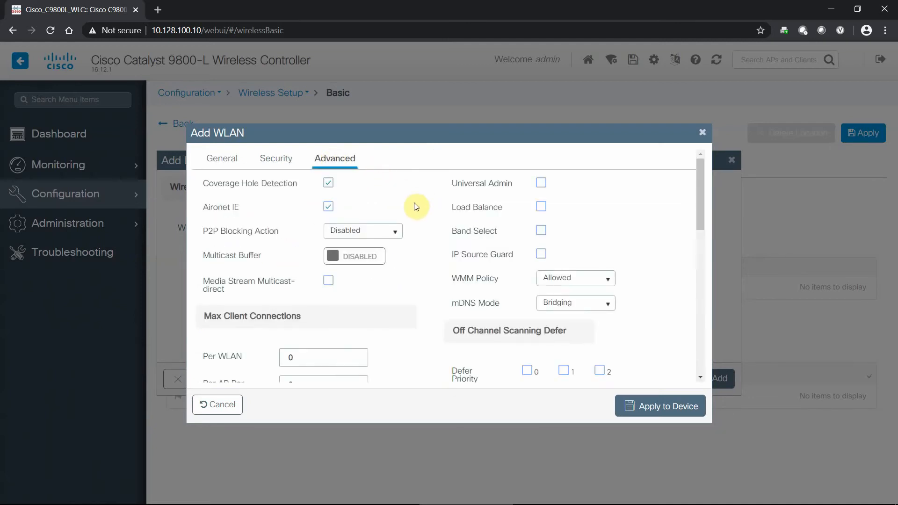
pyautogui.scroll(-3)
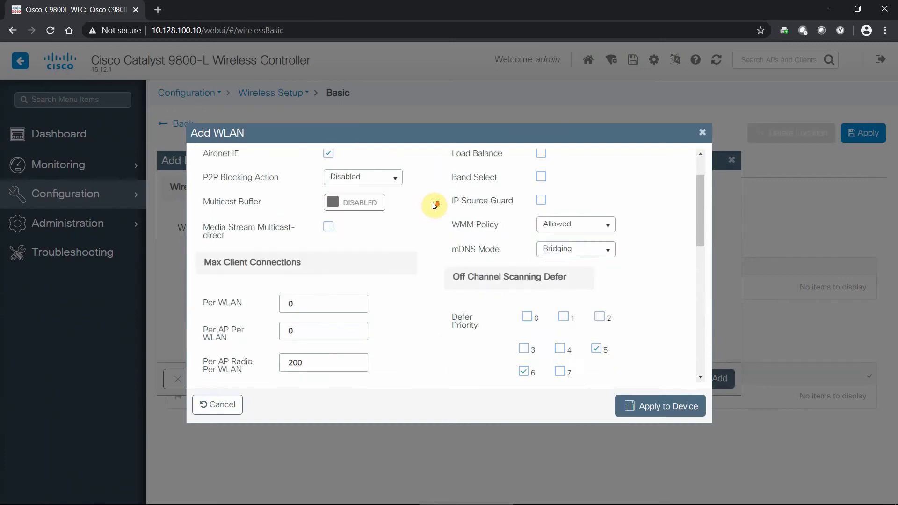
pyautogui.scroll(-3)
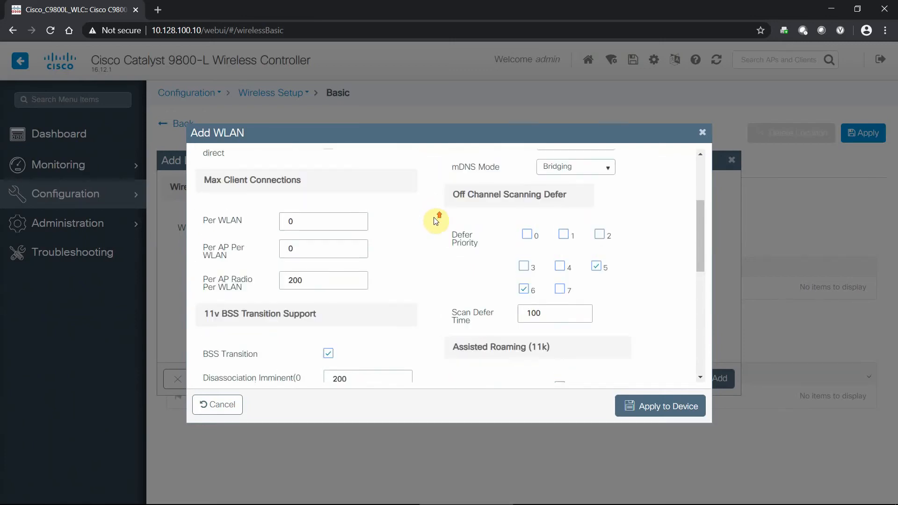
pyautogui.scroll(3)
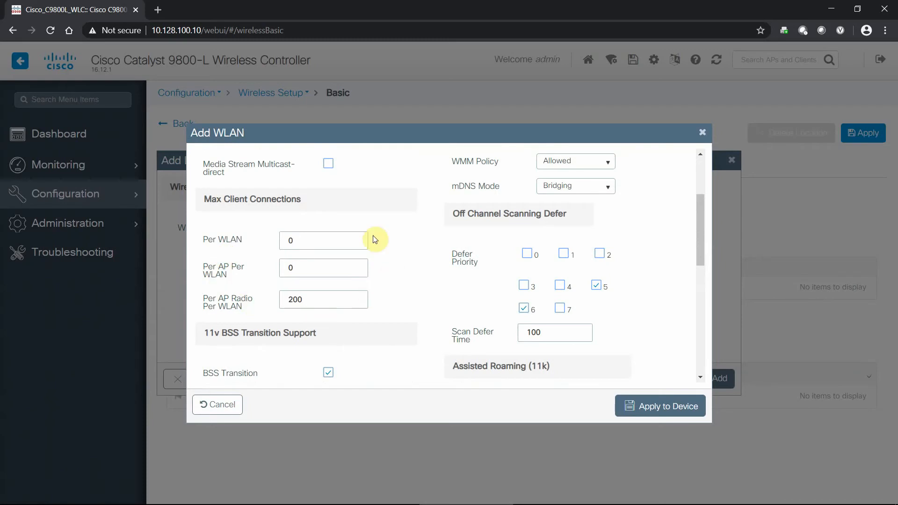
pyautogui.moveTo(435, 234)
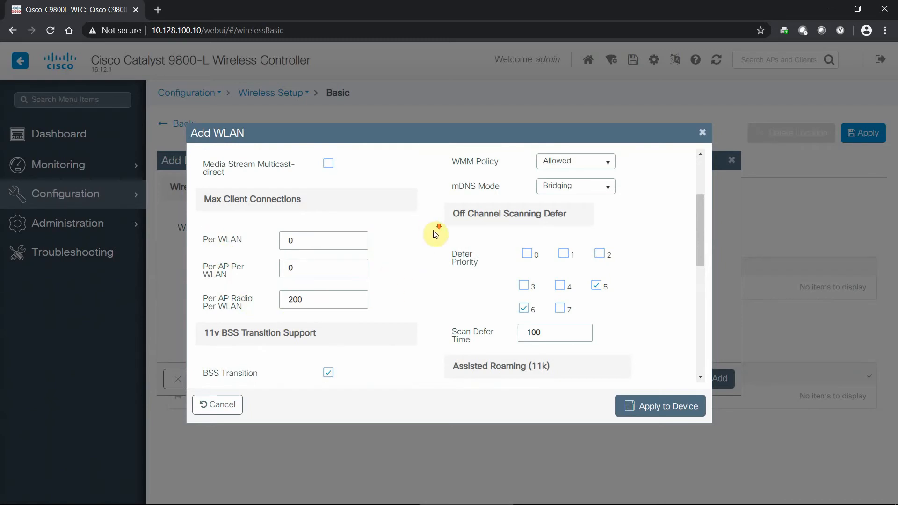
pyautogui.scroll(-3)
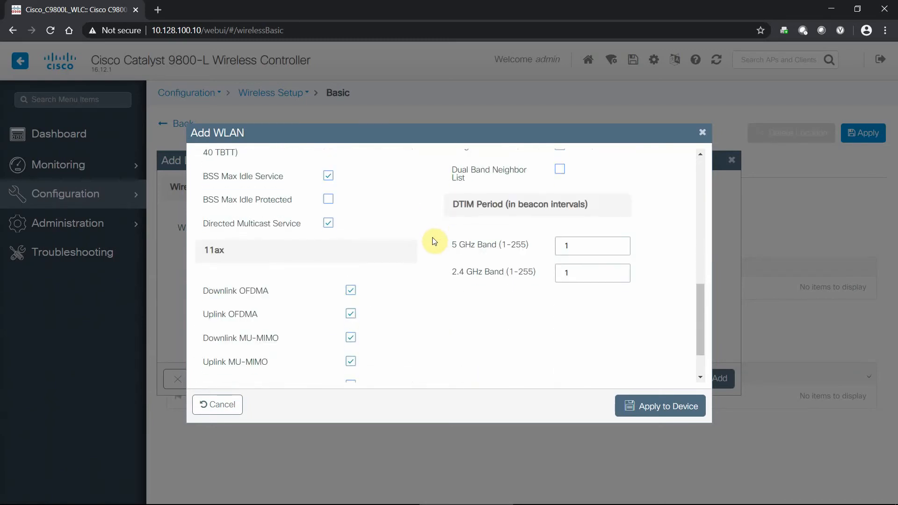
pyautogui.scroll(3)
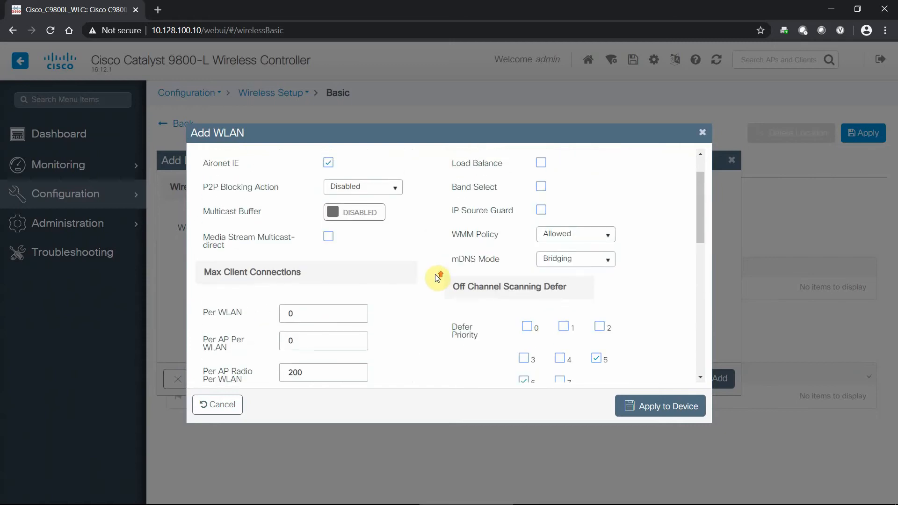
pyautogui.scroll(3)
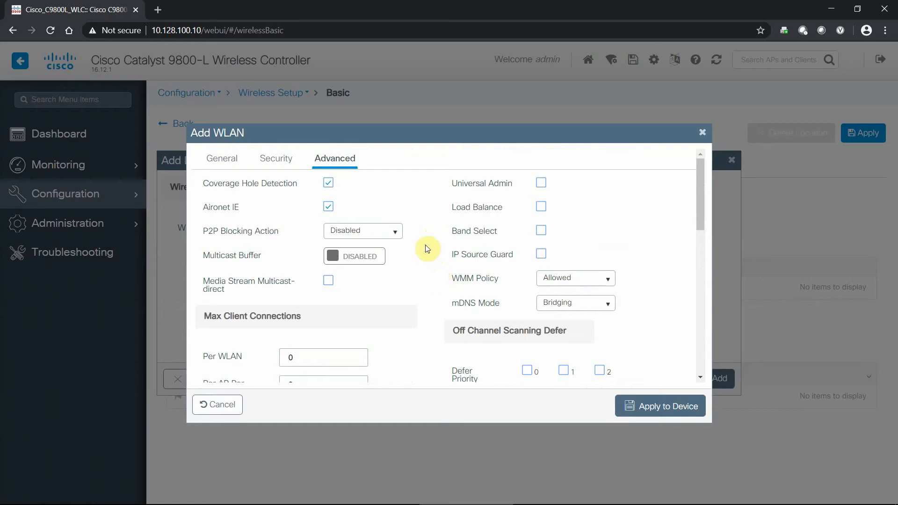
pyautogui.moveTo(222, 158)
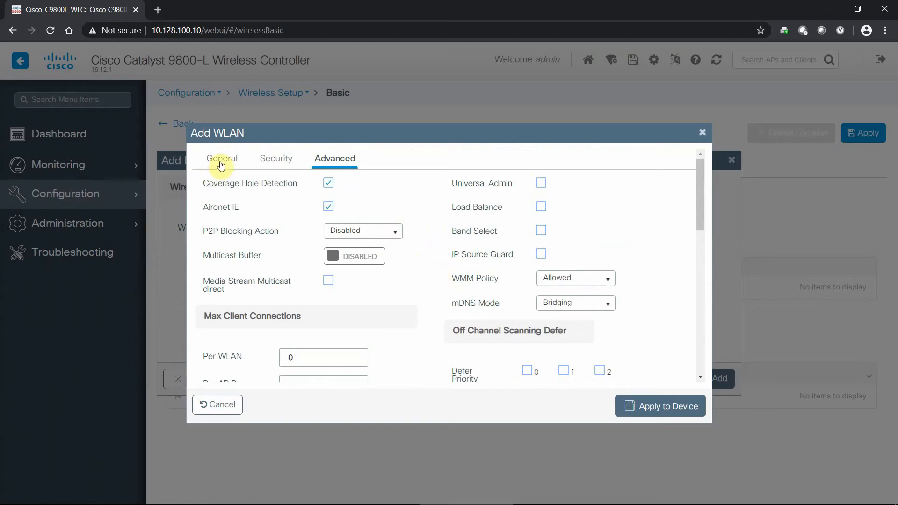
# Apply the Catalyst WLAN and select it in Add Location Setup, leaving VLAN empty.
pyautogui.click(222, 159)
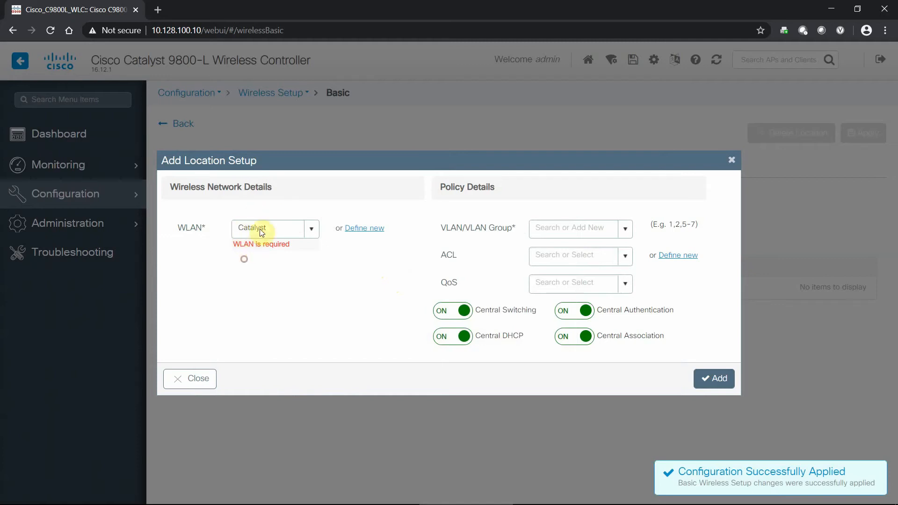
pyautogui.click(270, 228)
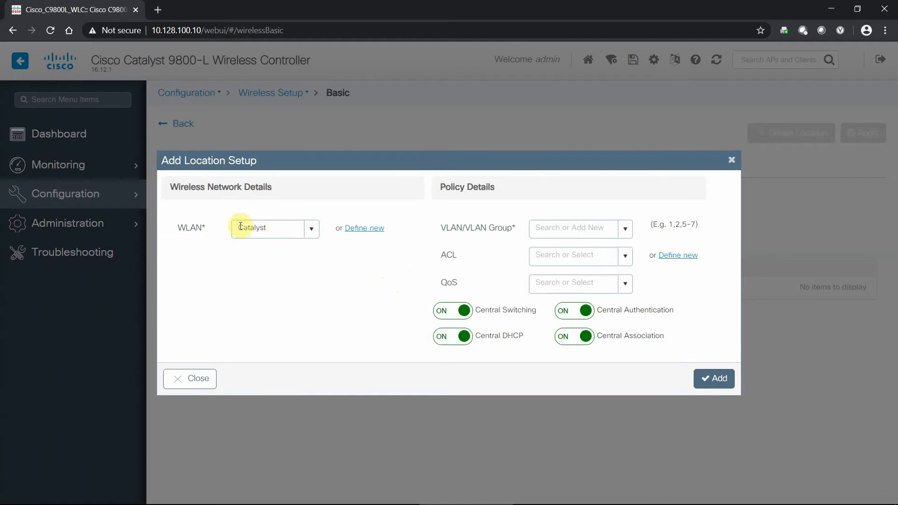
pyautogui.moveTo(582, 217)
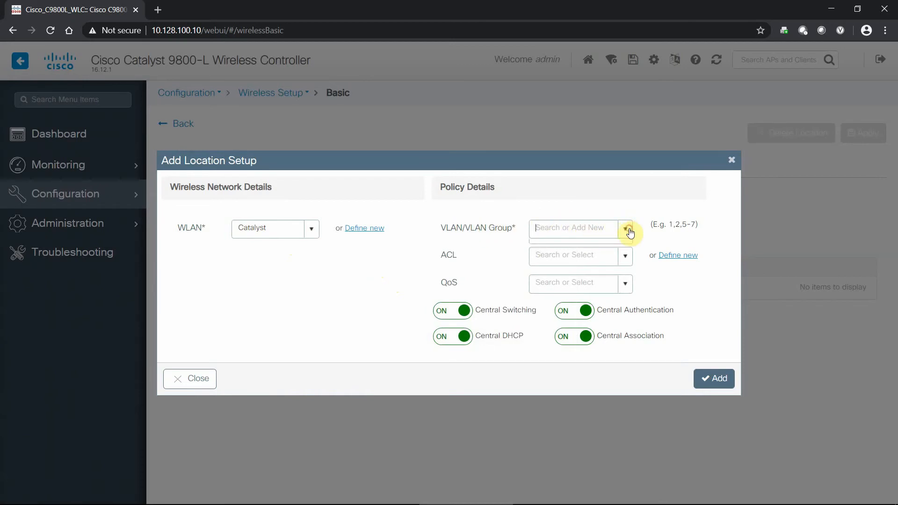
pyautogui.click(626, 228)
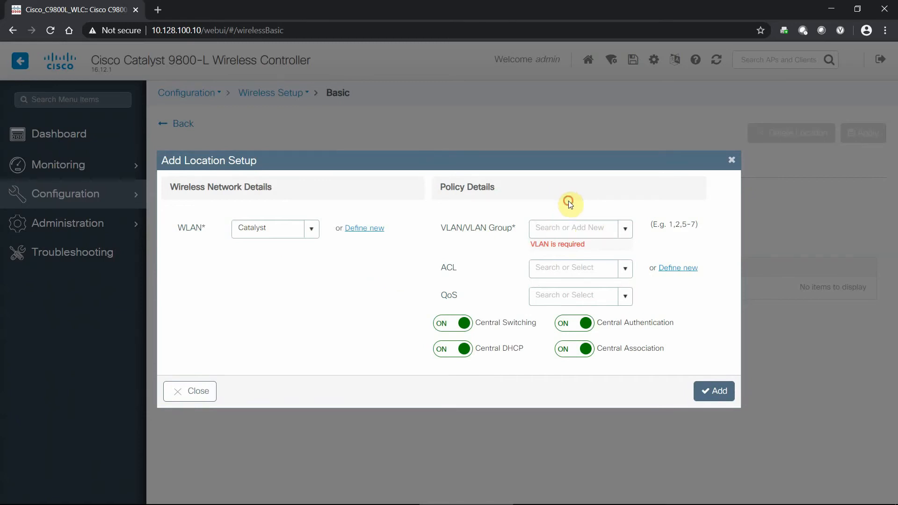
pyautogui.moveTo(569, 204)
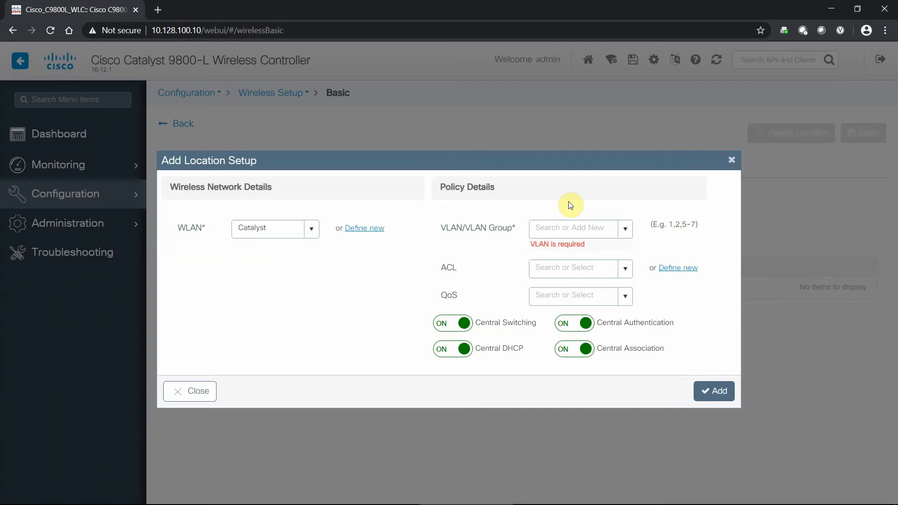
pyautogui.moveTo(695, 194)
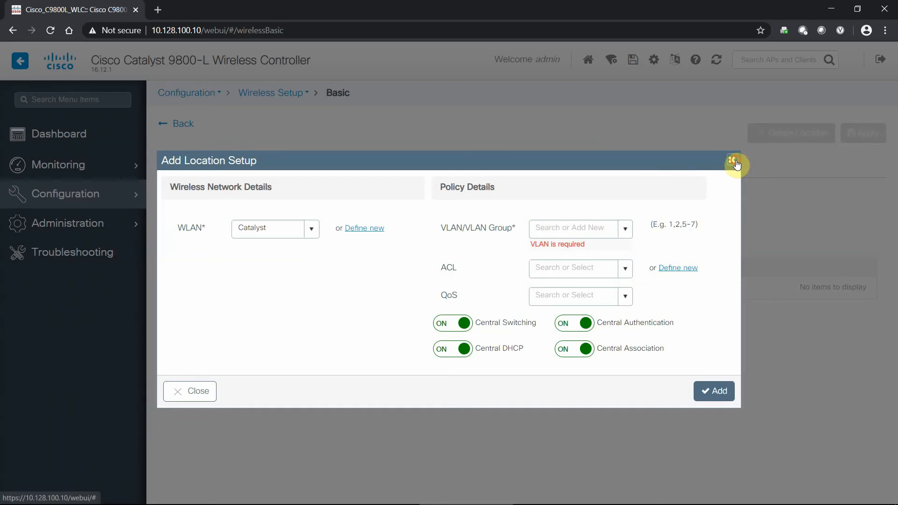
# Close the Add Location Setup dialog without adding any WLAN to BTC.
pyautogui.click(735, 160)
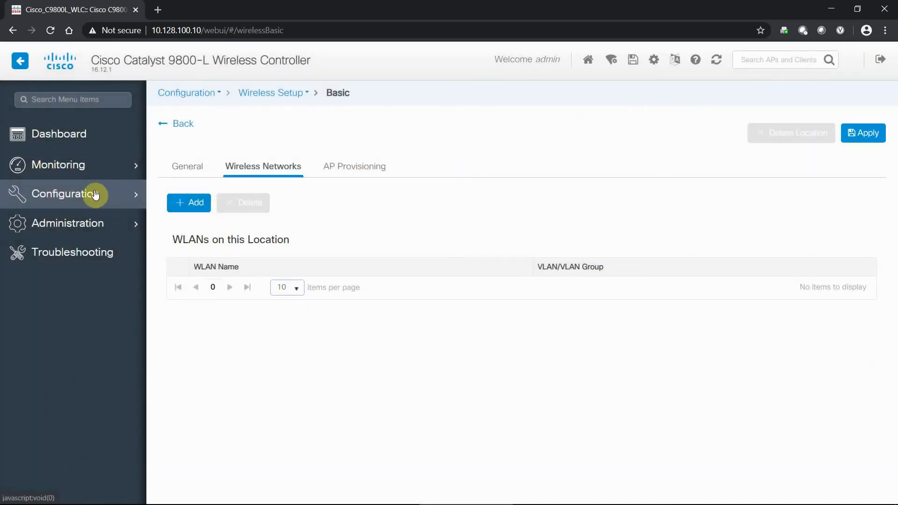
# Show the Layer2 VLAN list under Configuration, with VLAN 1 and VLAN 100.
pyautogui.click(65, 193)
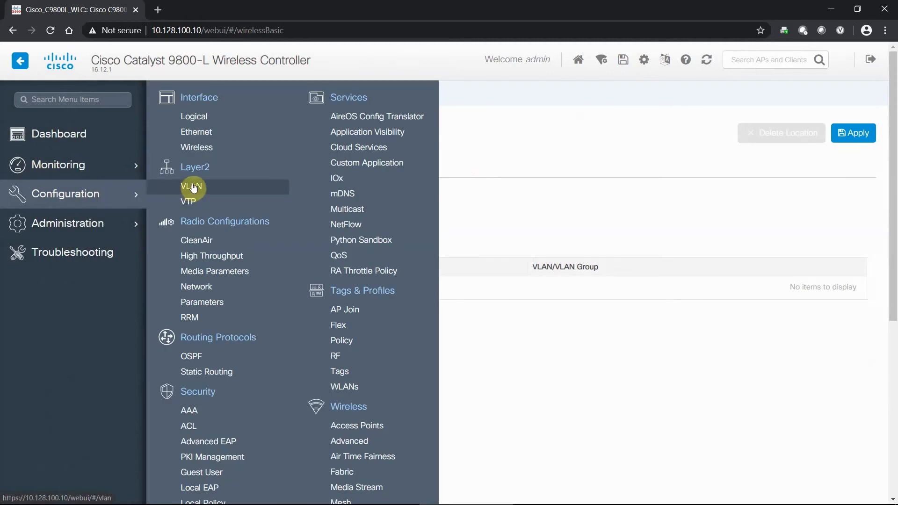
pyautogui.moveTo(203, 204)
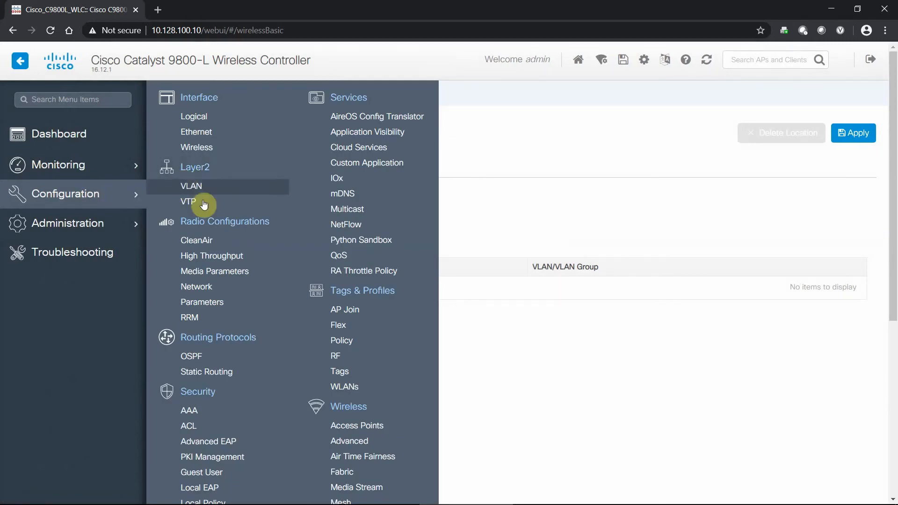
pyautogui.moveTo(194, 201)
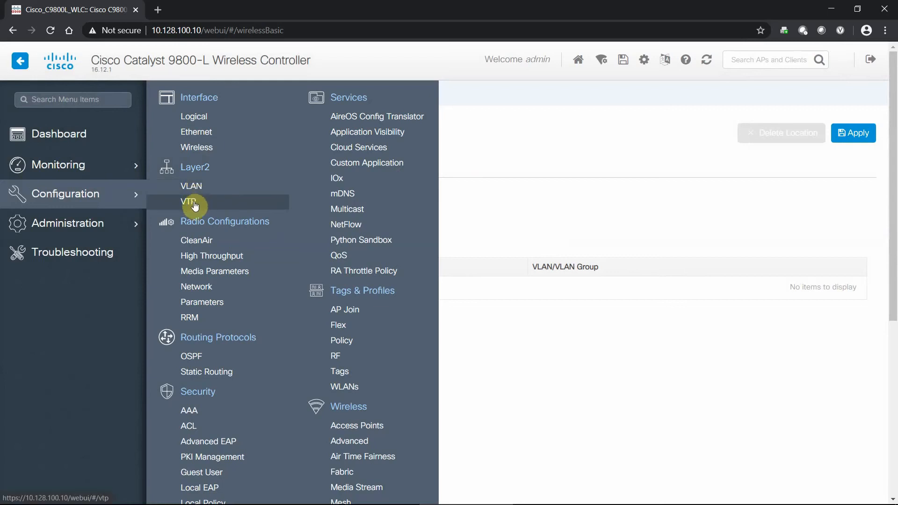
pyautogui.click(192, 186)
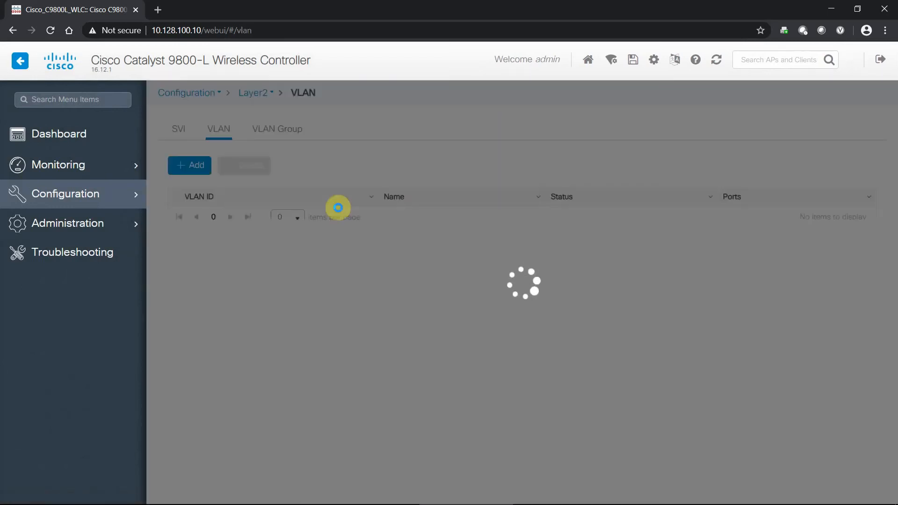
pyautogui.click(178, 128)
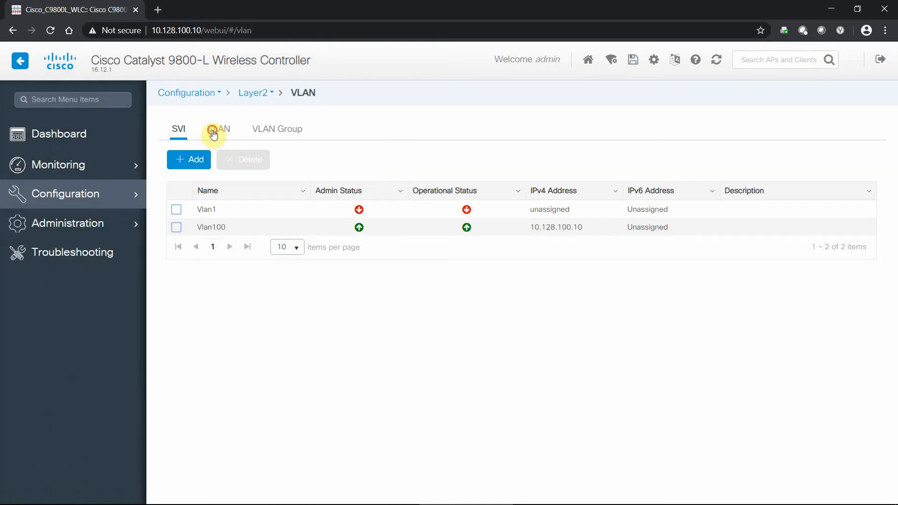
pyautogui.click(218, 128)
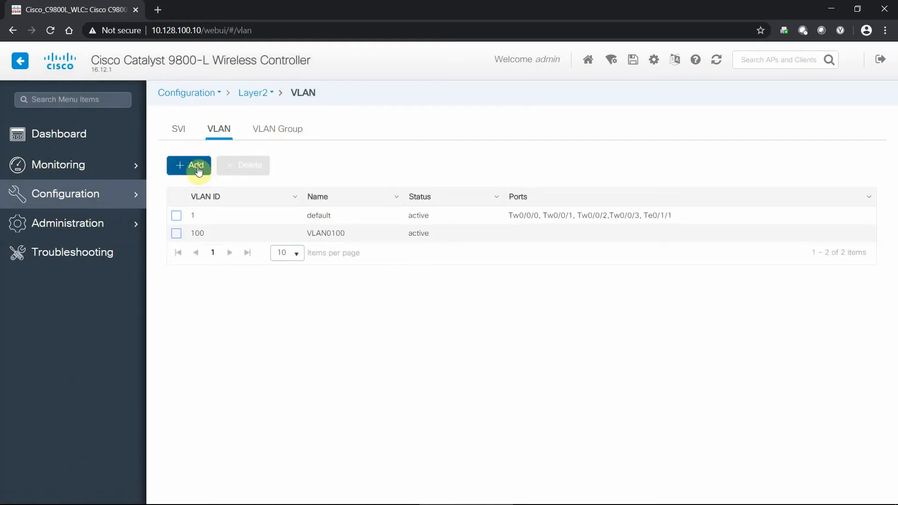
# Create activated VLAN 10 named VLAN10 and apply it to the device.
pyautogui.click(189, 166)
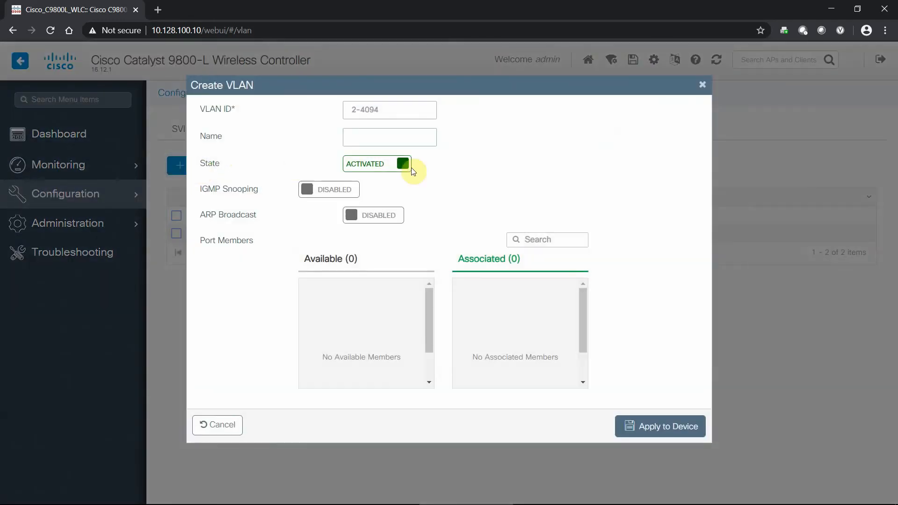
pyautogui.click(389, 110)
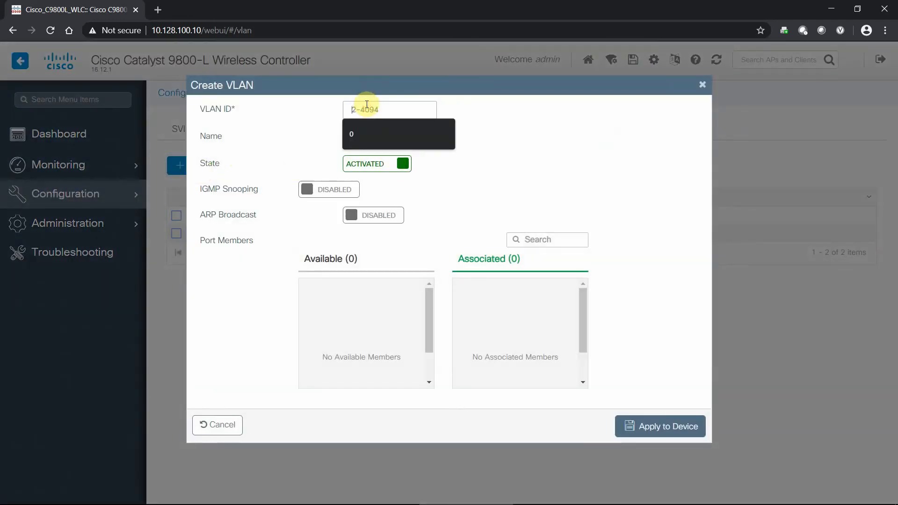
pyautogui.write('10')
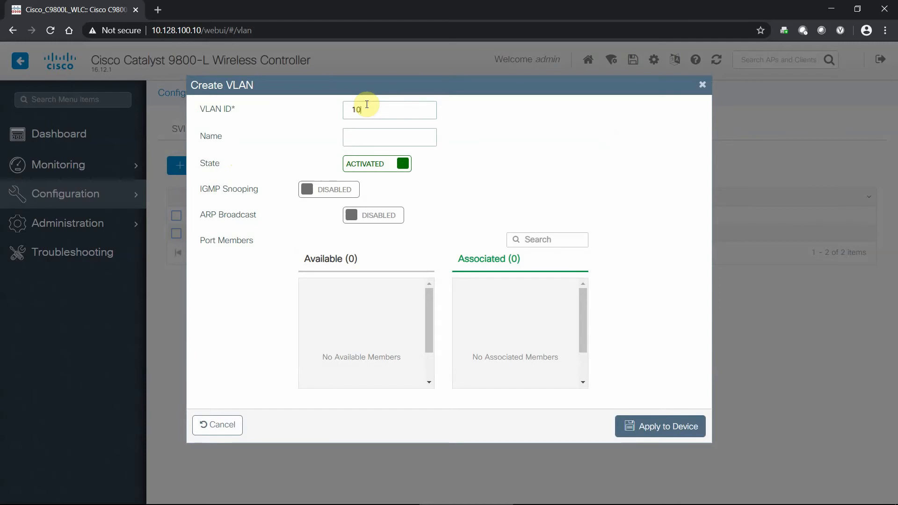
pyautogui.press('Backspace')
pyautogui.write('VLAN10')
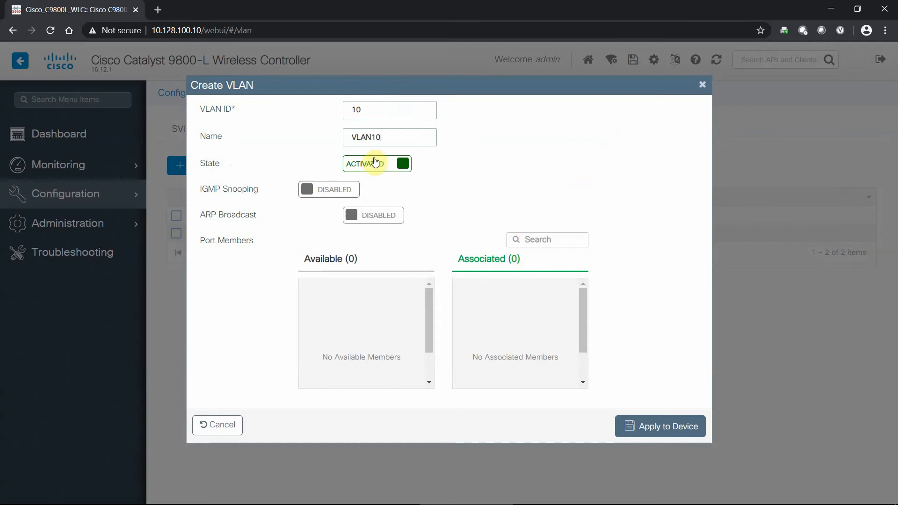
pyautogui.click(660, 427)
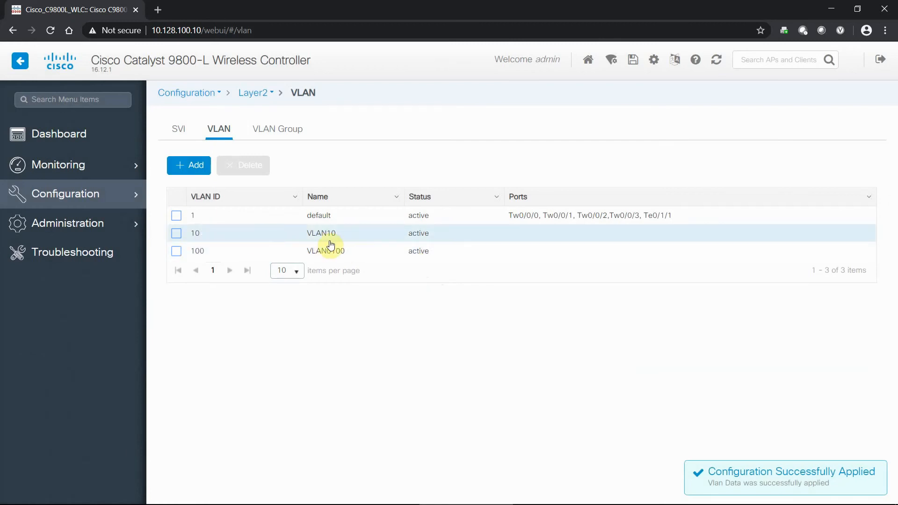
pyautogui.moveTo(337, 251)
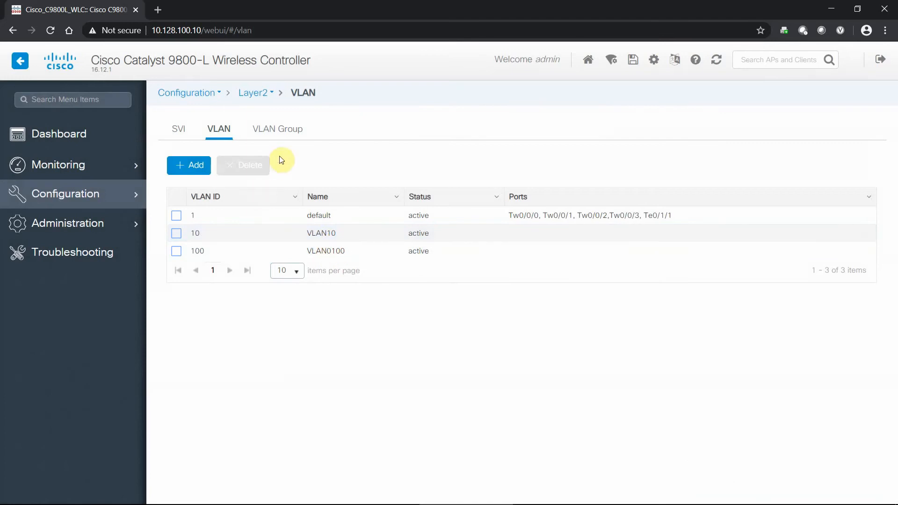
pyautogui.moveTo(289, 162)
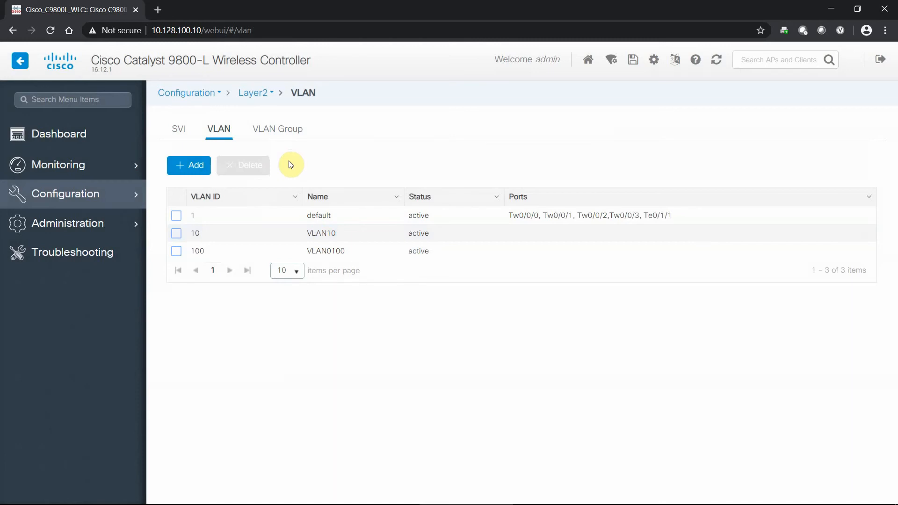
pyautogui.moveTo(313, 232)
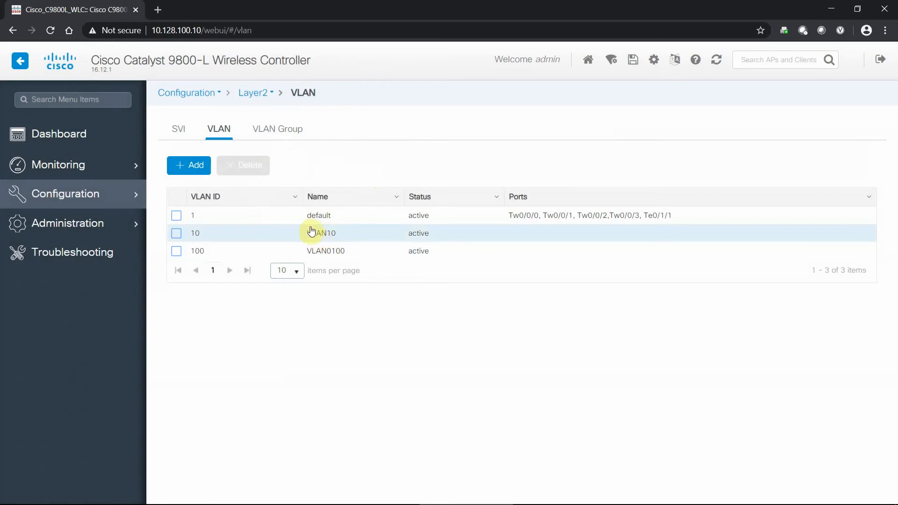
pyautogui.moveTo(239, 228)
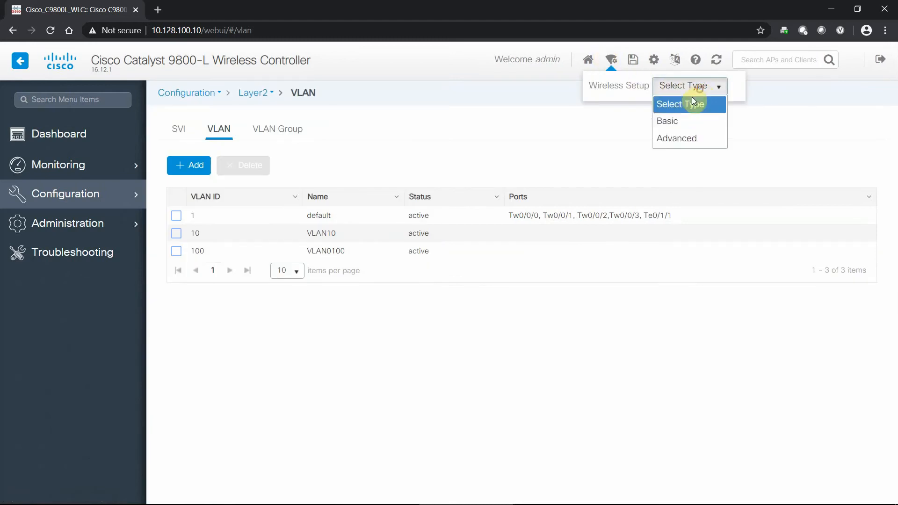
# Start a new Basic wireless setup location named BTC with description 'BTC Location'.
pyautogui.click(667, 121)
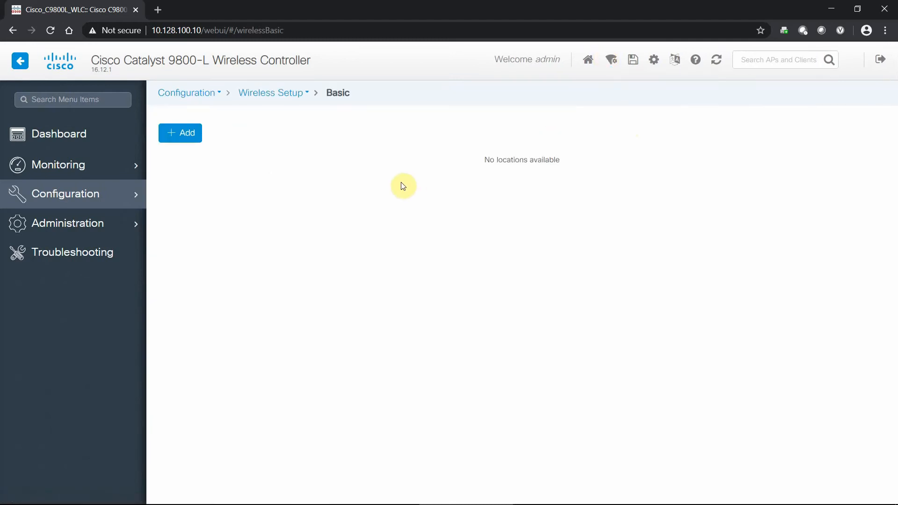
pyautogui.click(179, 132)
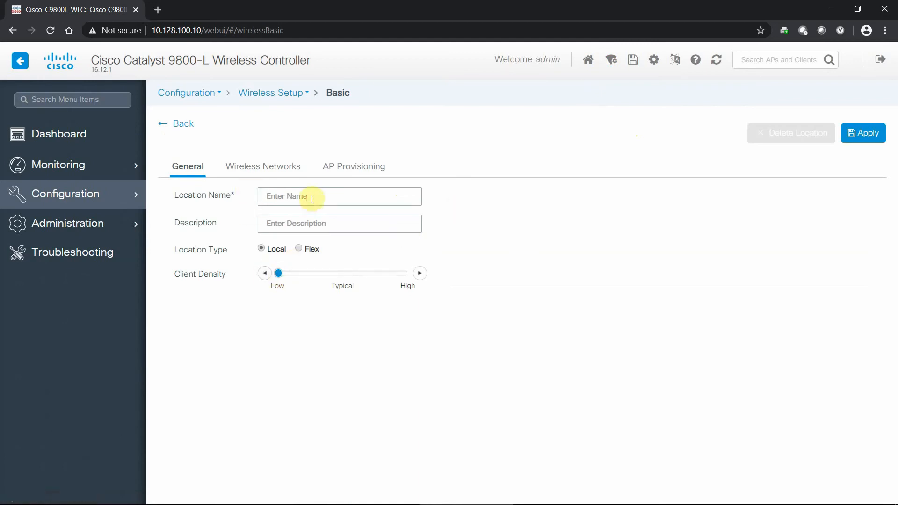
pyautogui.write('BTC')
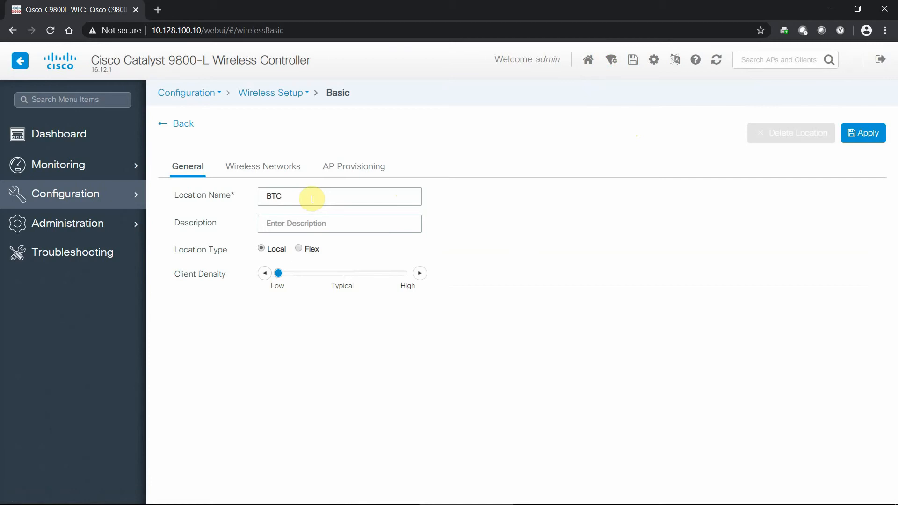
pyautogui.write('BTC LOcat')
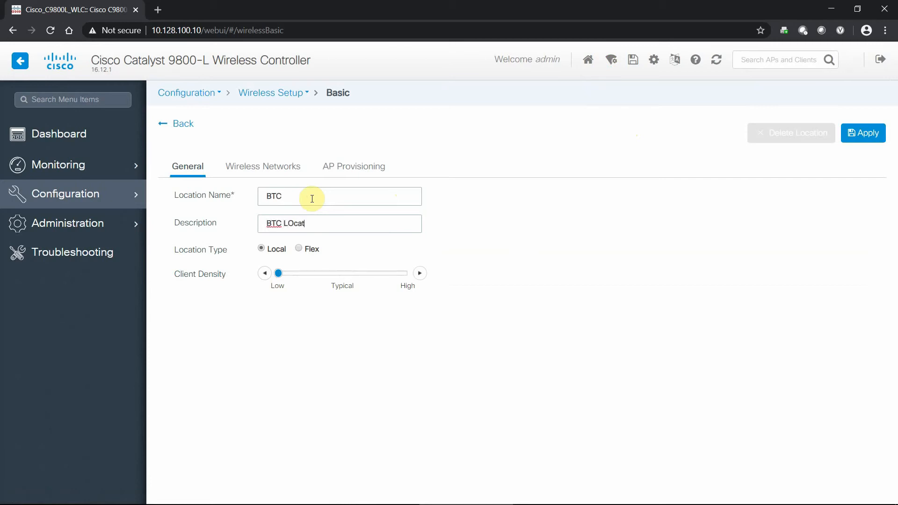
pyautogui.write('ion')
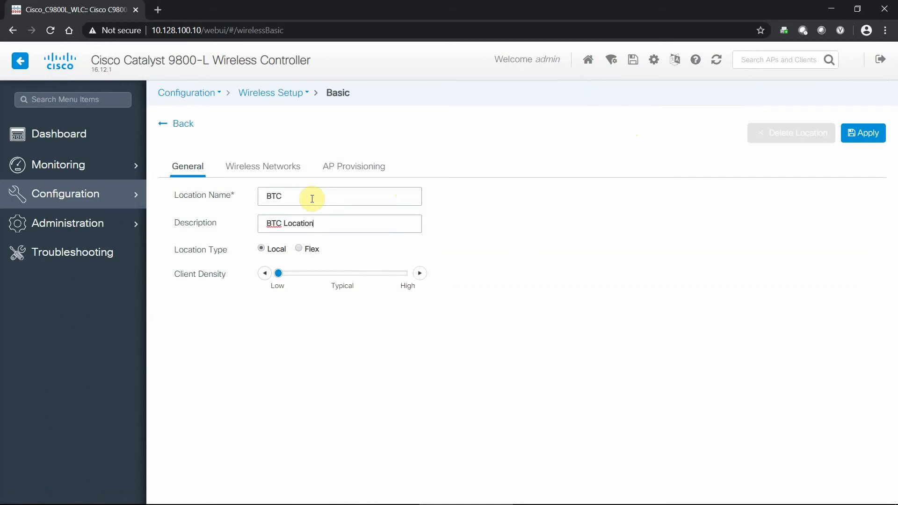
pyautogui.moveTo(286, 177)
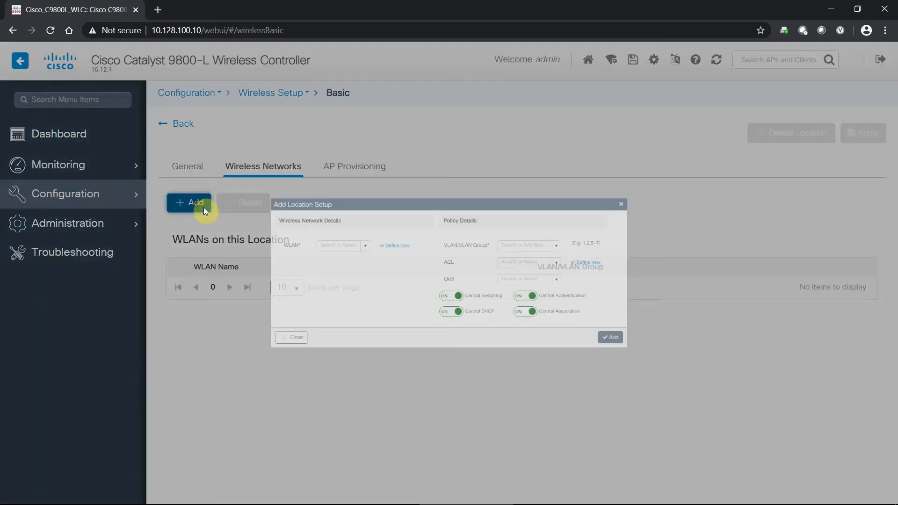
# Add WLAN Catalyst mapped to VLAN10 with silver QoS to the location's networks.
pyautogui.click(311, 228)
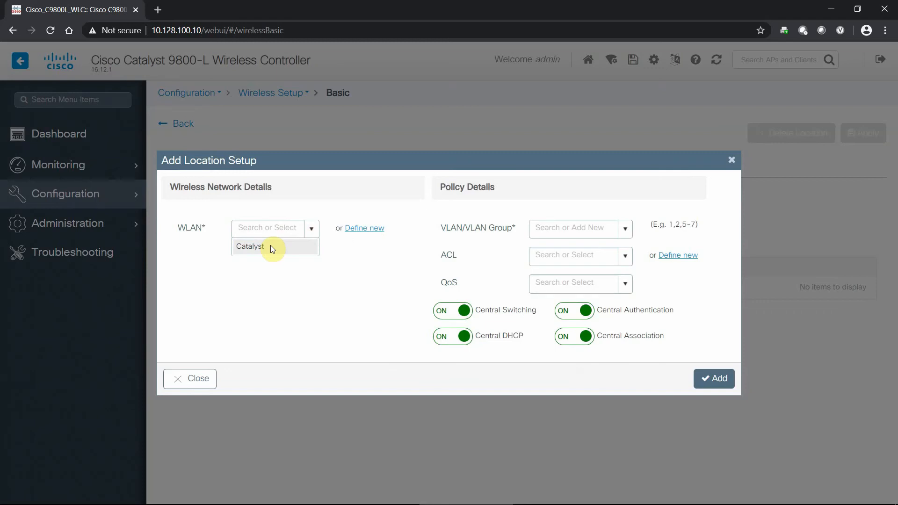
pyautogui.click(249, 246)
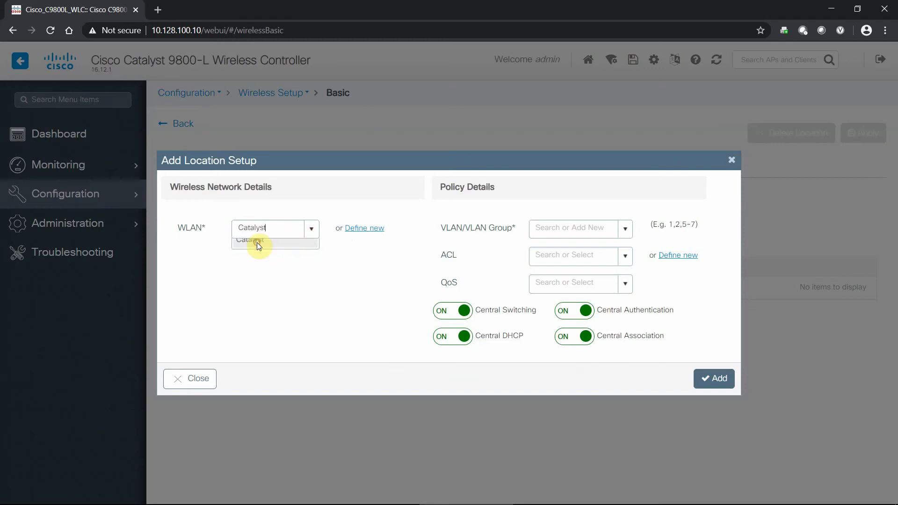
pyautogui.click(258, 241)
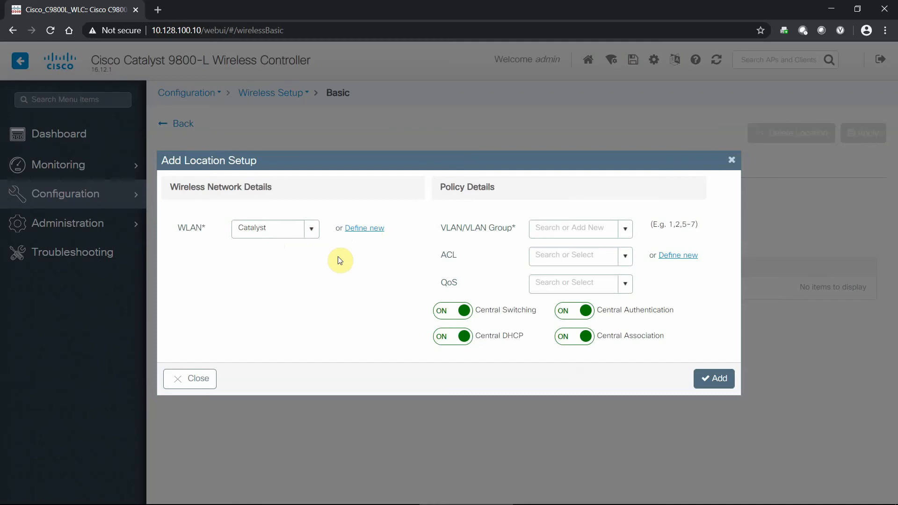
pyautogui.moveTo(626, 233)
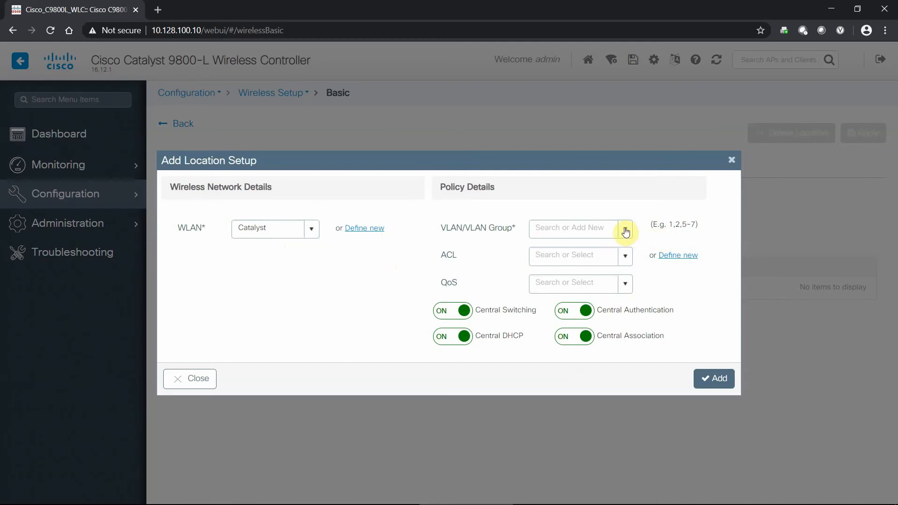
pyautogui.click(625, 229)
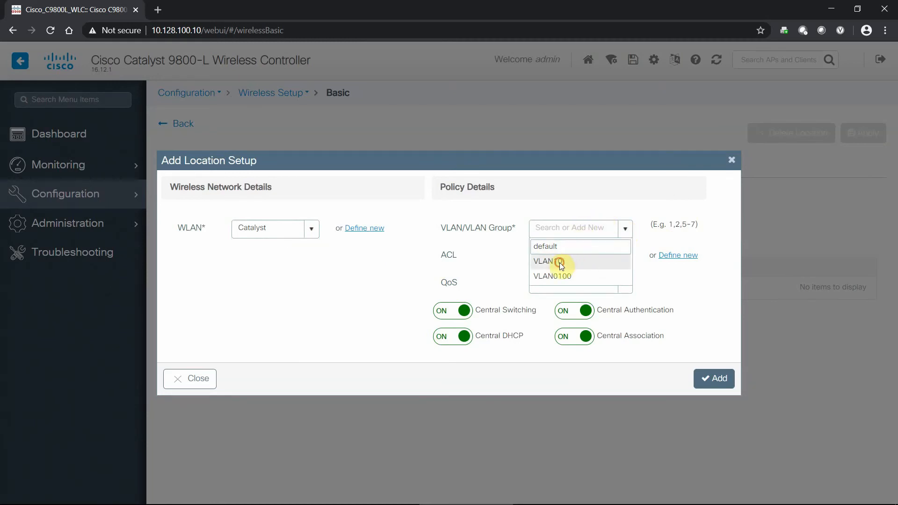
pyautogui.click(552, 261)
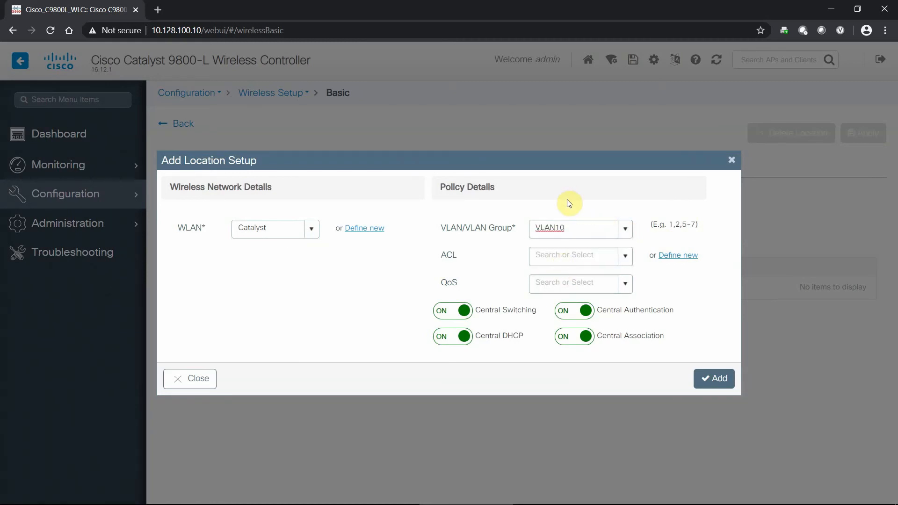
pyautogui.moveTo(584, 247)
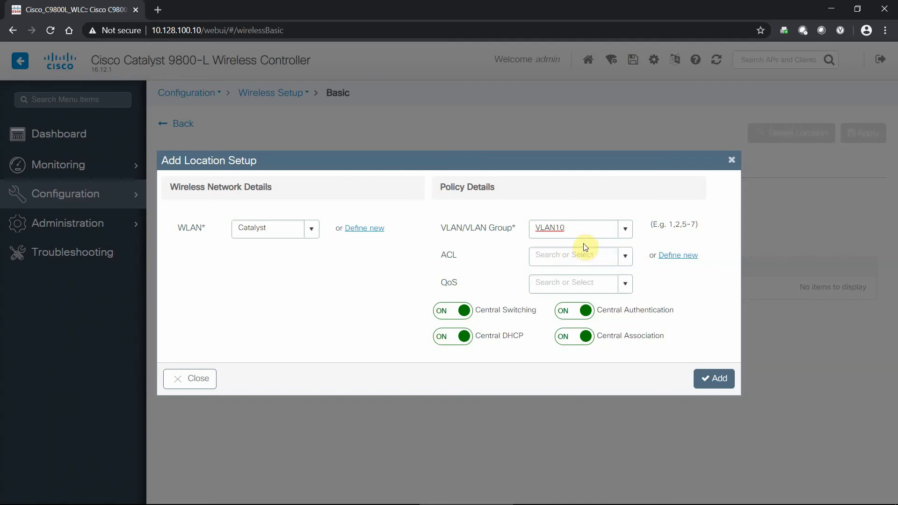
pyautogui.moveTo(628, 287)
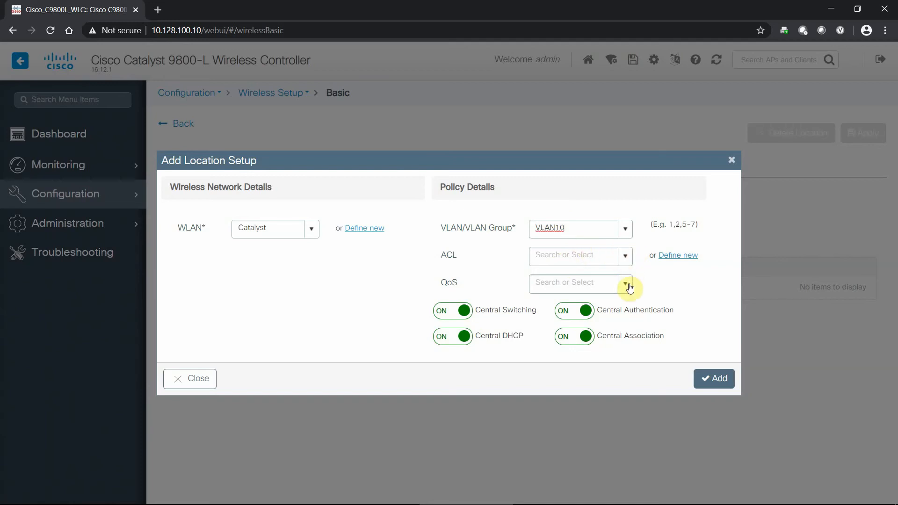
pyautogui.click(626, 284)
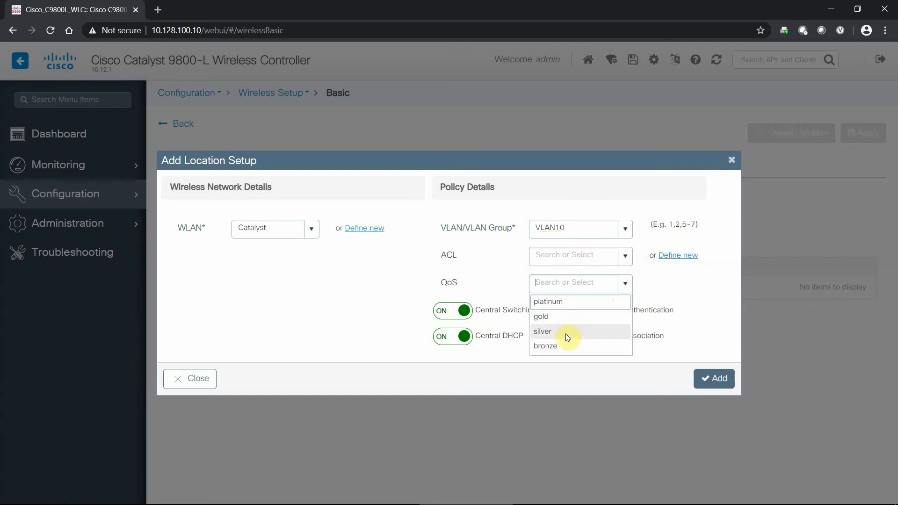
pyautogui.click(543, 331)
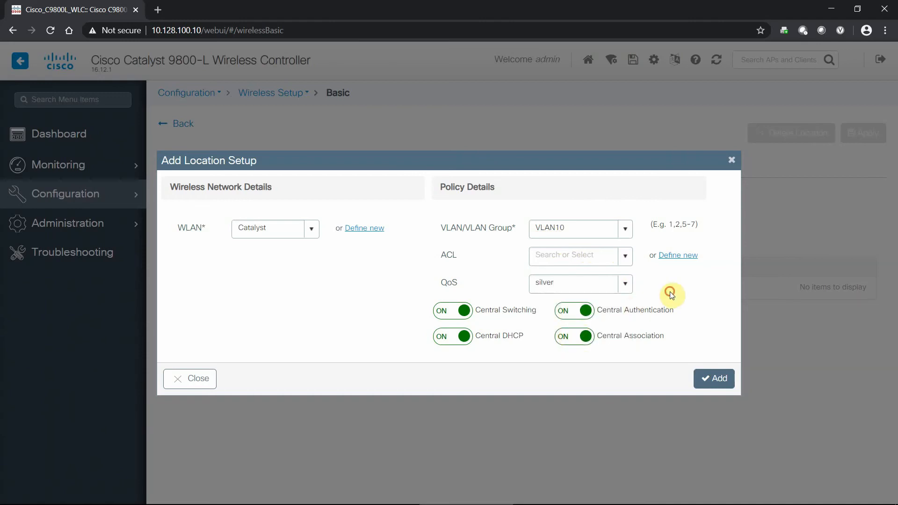
pyautogui.click(625, 255)
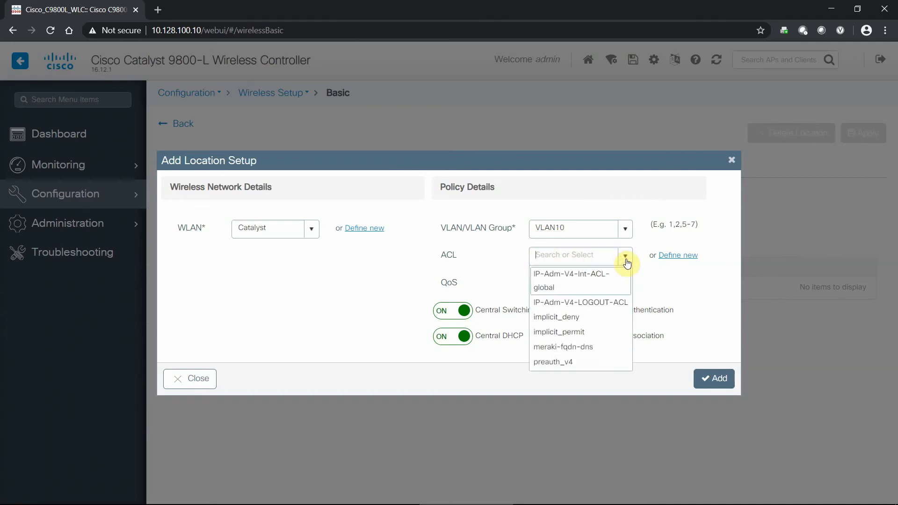
pyautogui.moveTo(674, 271)
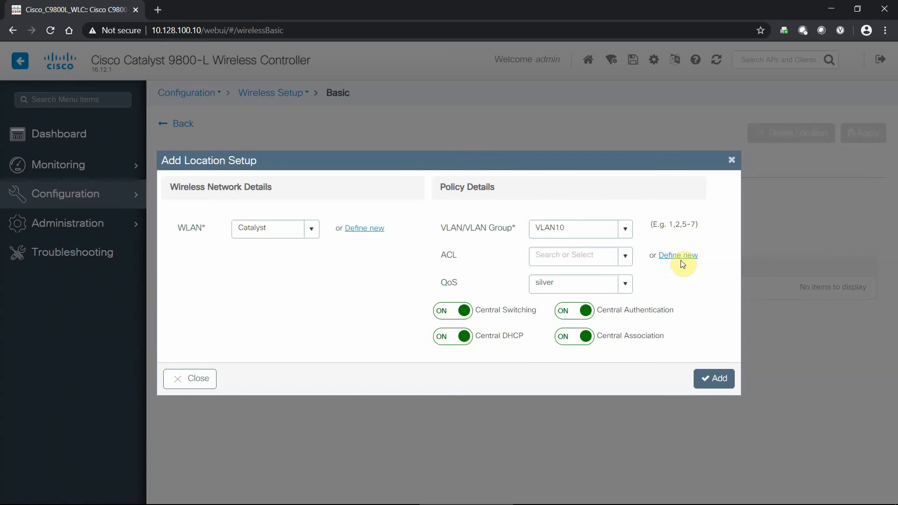
pyautogui.moveTo(674, 274)
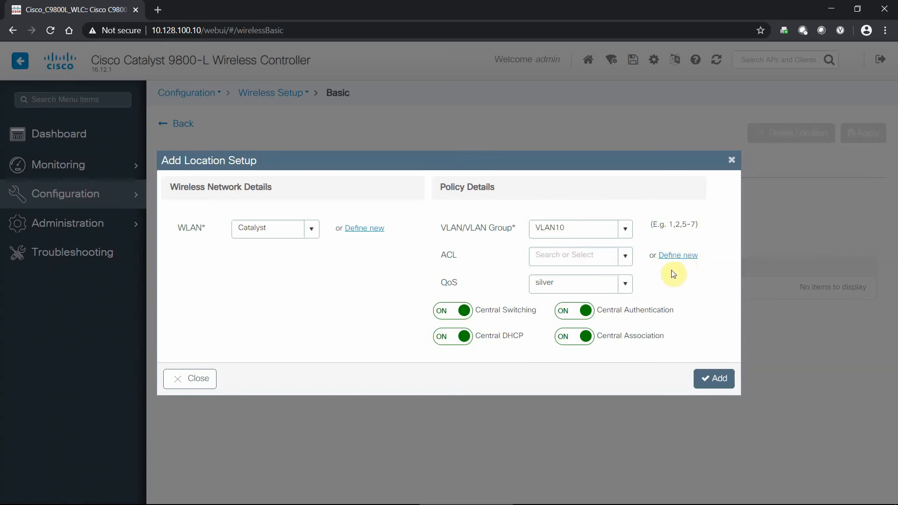
pyautogui.moveTo(584, 357)
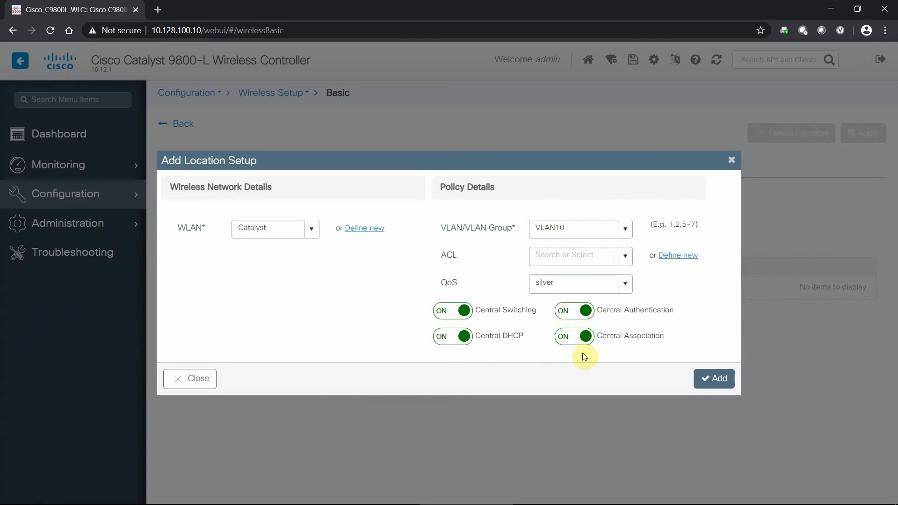
pyautogui.moveTo(691, 350)
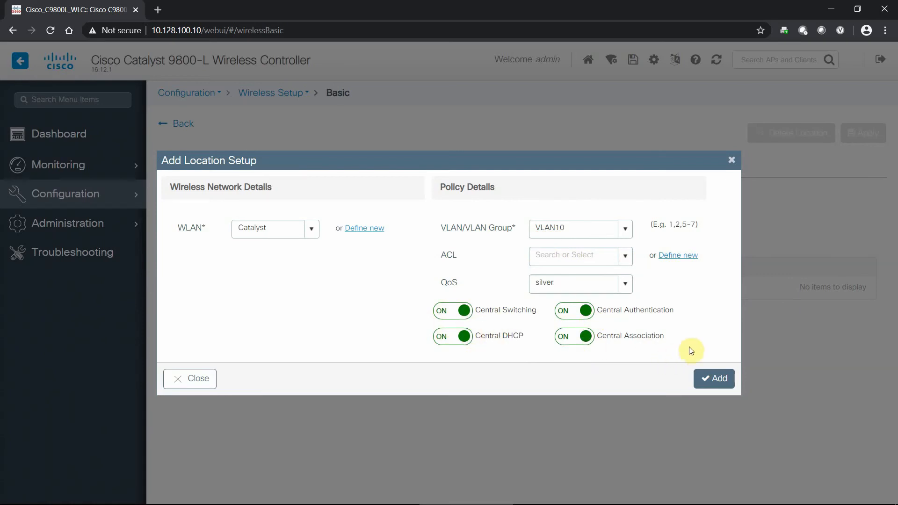
pyautogui.click(714, 379)
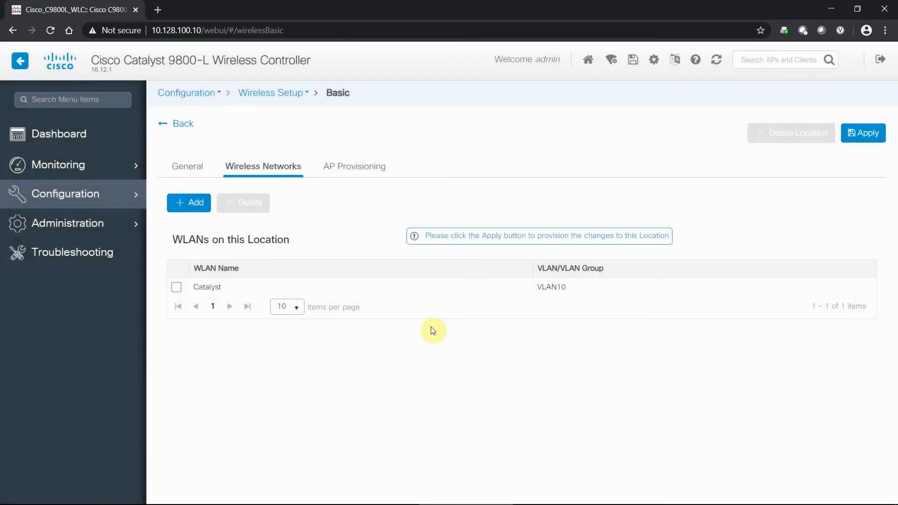
pyautogui.moveTo(248, 291)
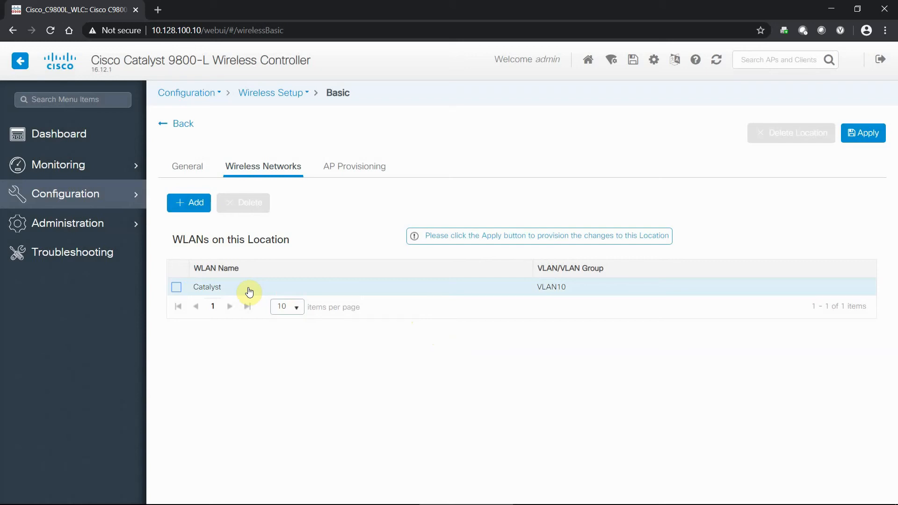
pyautogui.click(207, 287)
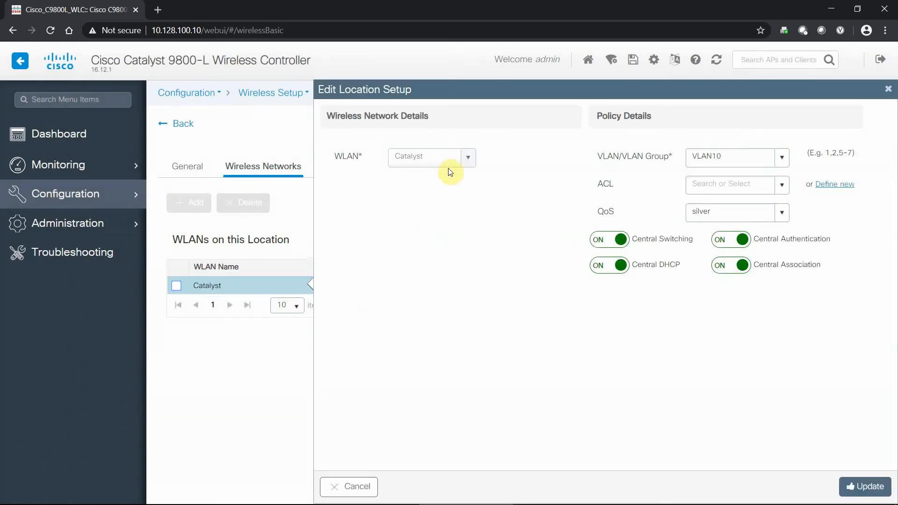
pyautogui.moveTo(438, 161)
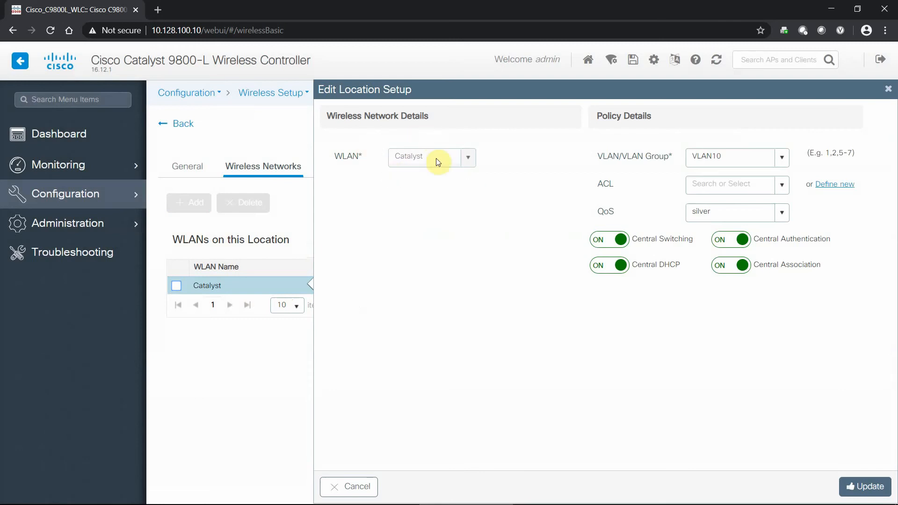
pyautogui.moveTo(414, 130)
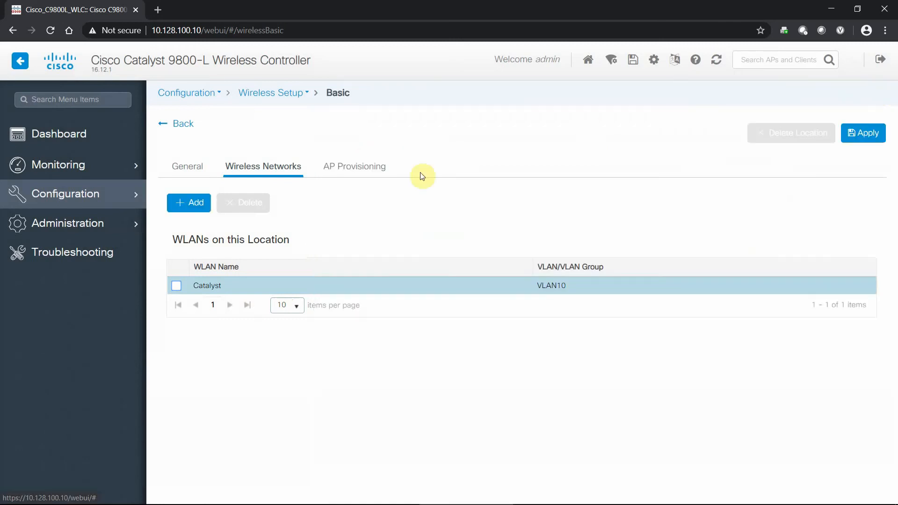
pyautogui.moveTo(333, 179)
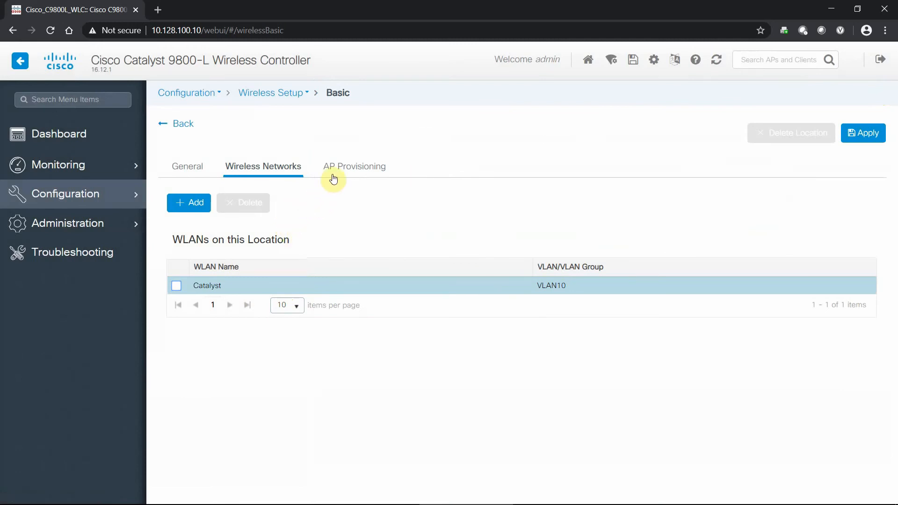
# Move access point C9115_1 from Available APs onto the BTC location.
pyautogui.click(354, 166)
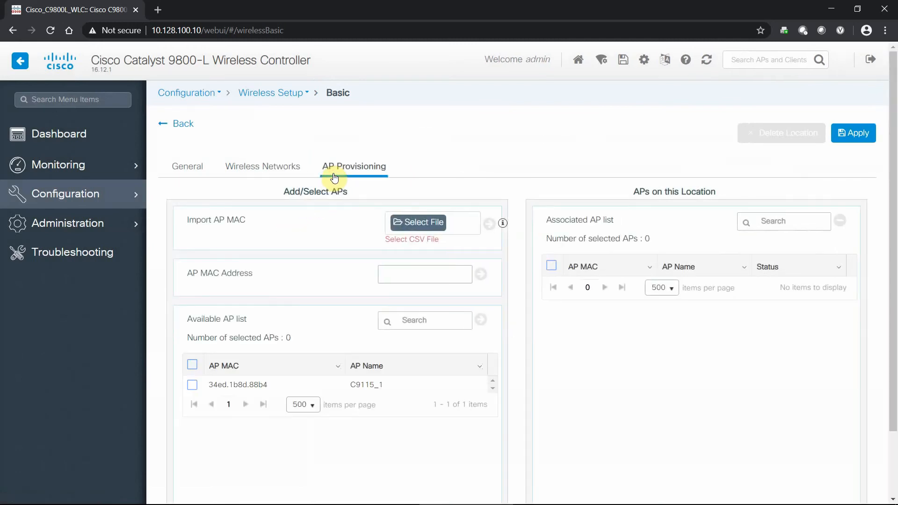
pyautogui.moveTo(511, 190)
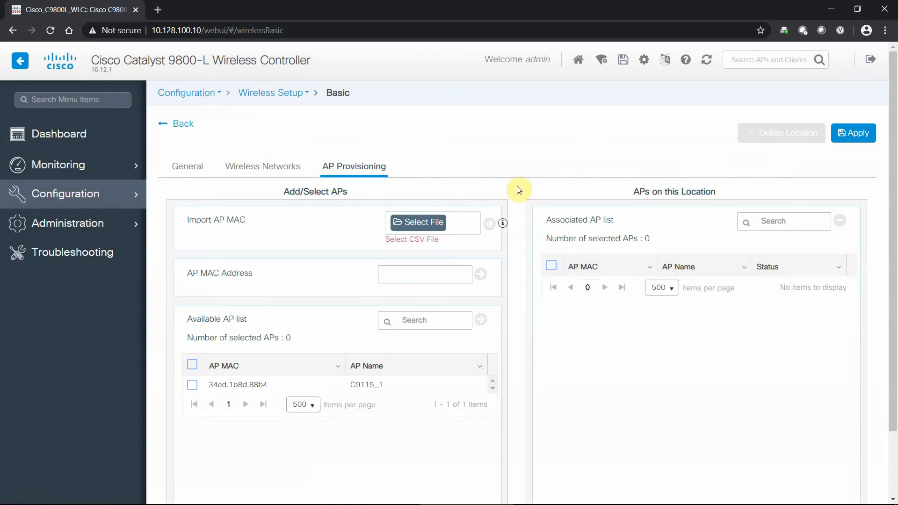
pyautogui.moveTo(319, 377)
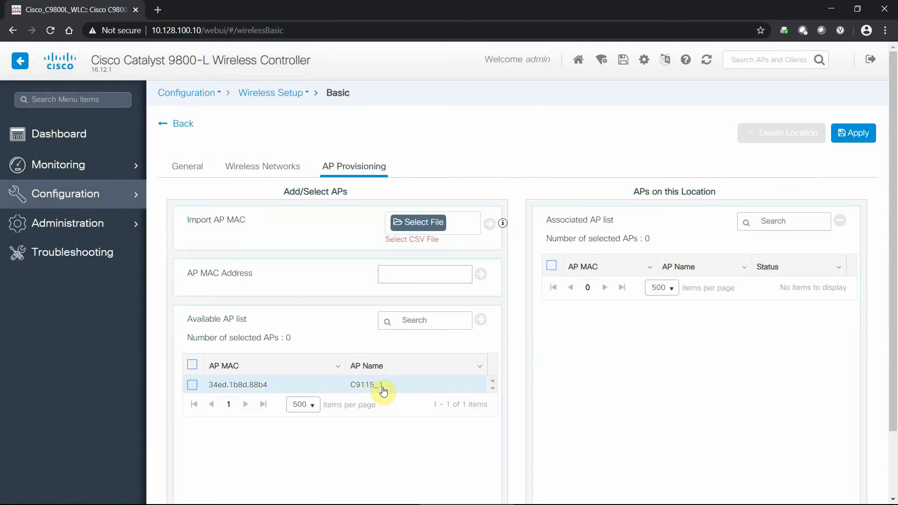
pyautogui.moveTo(180, 391)
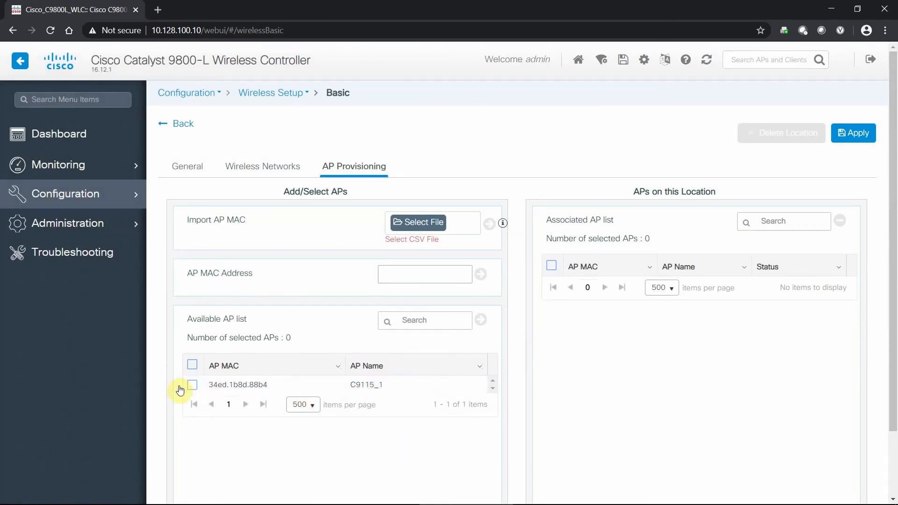
pyautogui.click(191, 385)
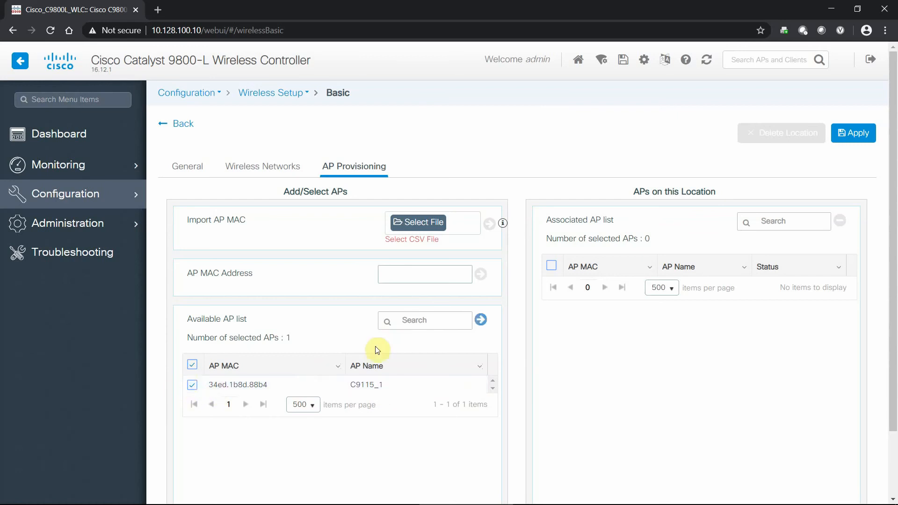
pyautogui.moveTo(324, 394)
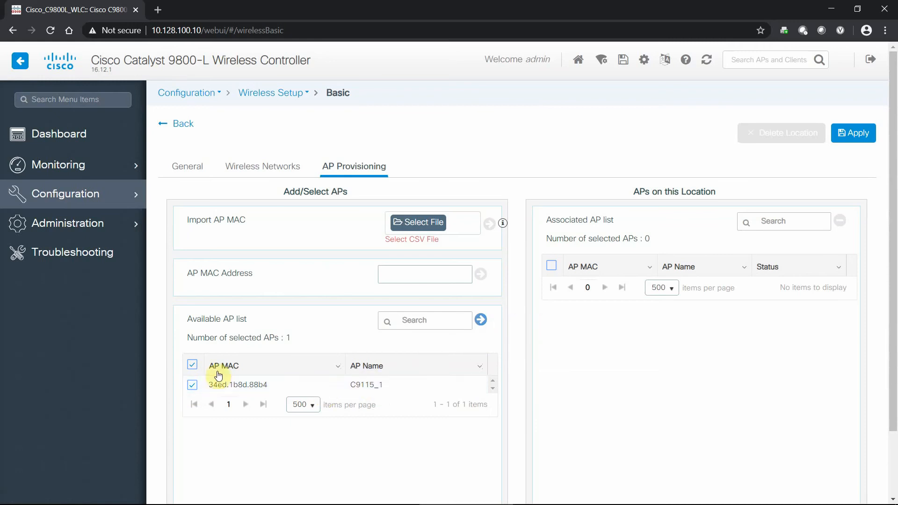
pyautogui.moveTo(472, 399)
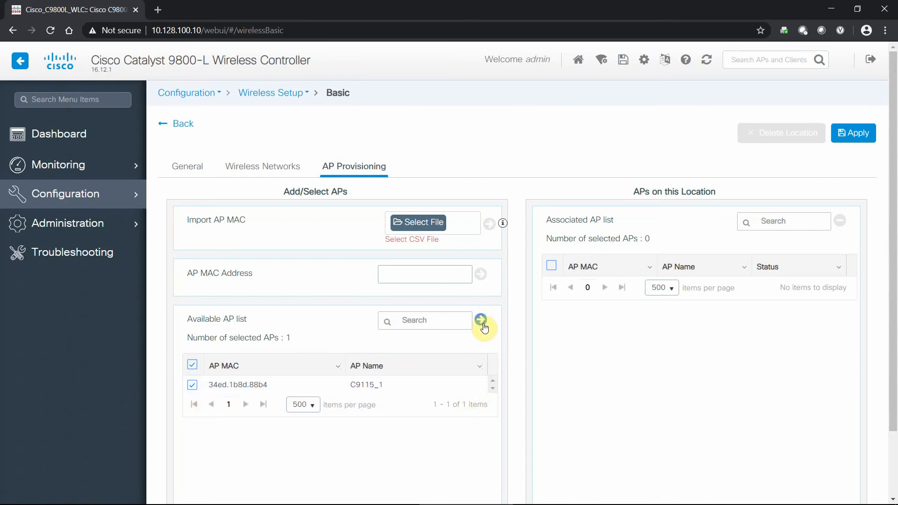
pyautogui.click(480, 319)
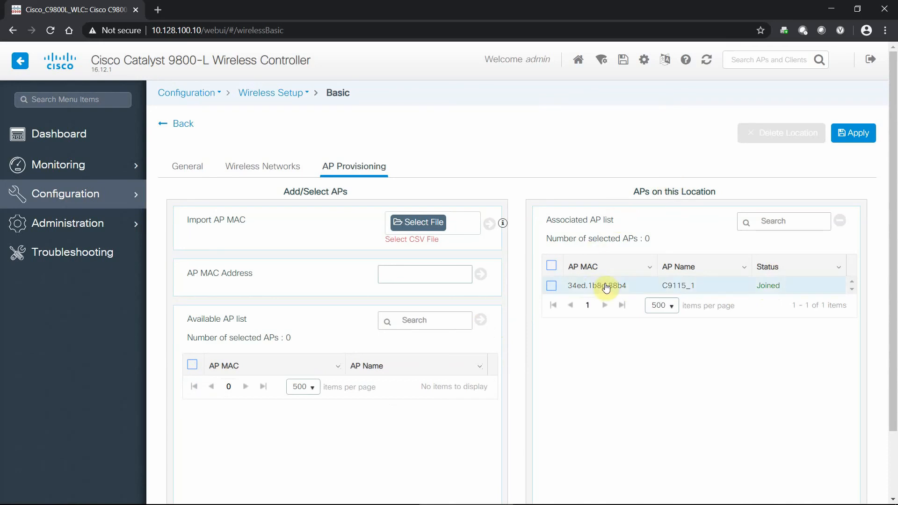
pyautogui.moveTo(638, 263)
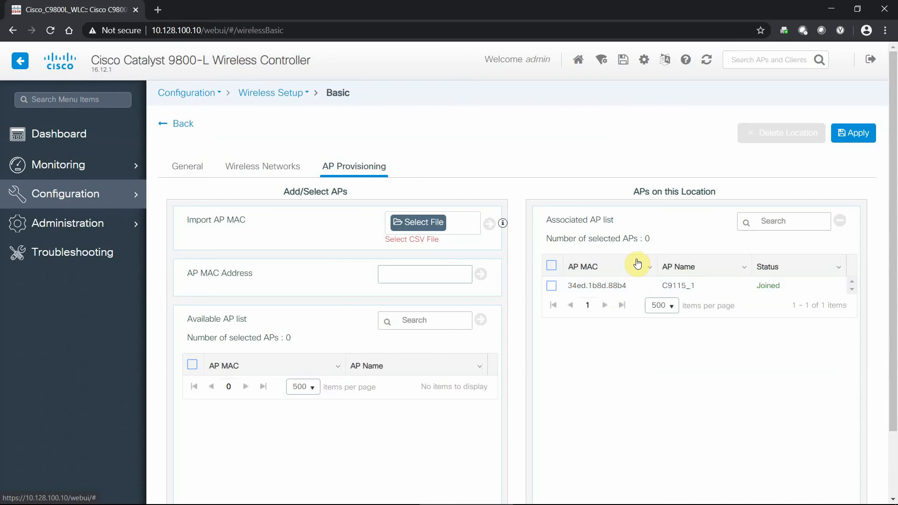
pyautogui.moveTo(881, 144)
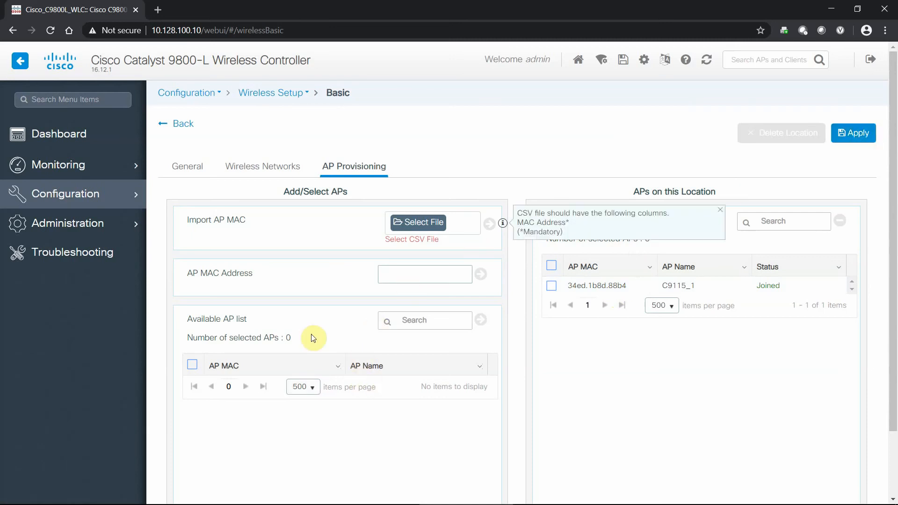
pyautogui.moveTo(278, 385)
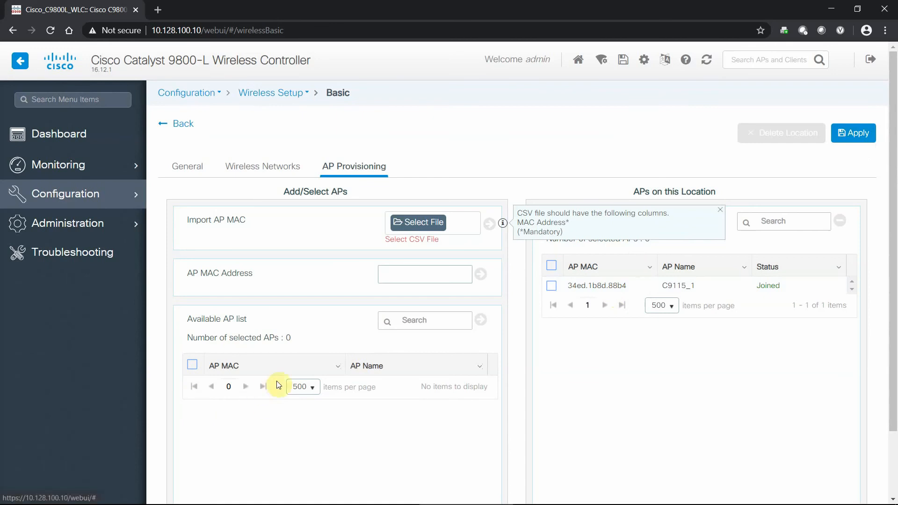
pyautogui.click(424, 274)
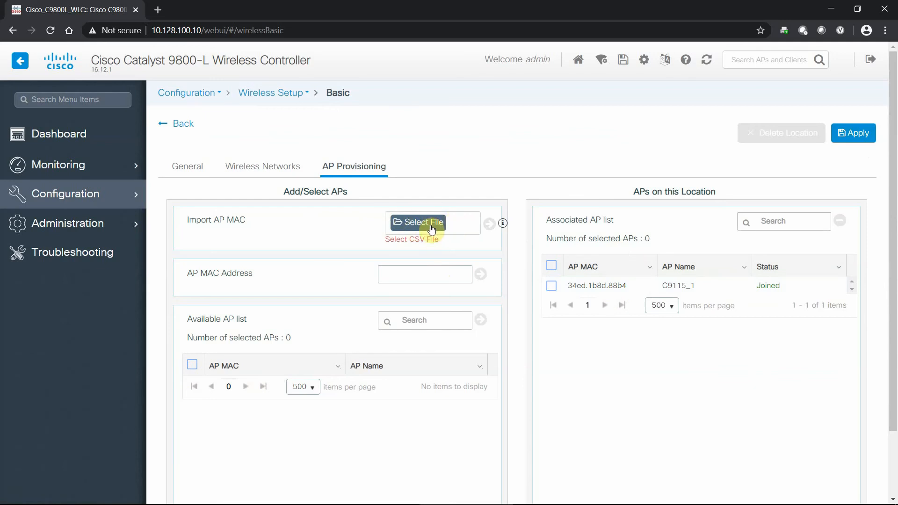
pyautogui.moveTo(252, 252)
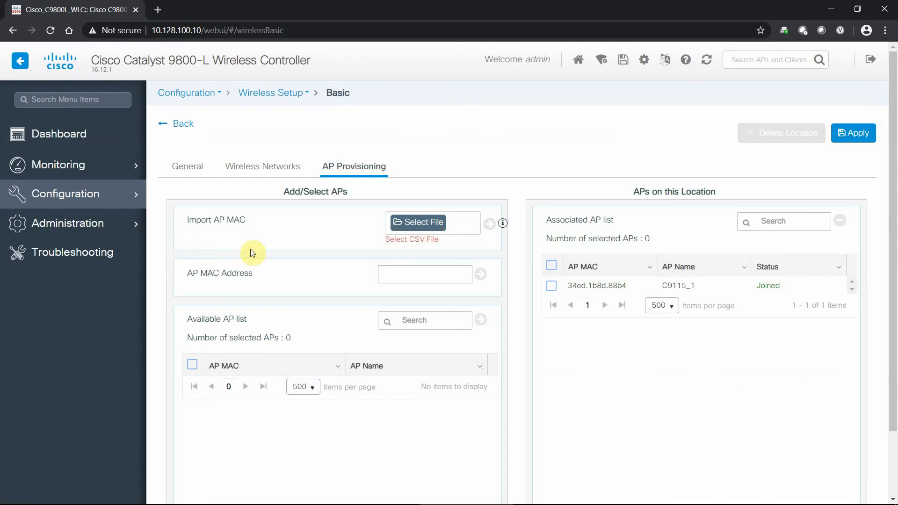
pyautogui.moveTo(280, 255)
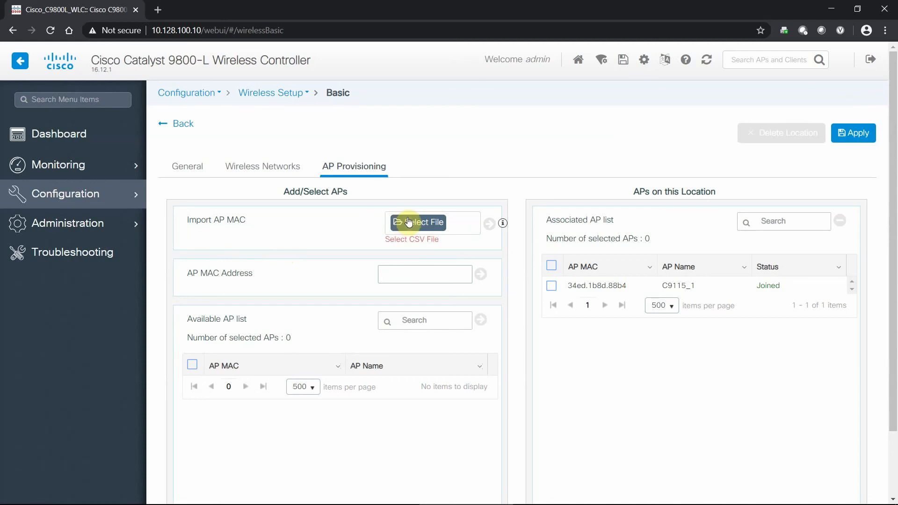
pyautogui.moveTo(354, 261)
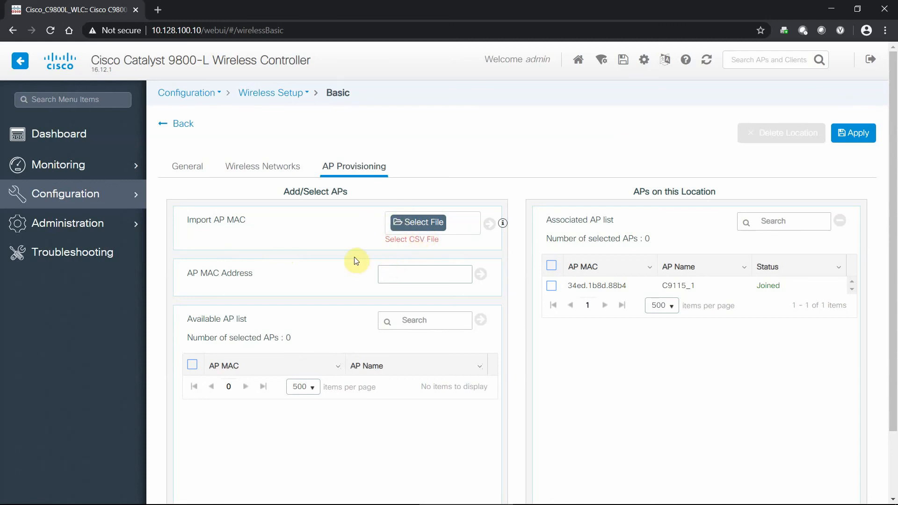
pyautogui.moveTo(281, 398)
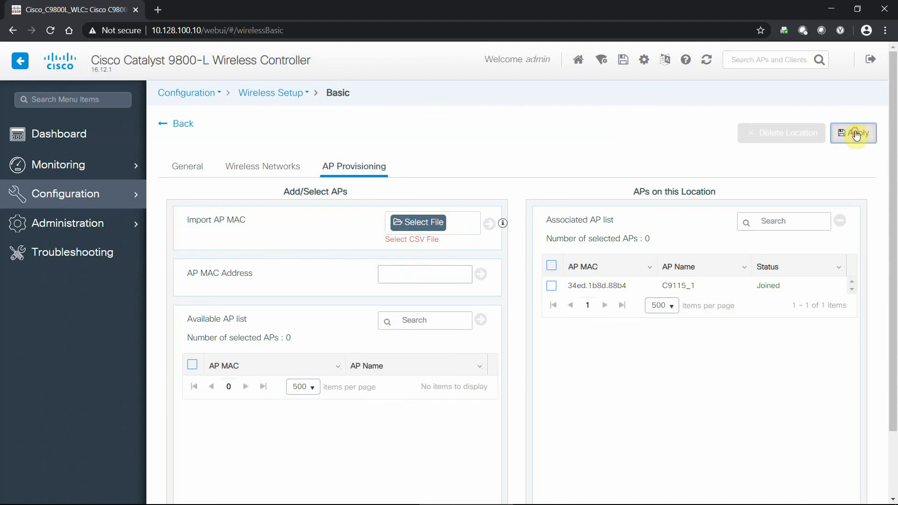
# Apply the BTC location, check its provisioned AP, then return toward locations.
pyautogui.click(853, 132)
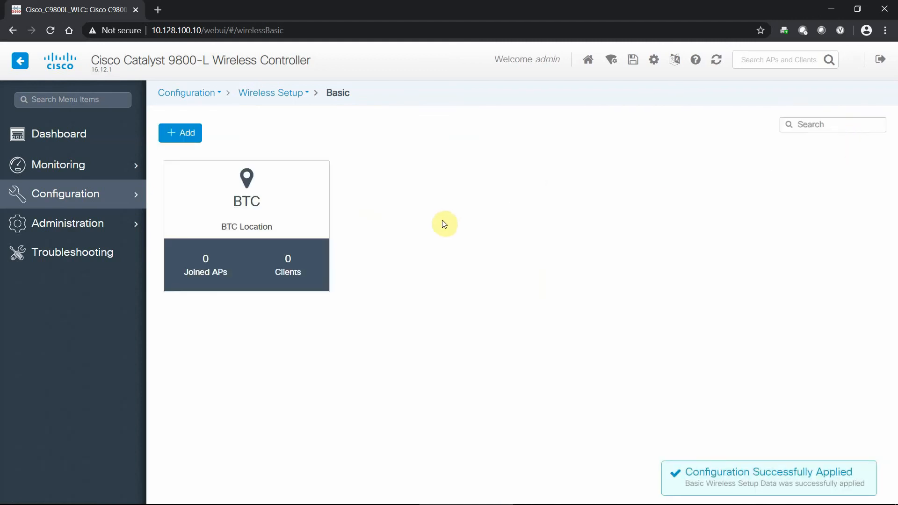
pyautogui.moveTo(449, 220)
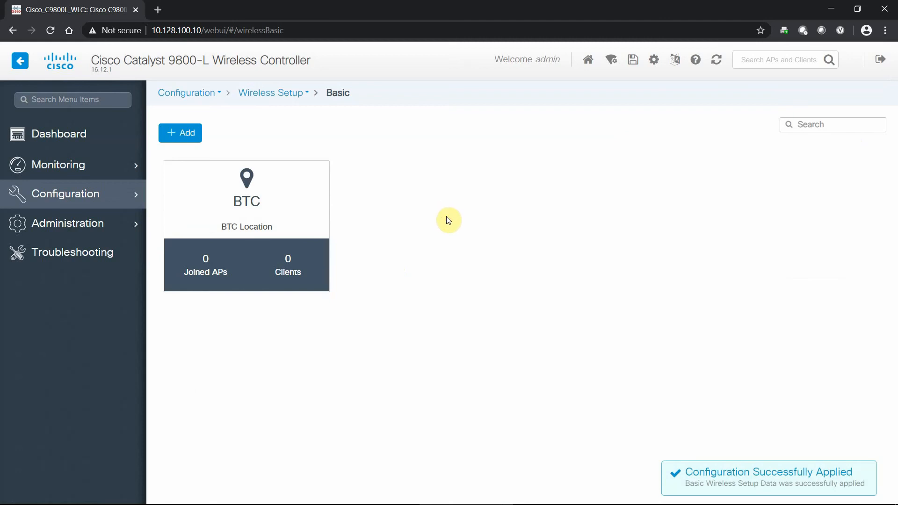
pyautogui.moveTo(275, 159)
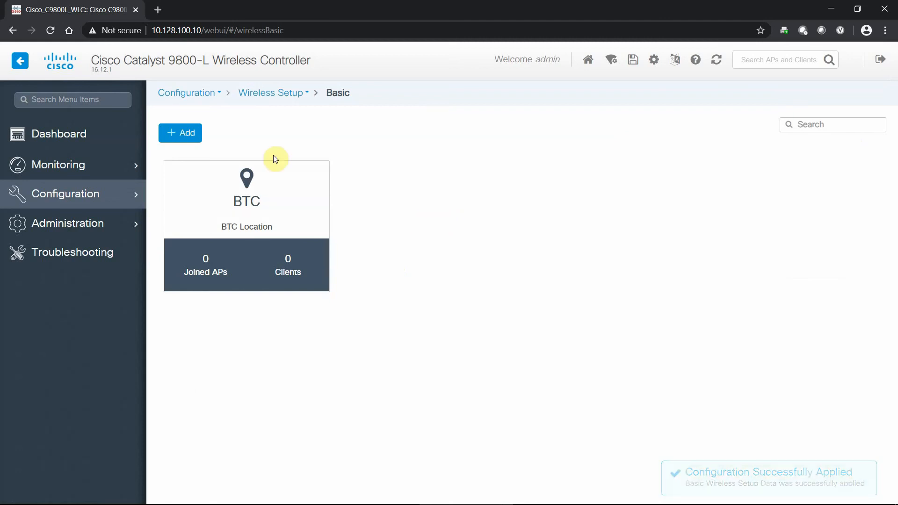
pyautogui.moveTo(316, 136)
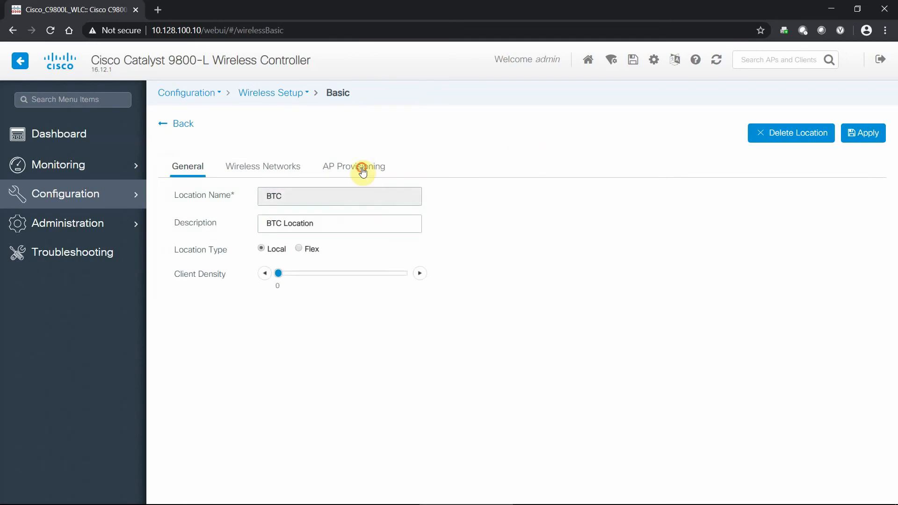
pyautogui.click(354, 167)
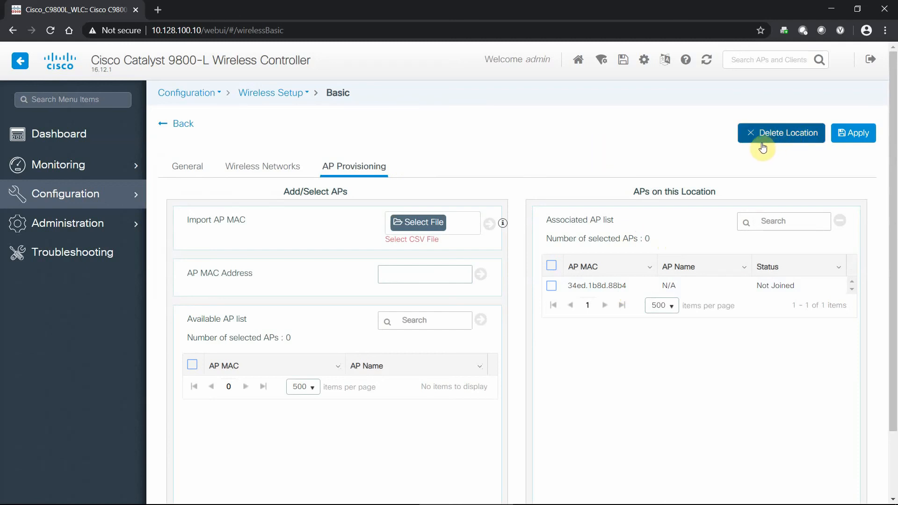
pyautogui.moveTo(518, 138)
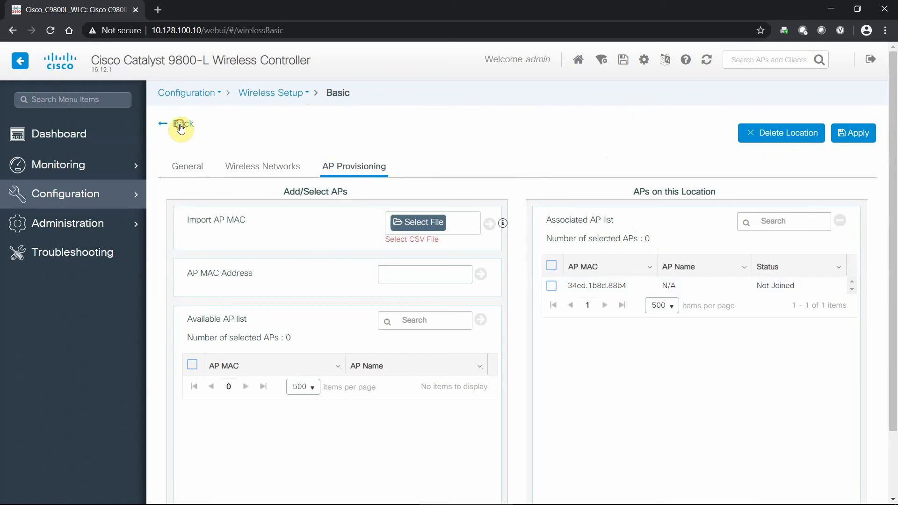
pyautogui.click(66, 193)
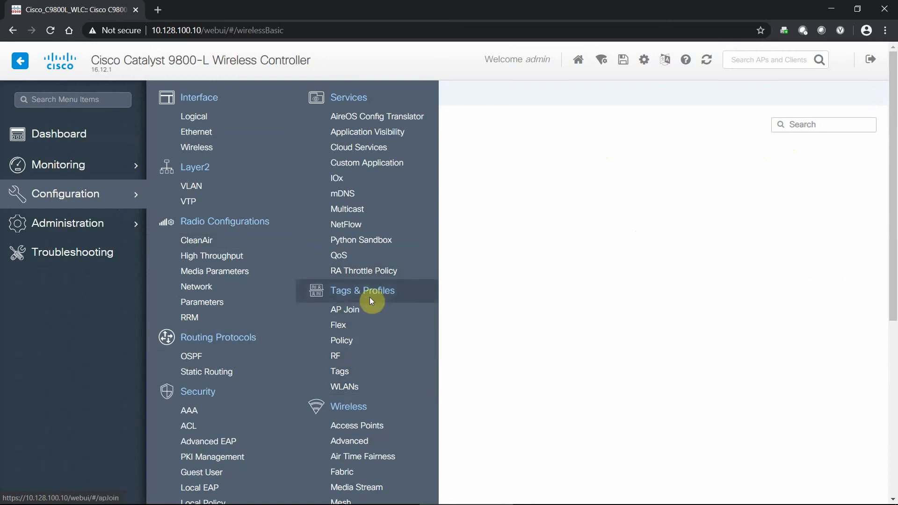
pyautogui.moveTo(344, 387)
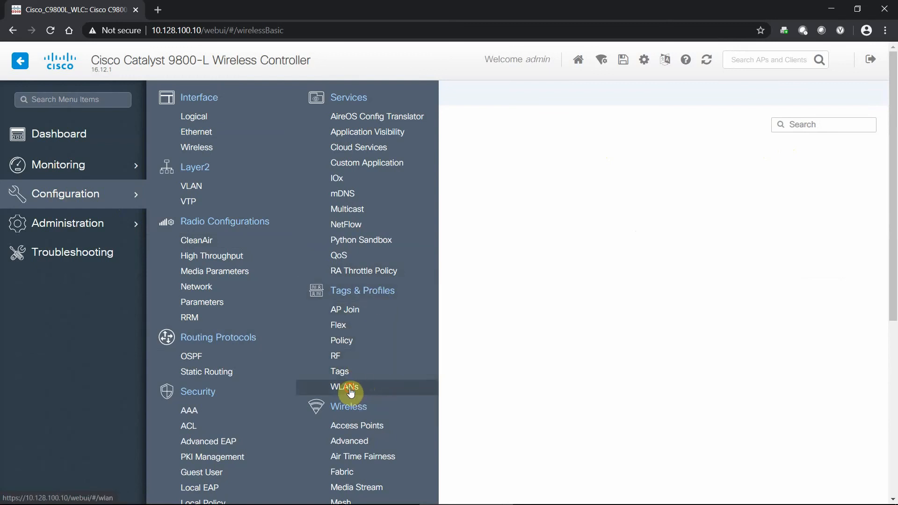
# Set the Catalyst WLAN status to ENABLED and update it on the device.
pyautogui.click(344, 387)
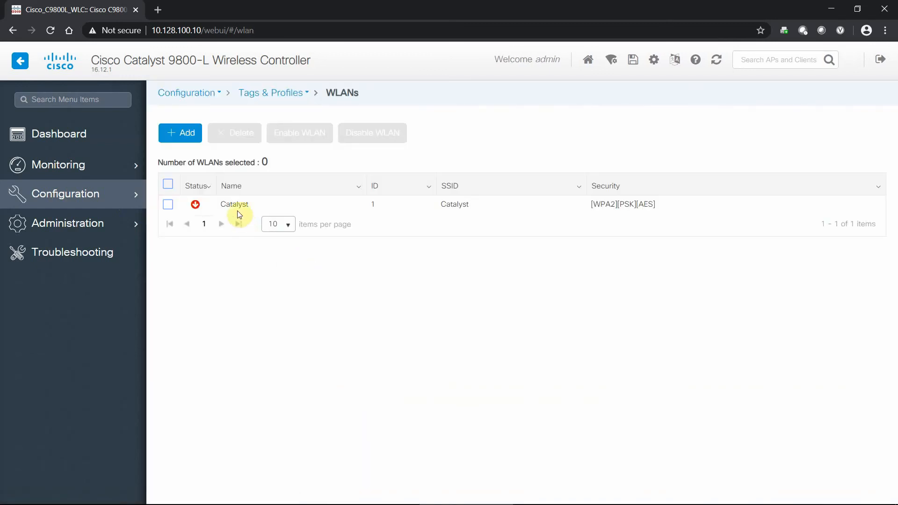
pyautogui.click(235, 204)
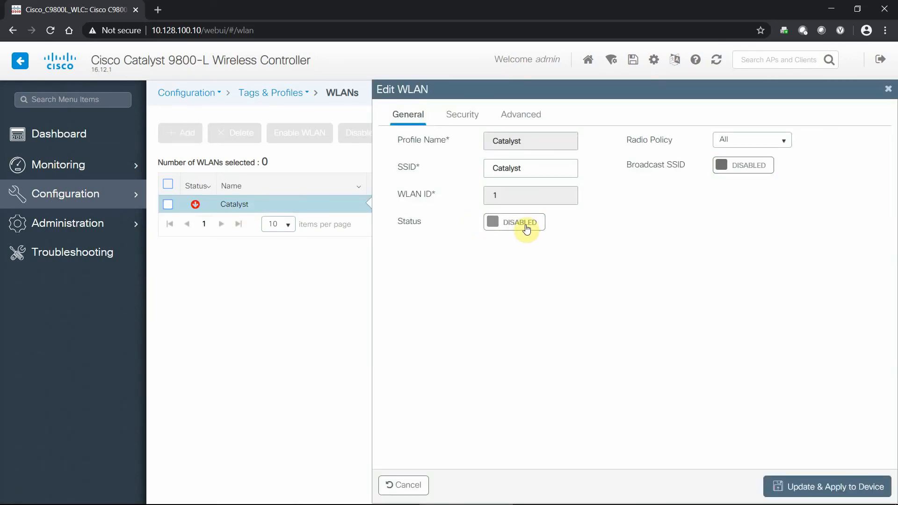
pyautogui.click(514, 222)
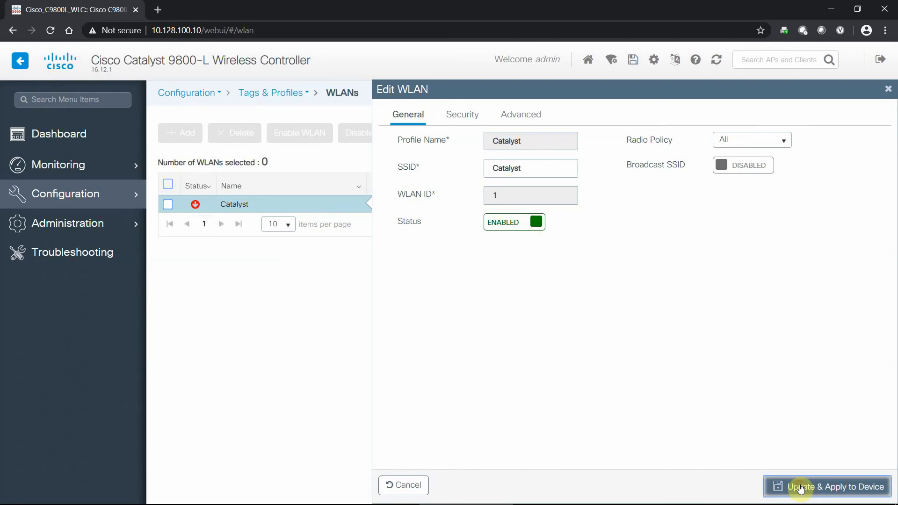
pyautogui.click(832, 486)
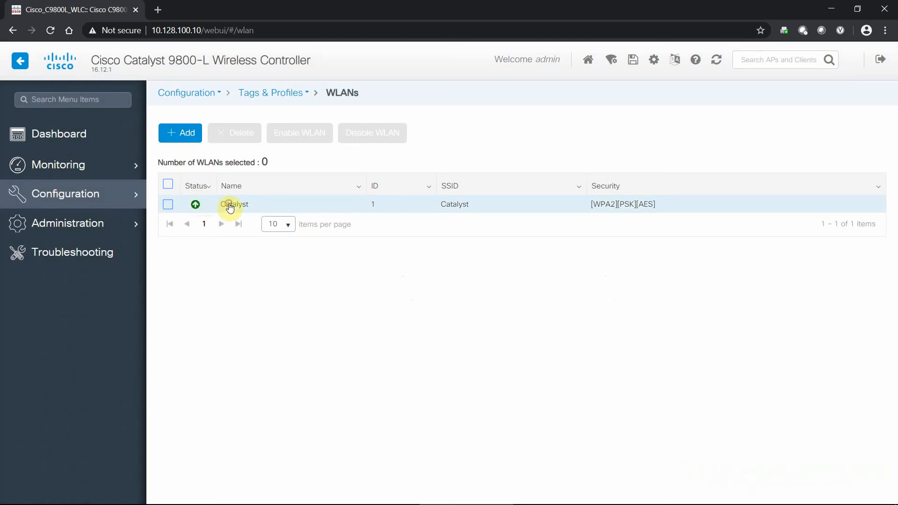
pyautogui.click(234, 204)
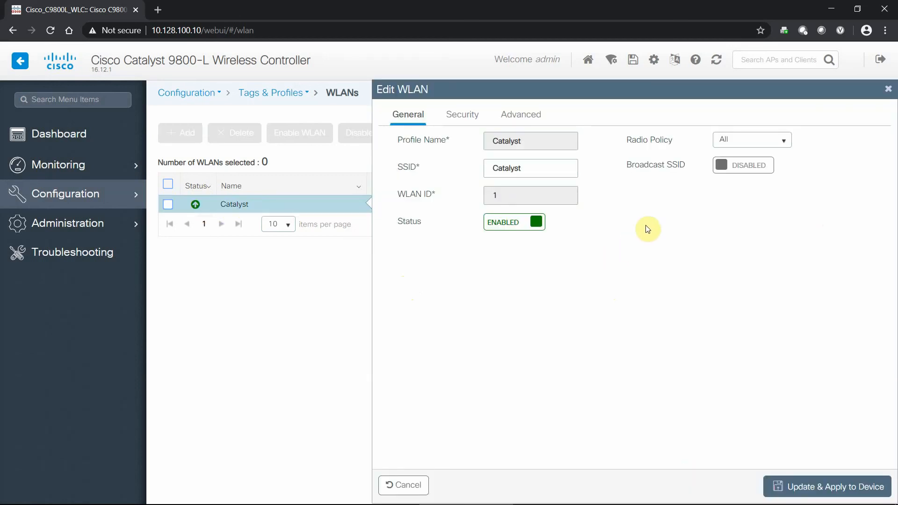
pyautogui.click(462, 114)
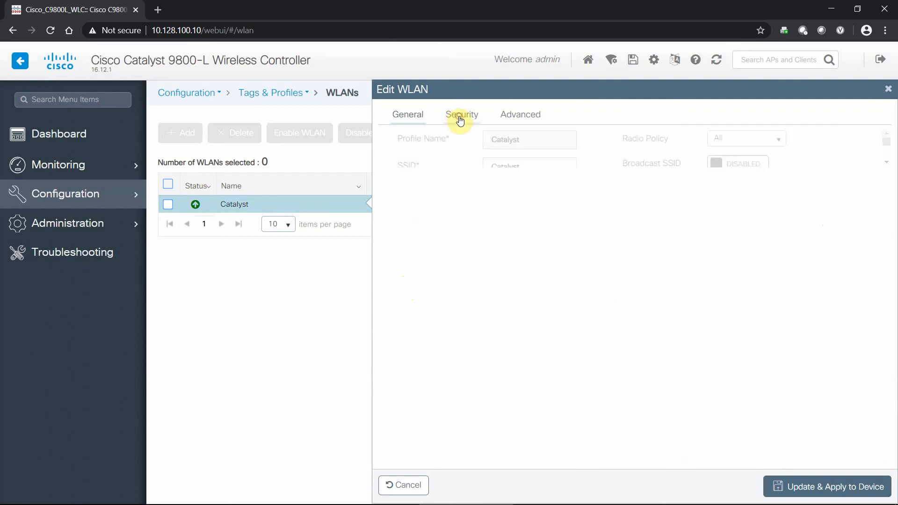
pyautogui.click(462, 114)
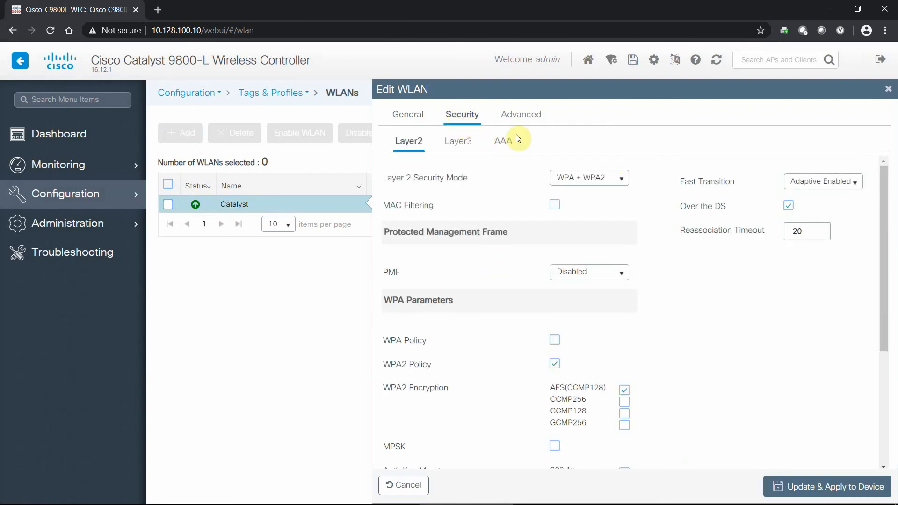
pyautogui.click(66, 194)
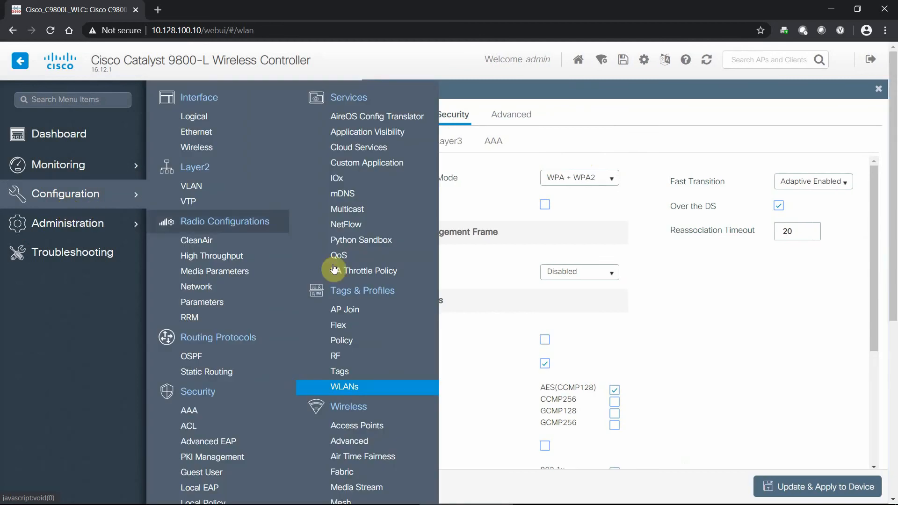
pyautogui.moveTo(744, 337)
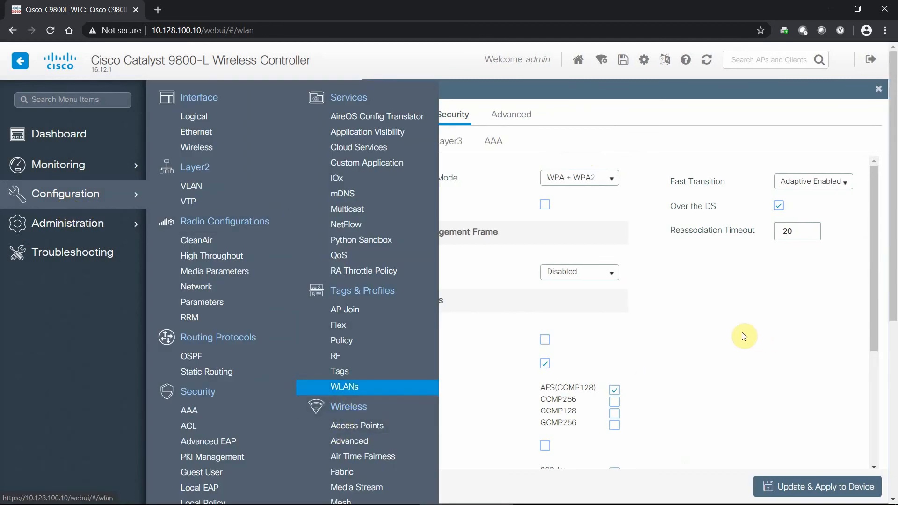
pyautogui.moveTo(721, 327)
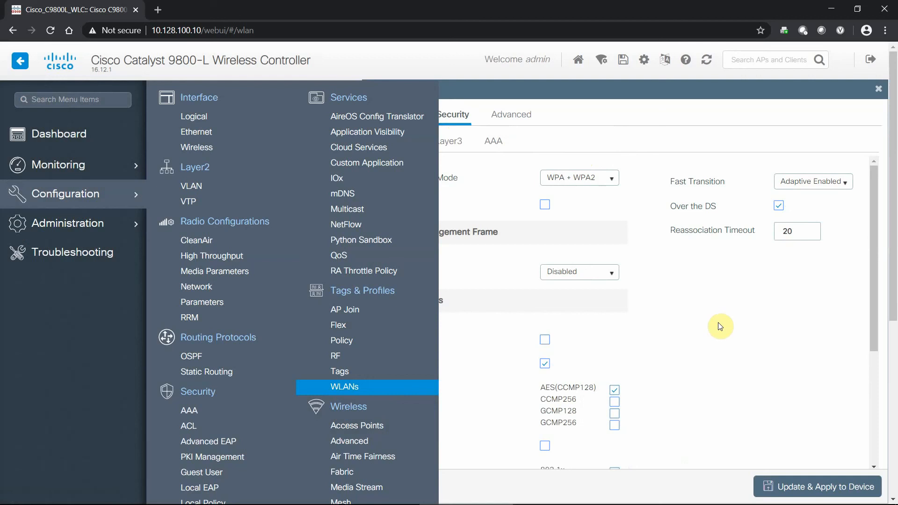
pyautogui.moveTo(801, 113)
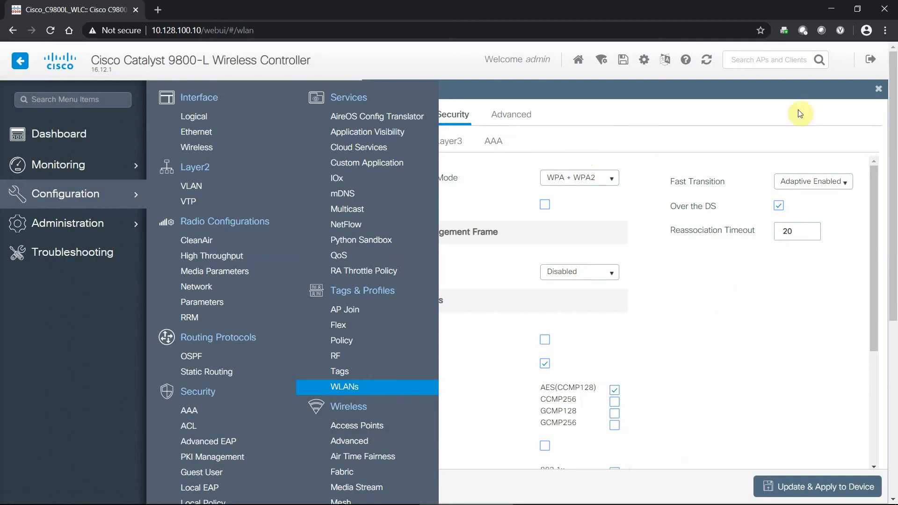
pyautogui.click(878, 88)
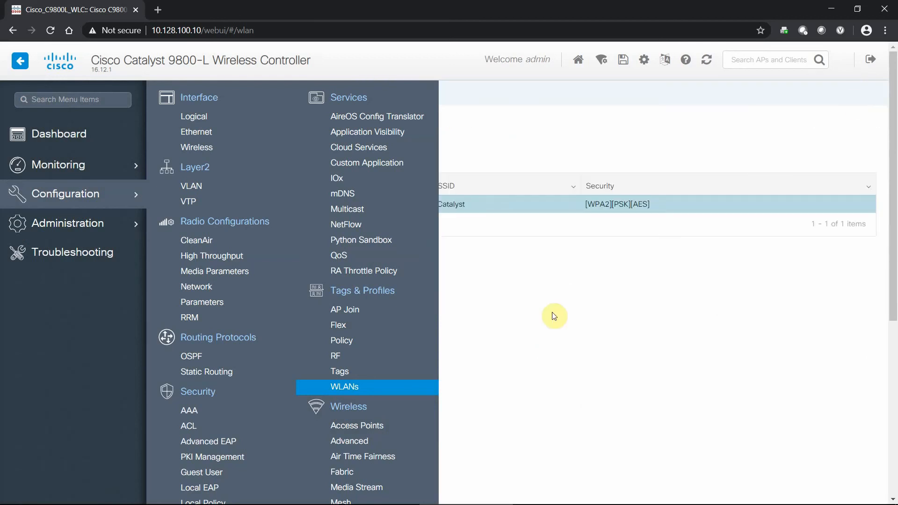
pyautogui.click(344, 387)
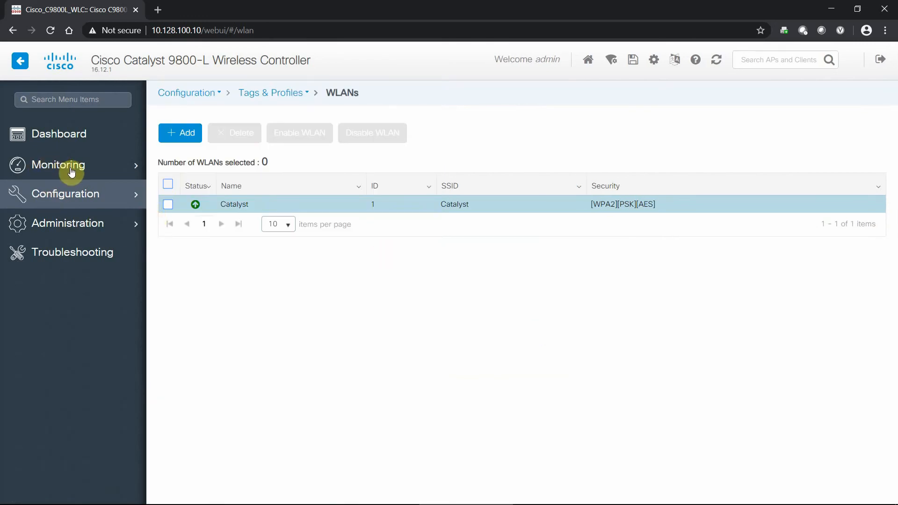
# Check the Wireless Clients monitor showing 0 clients, then return to the dashboard.
pyautogui.click(58, 165)
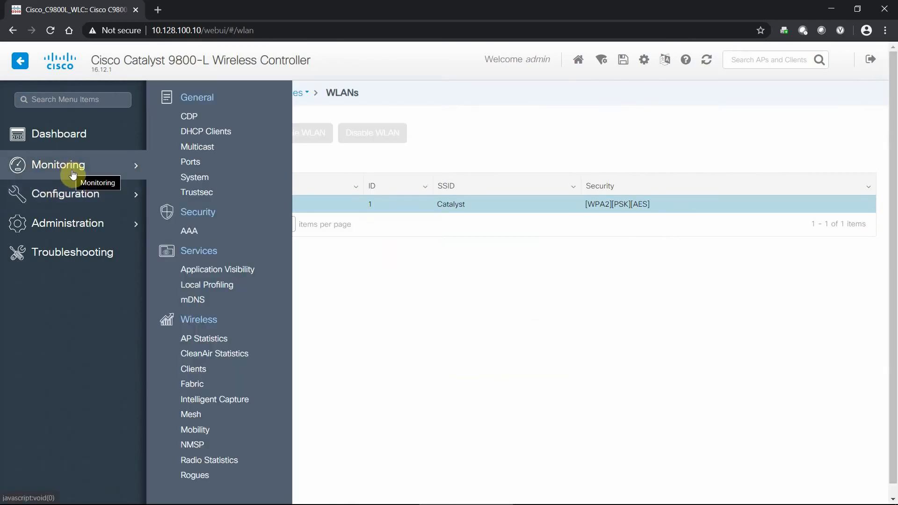
pyautogui.moveTo(204, 338)
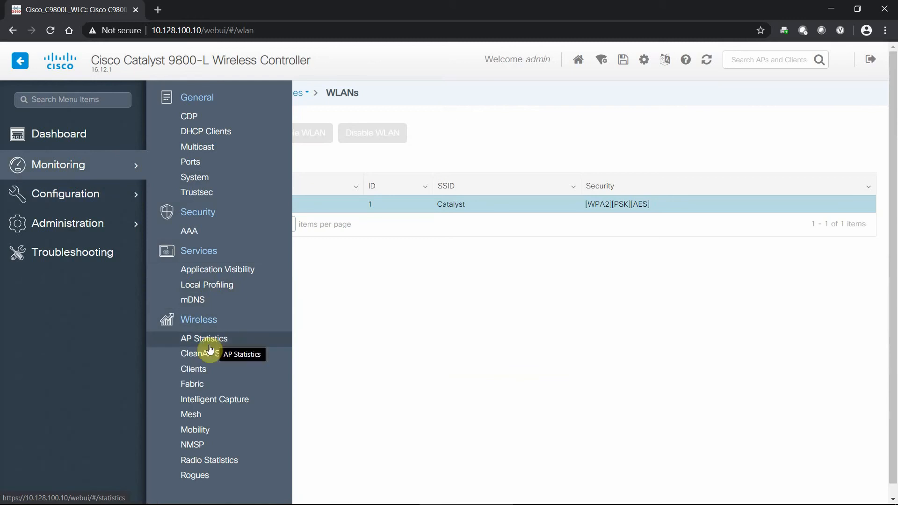
pyautogui.moveTo(192, 414)
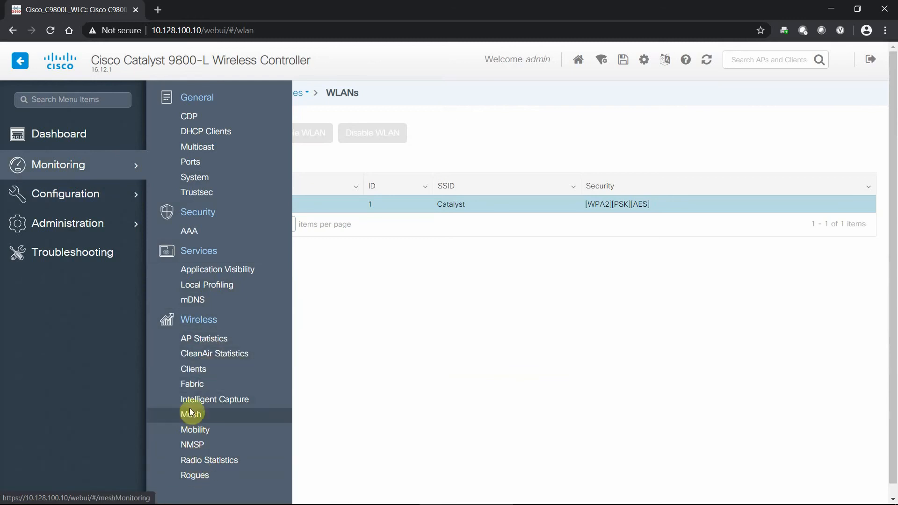
pyautogui.click(193, 369)
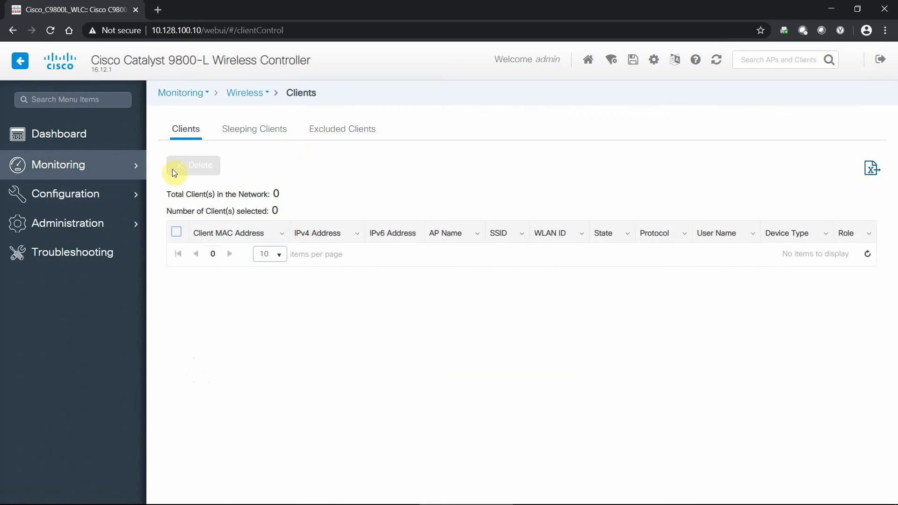
pyautogui.click(58, 134)
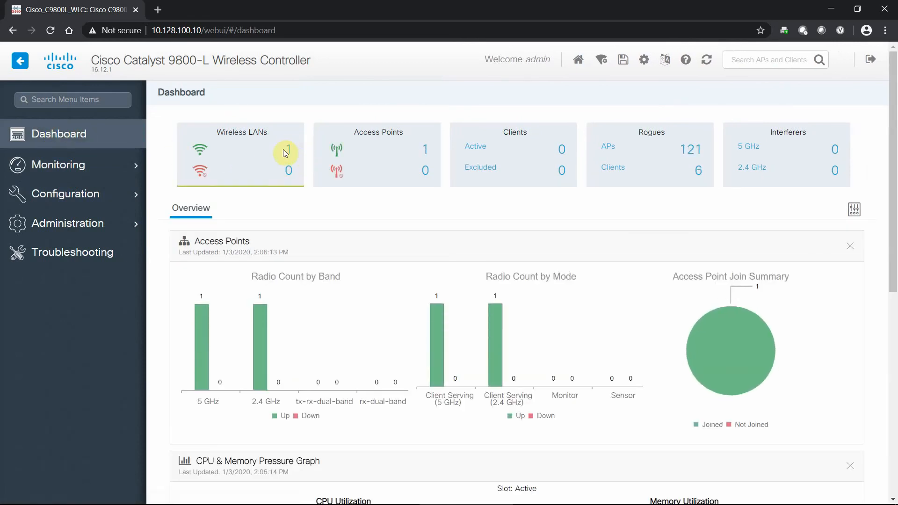
pyautogui.moveTo(389, 151)
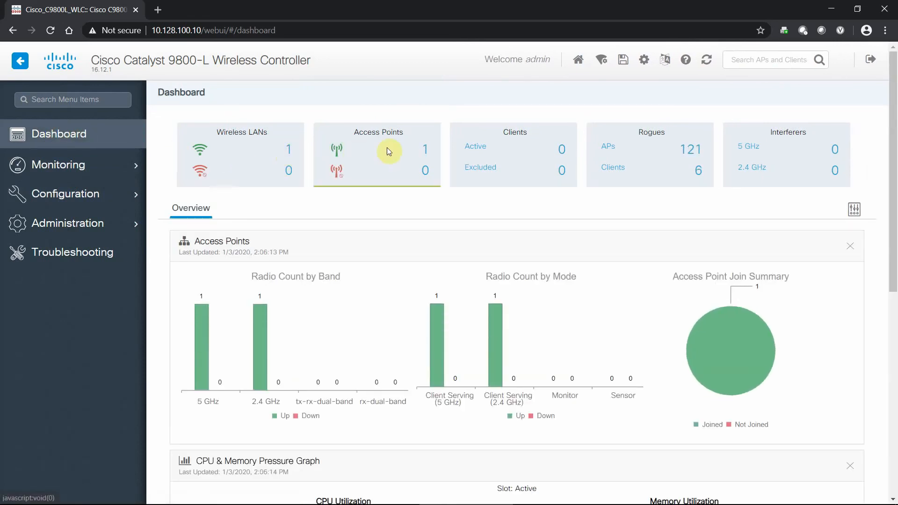
pyautogui.moveTo(690, 162)
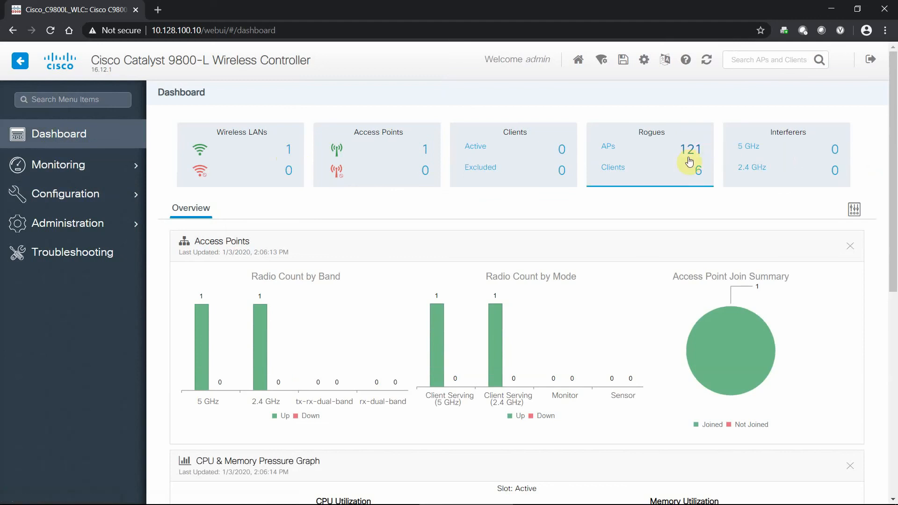
pyautogui.moveTo(669, 186)
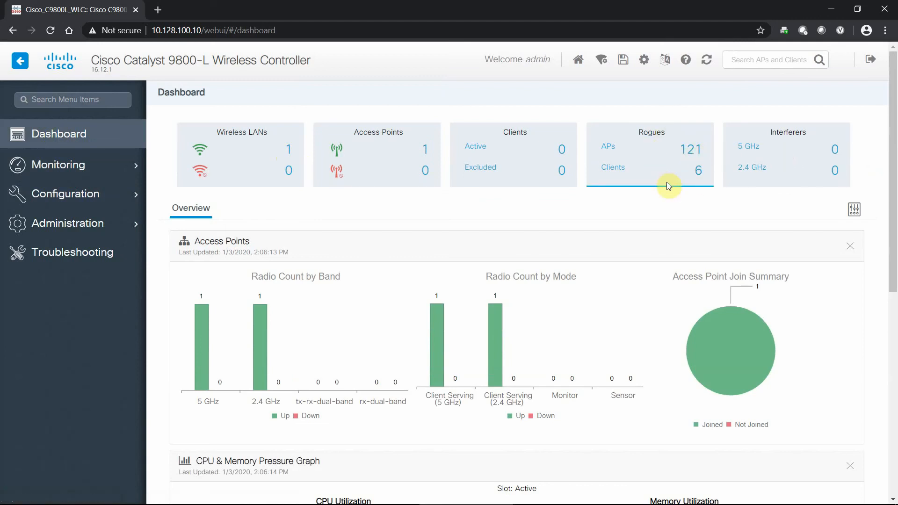
pyautogui.moveTo(614, 208)
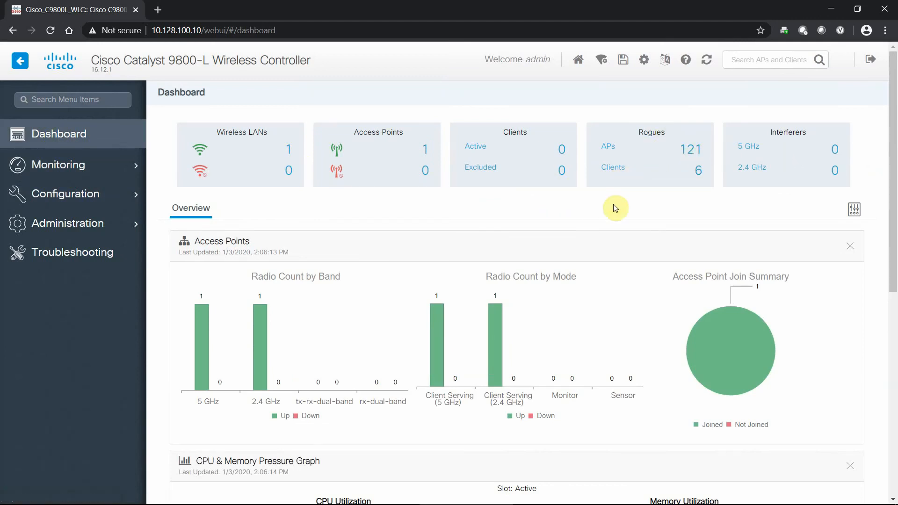
pyautogui.moveTo(603, 208)
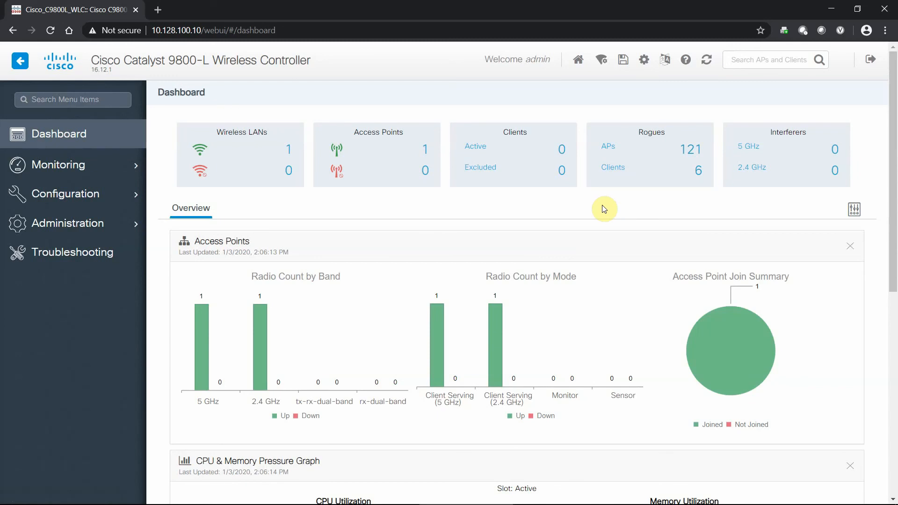
pyautogui.moveTo(580, 201)
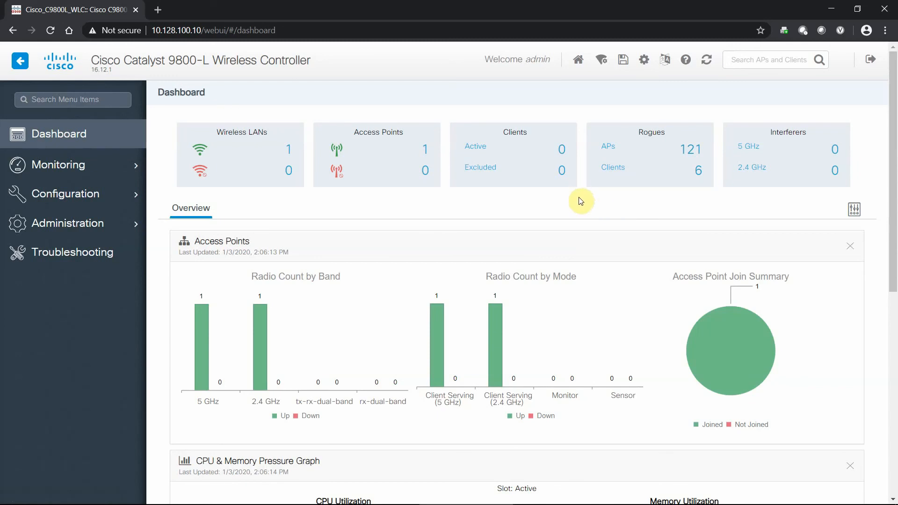